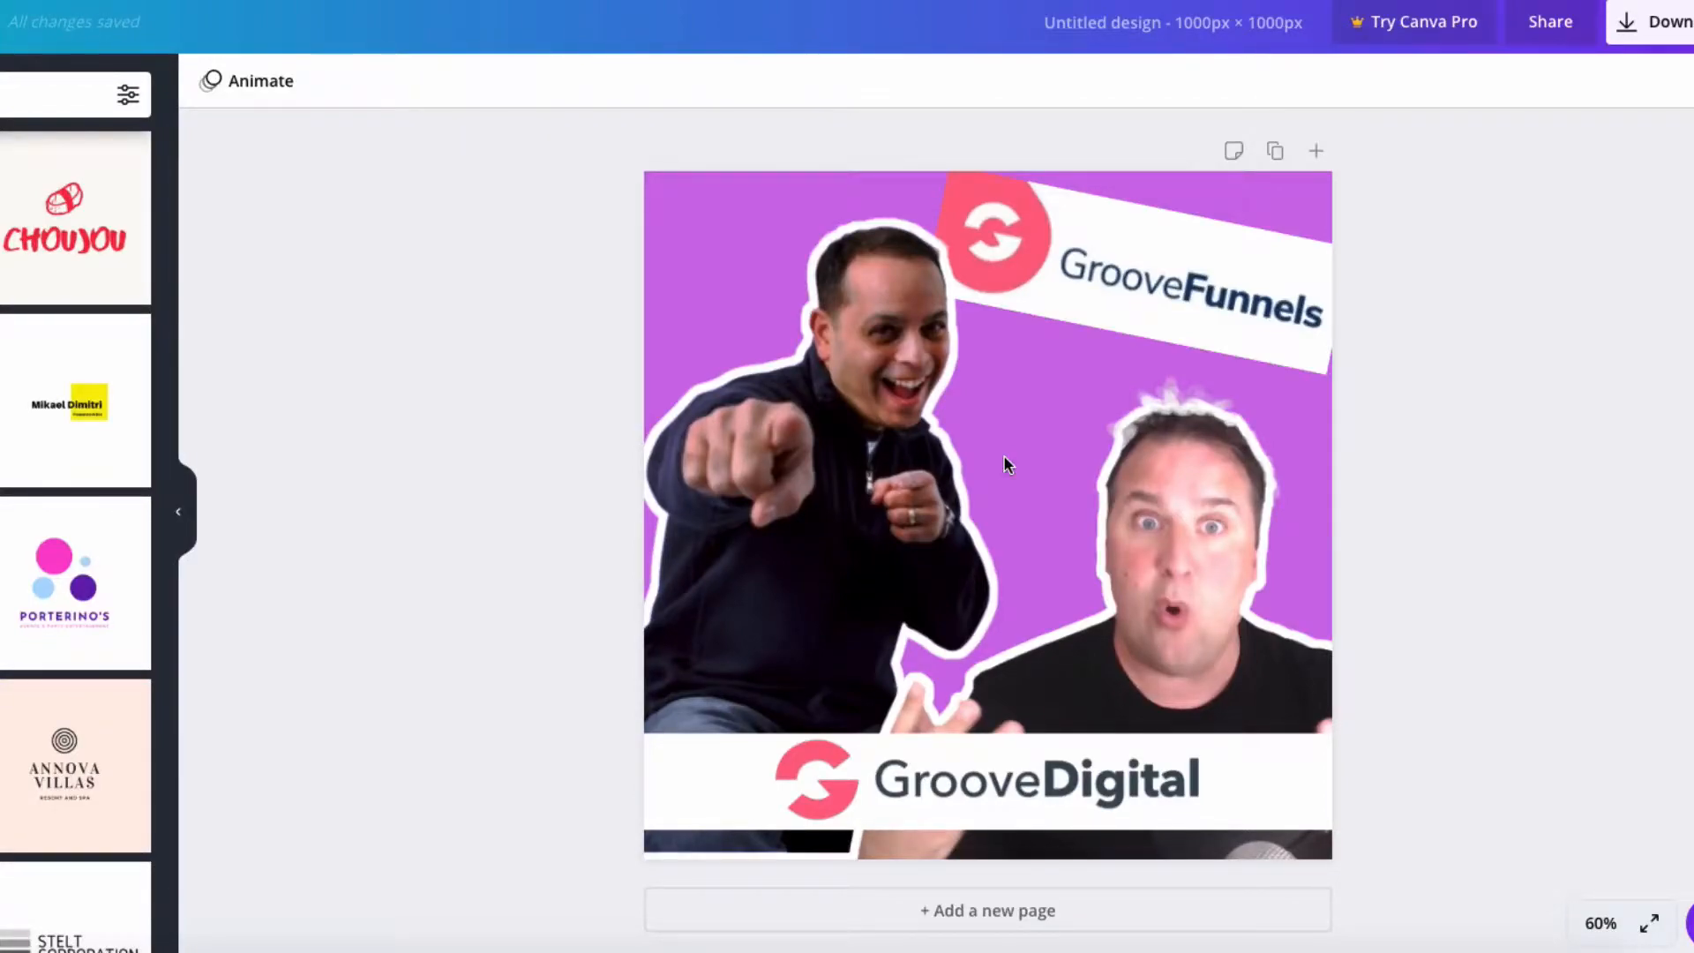
mouse_move(955, 101)
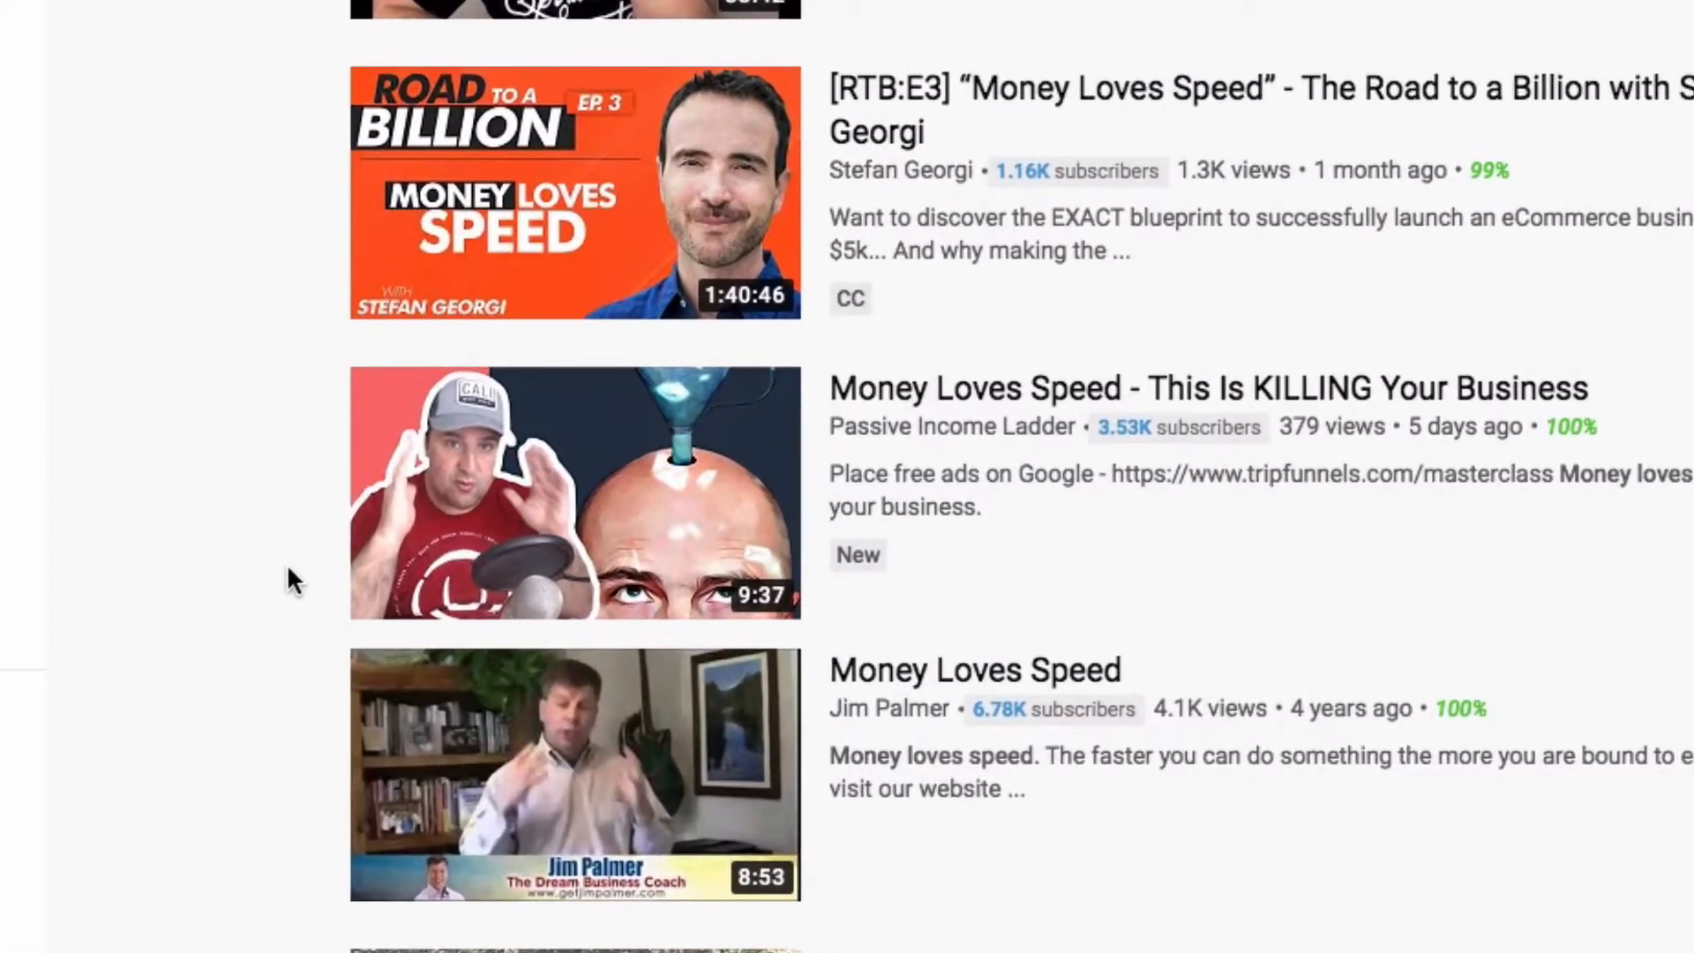
mouse_move(200, 510)
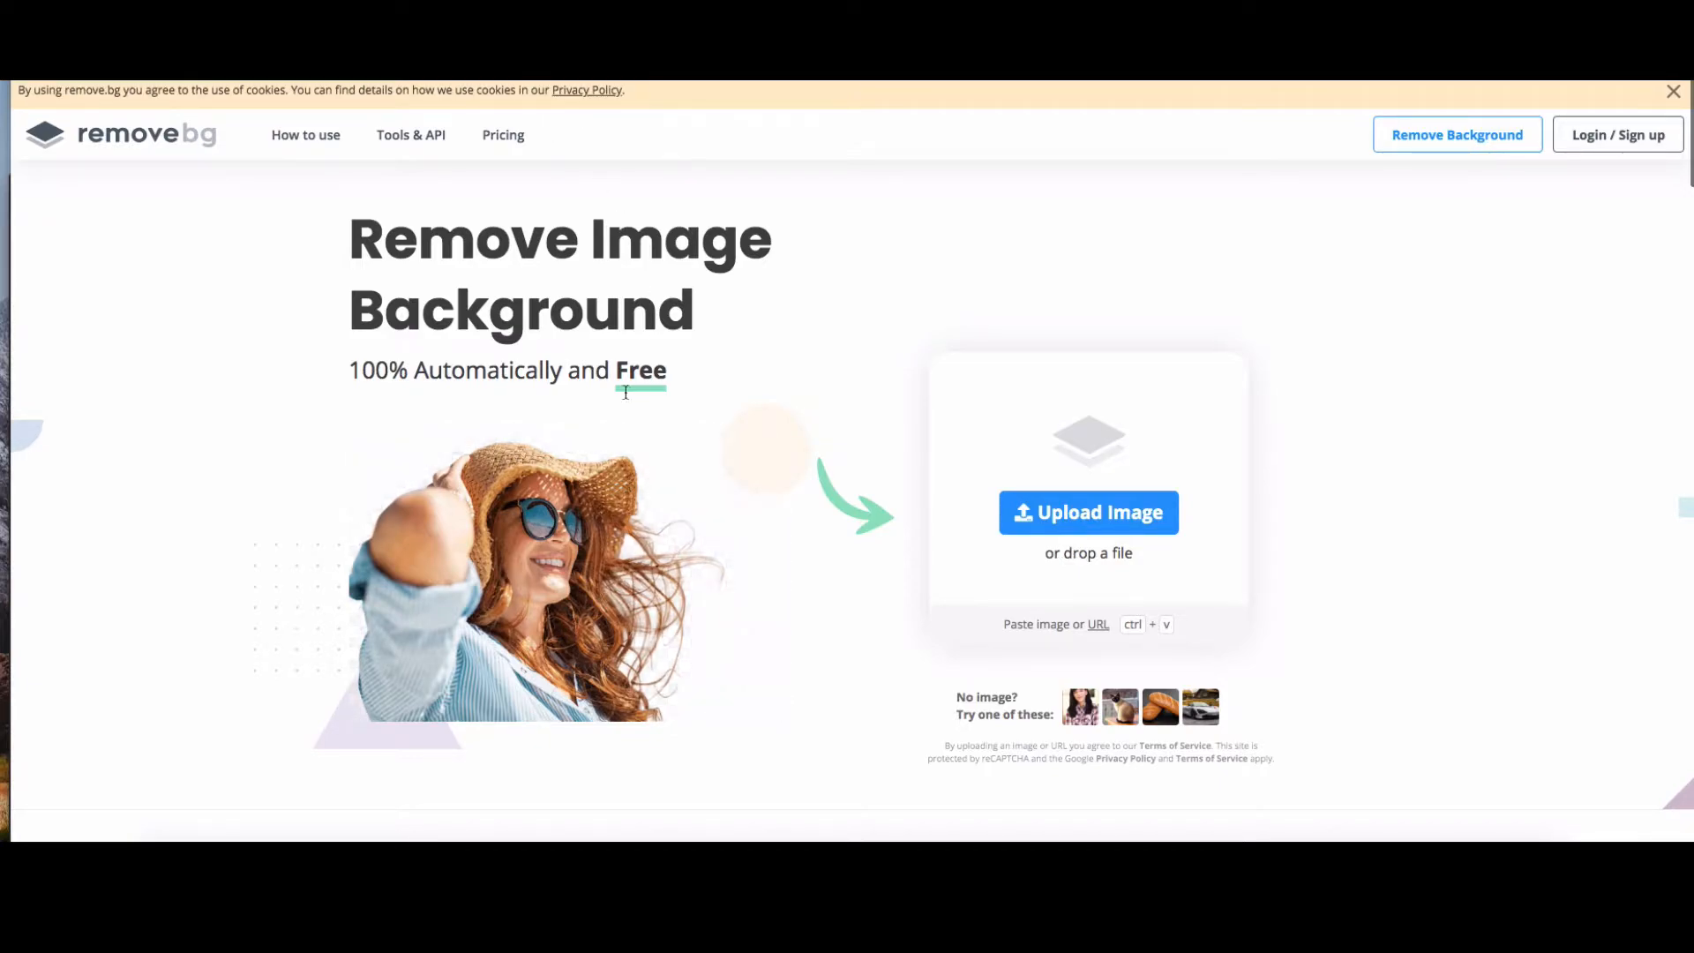
mouse_move(589, 420)
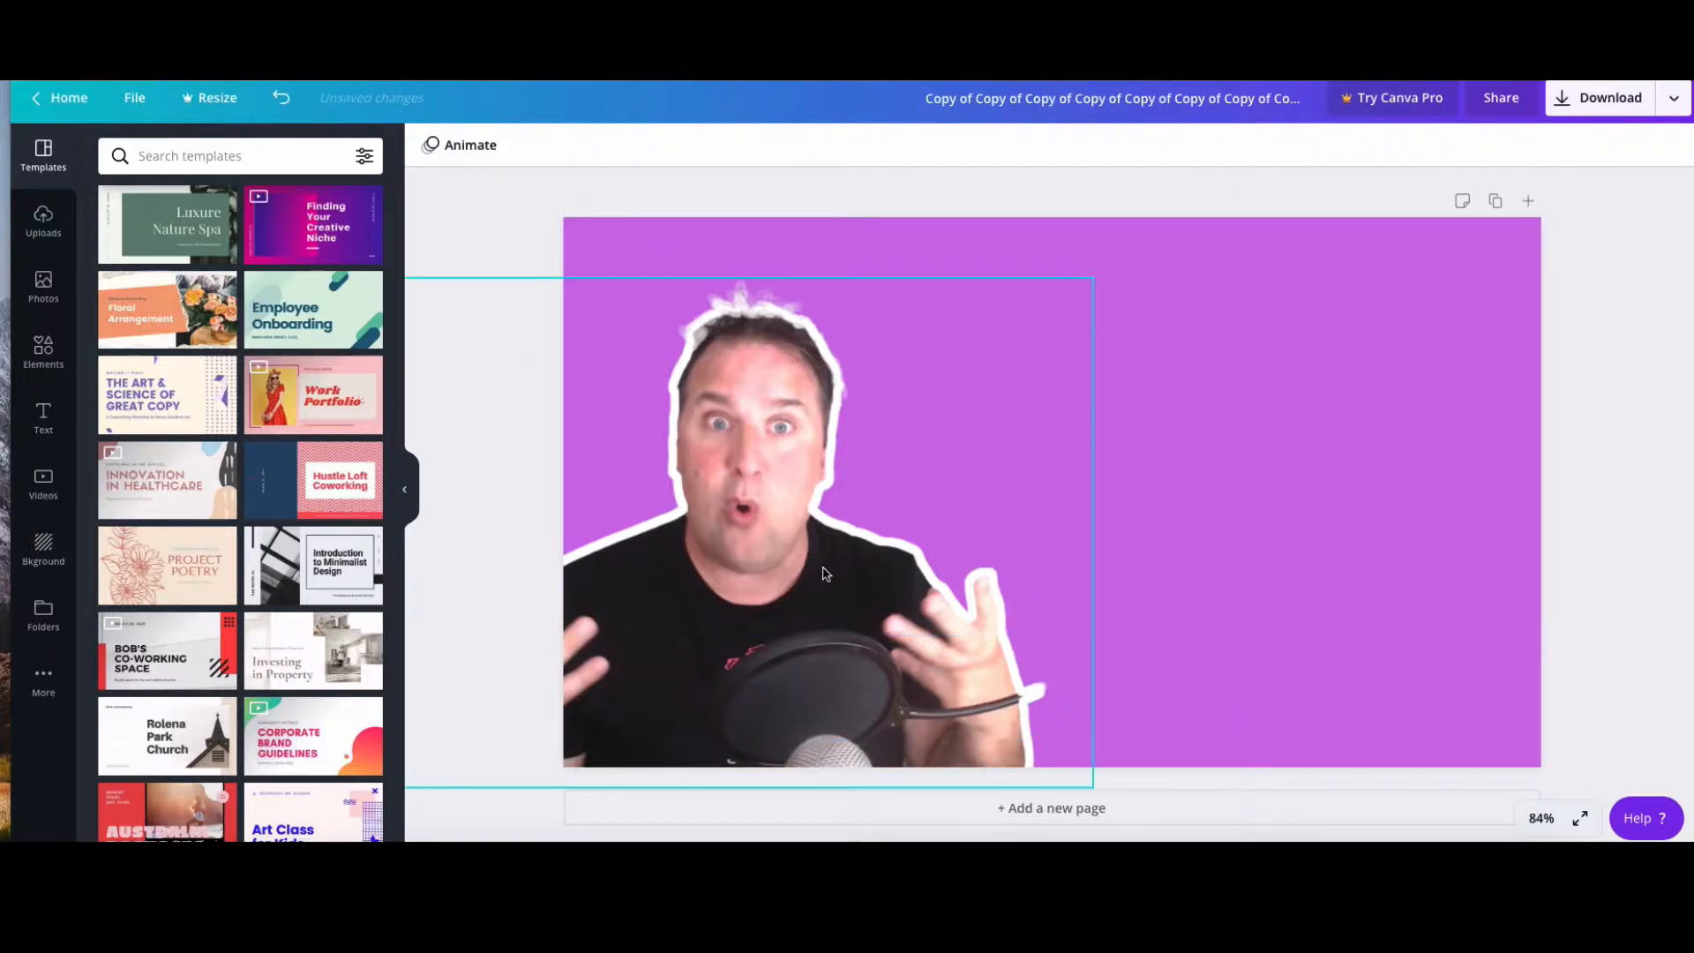
Delete the presenter photo, try the recent gradient background, then settle on solid purple
key("Delete")
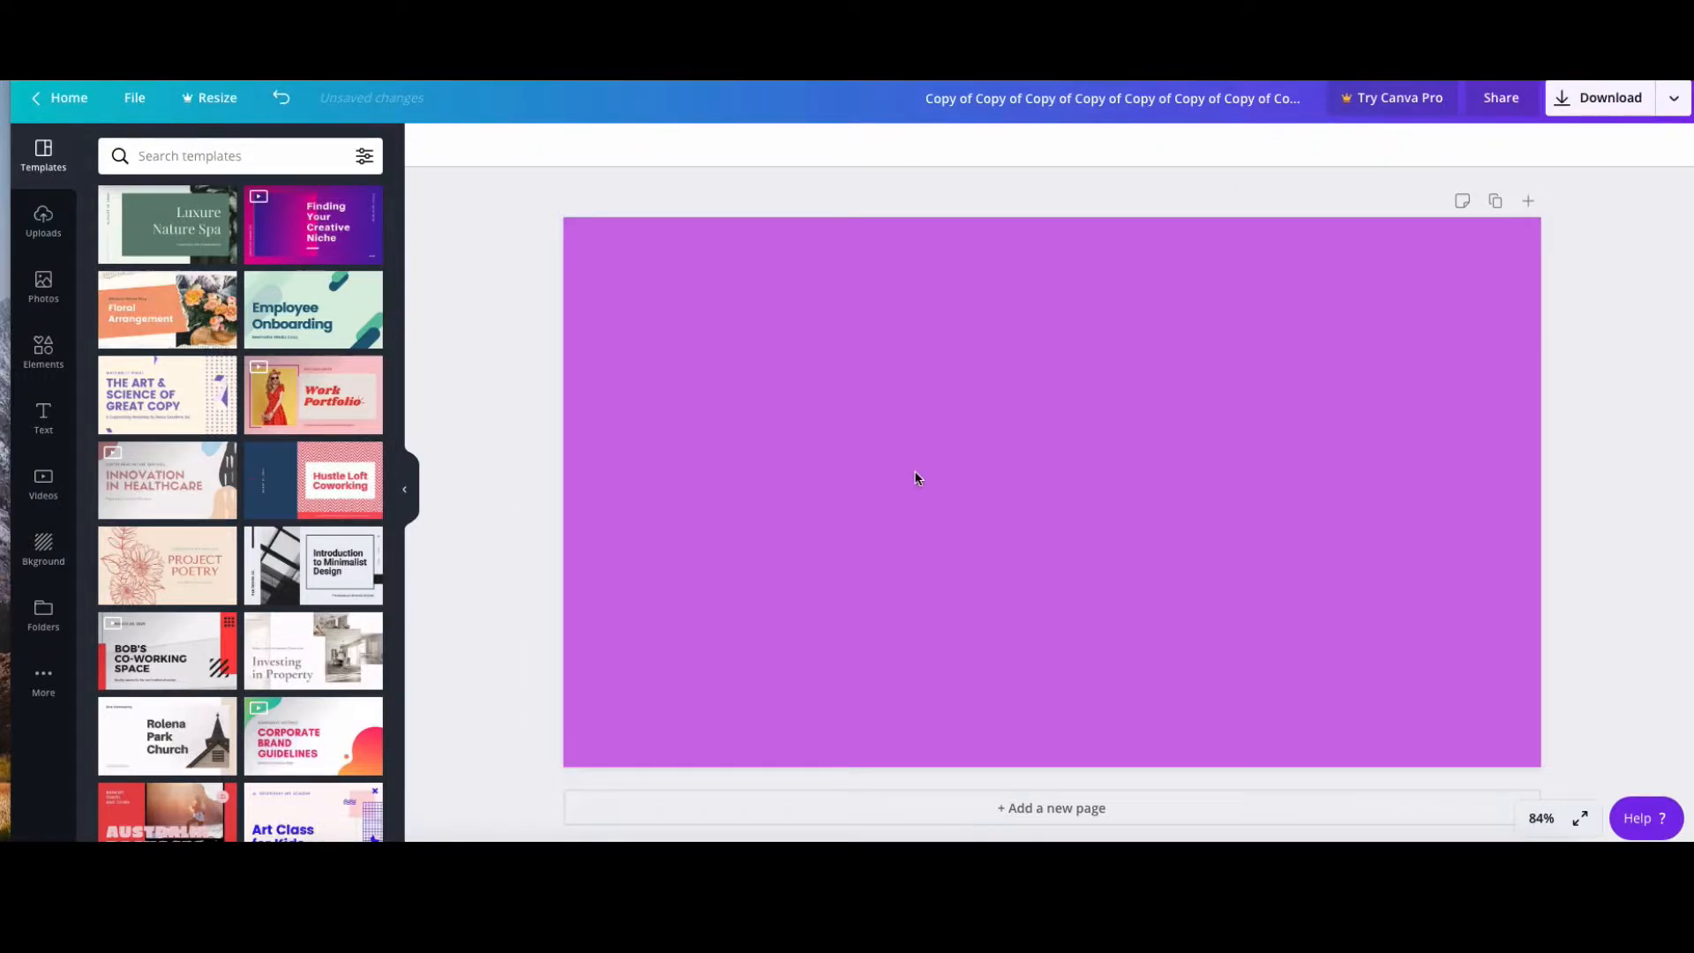
mouse_move(679, 517)
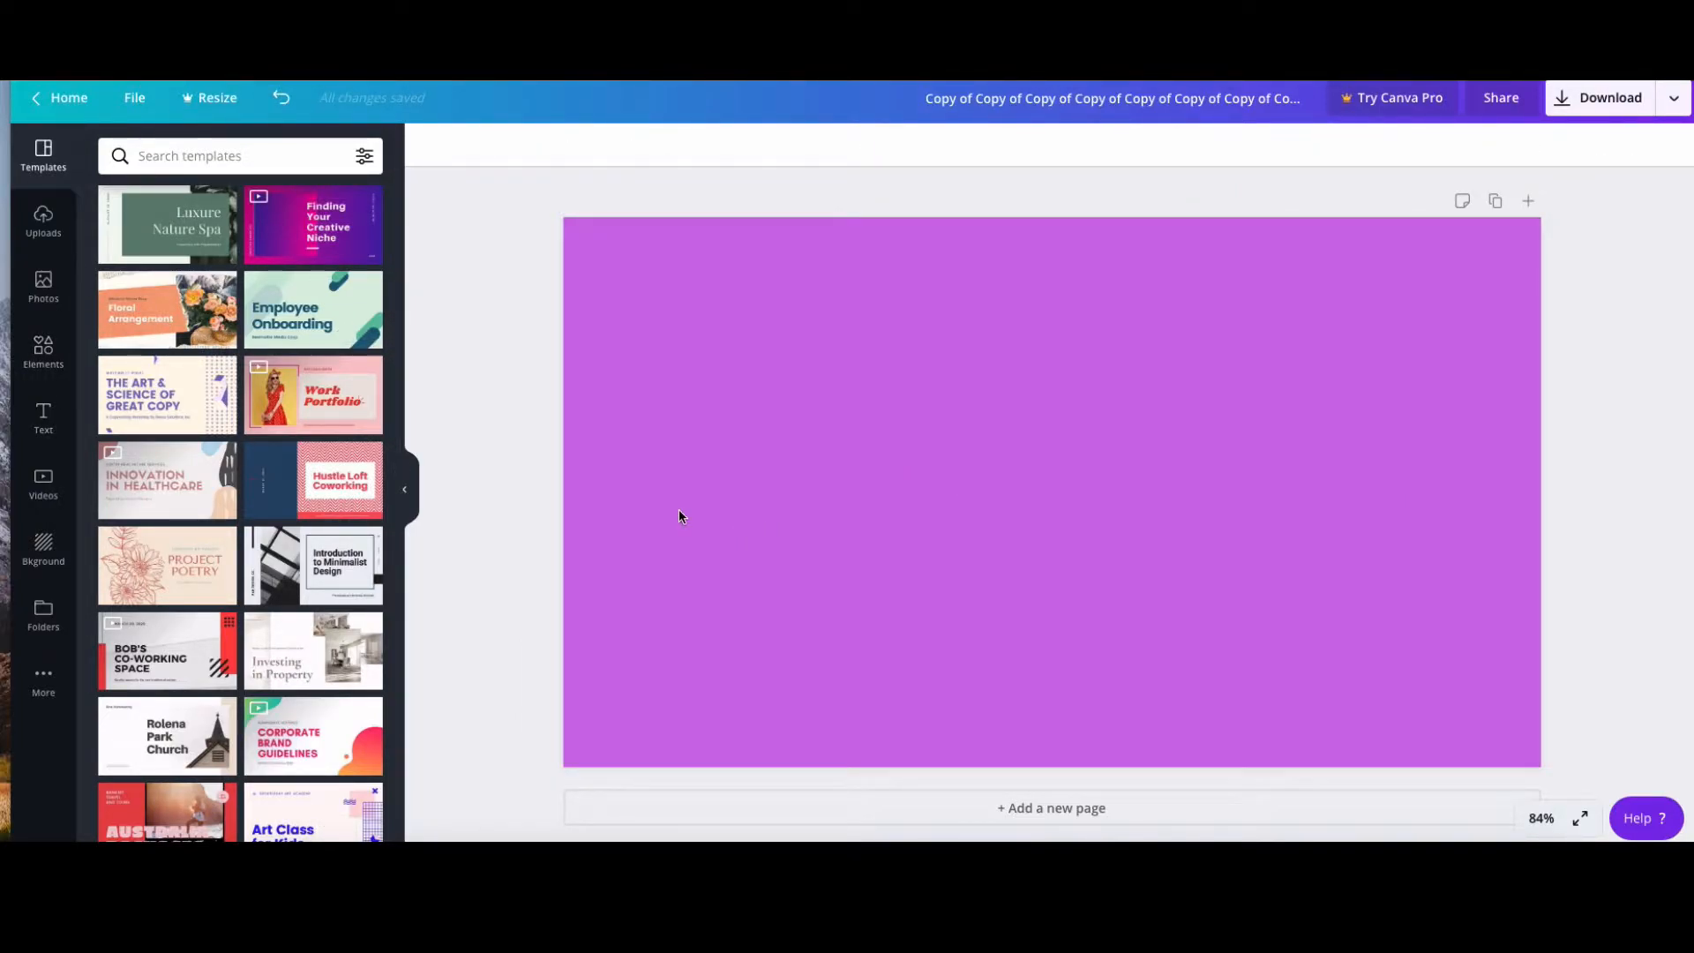
mouse_move(43, 550)
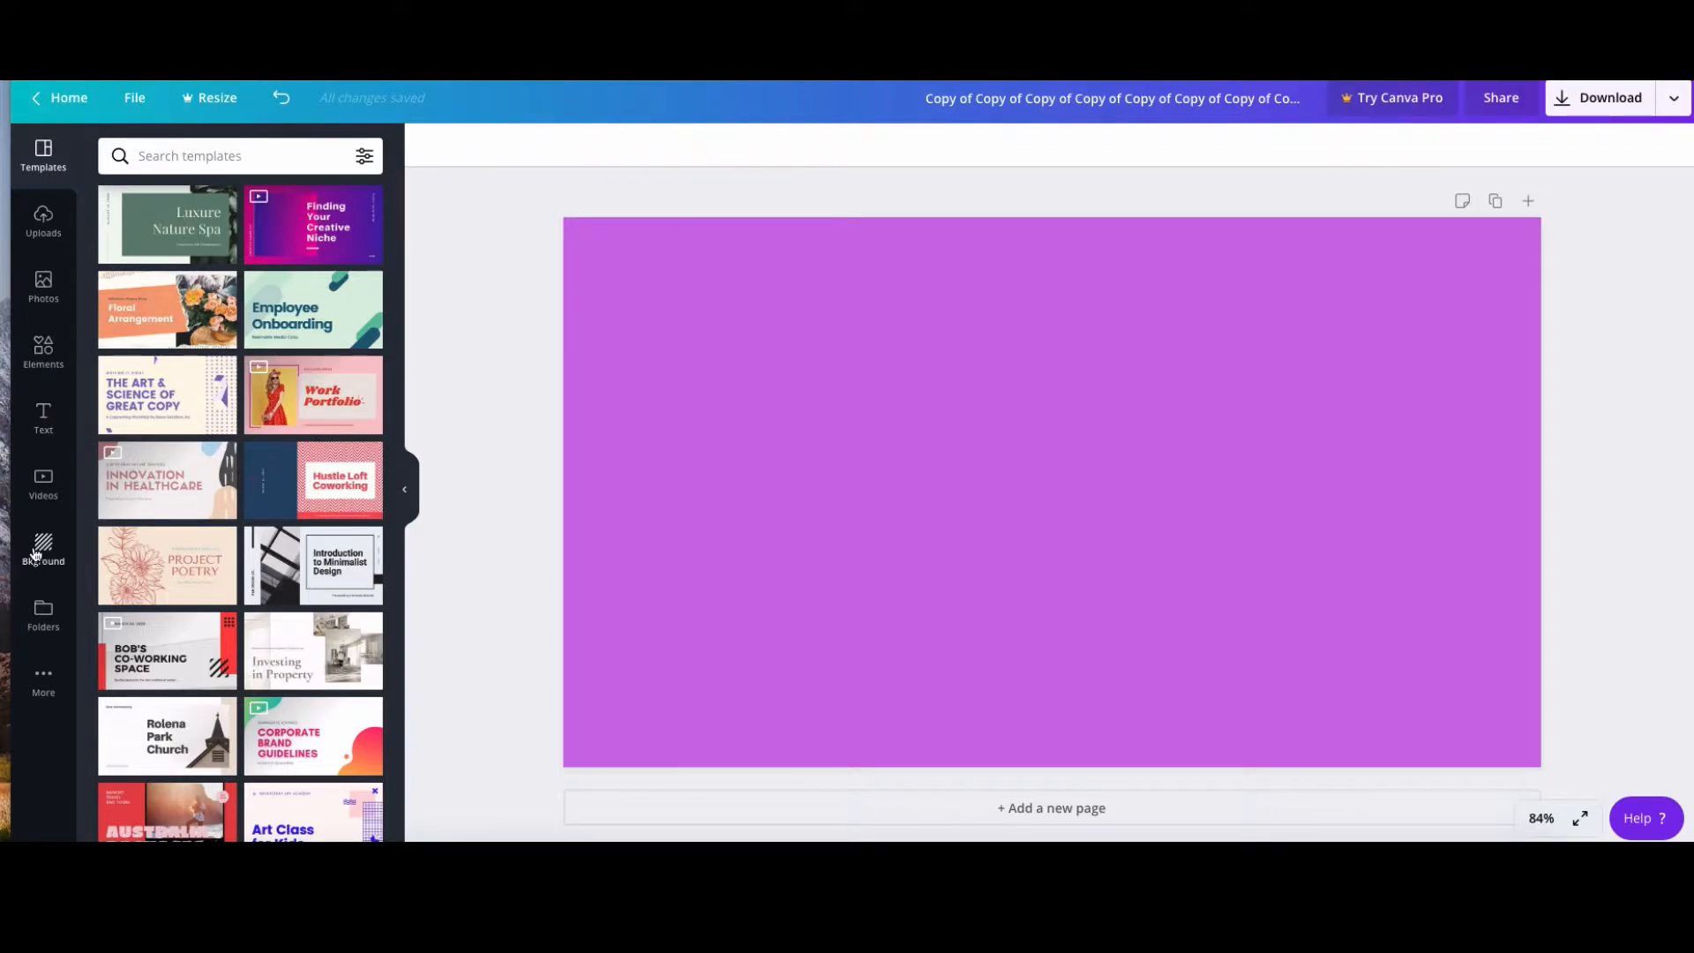
left_click(42, 549)
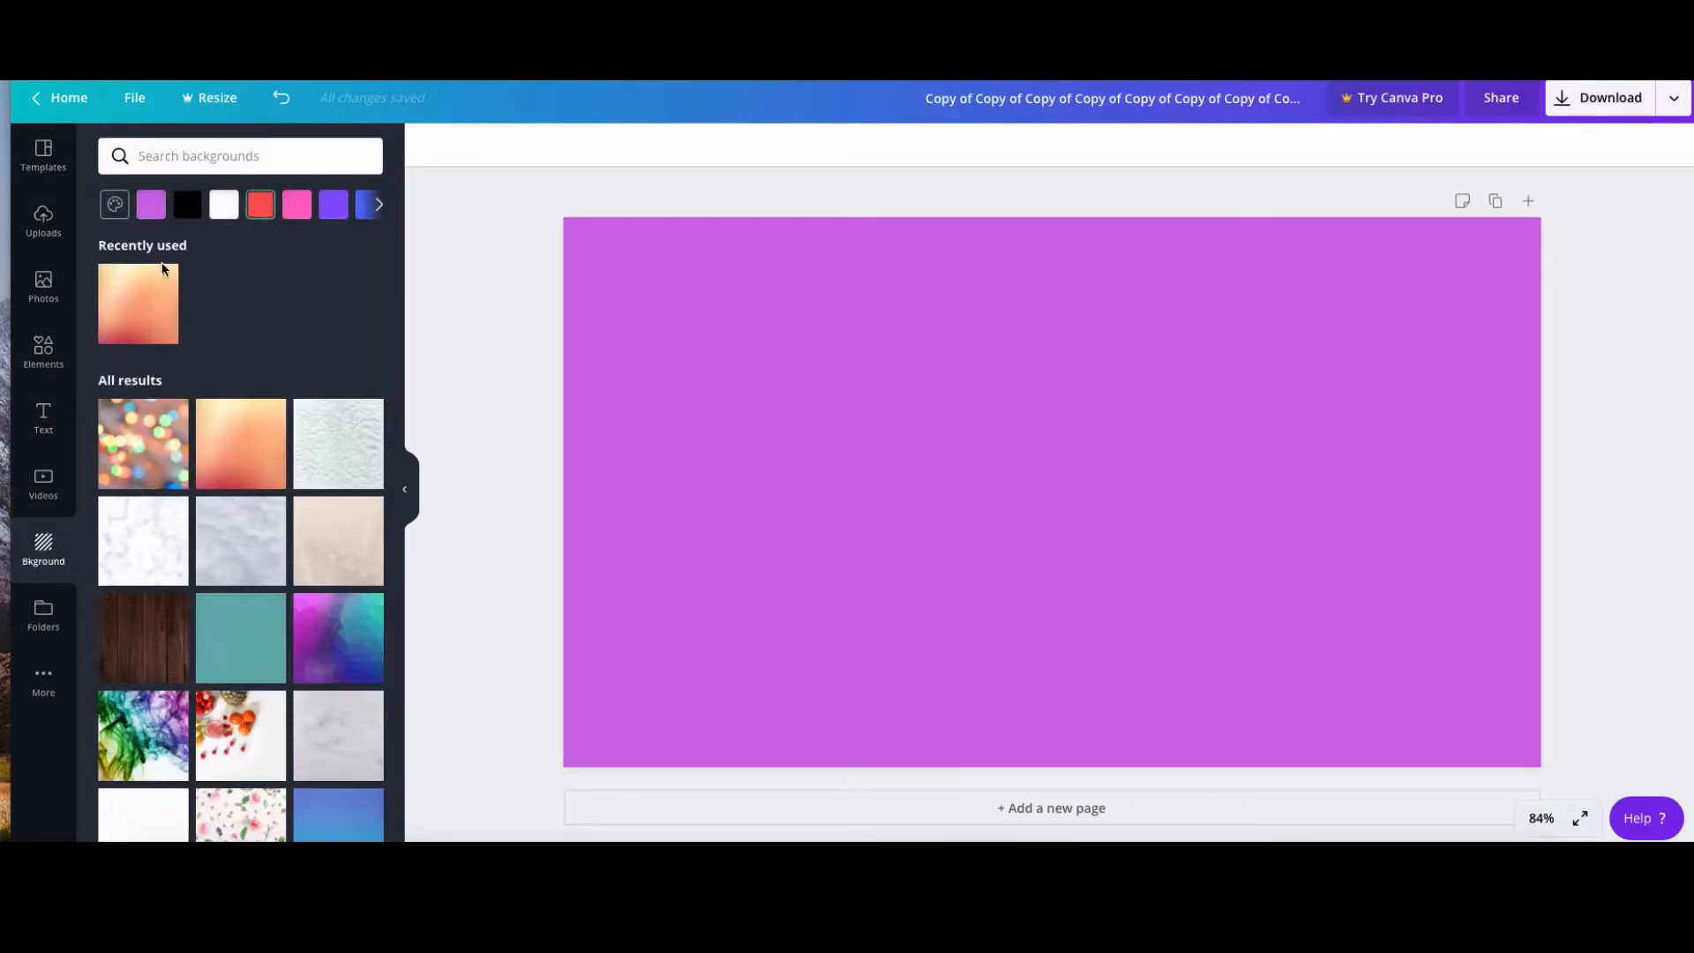
left_click(138, 304)
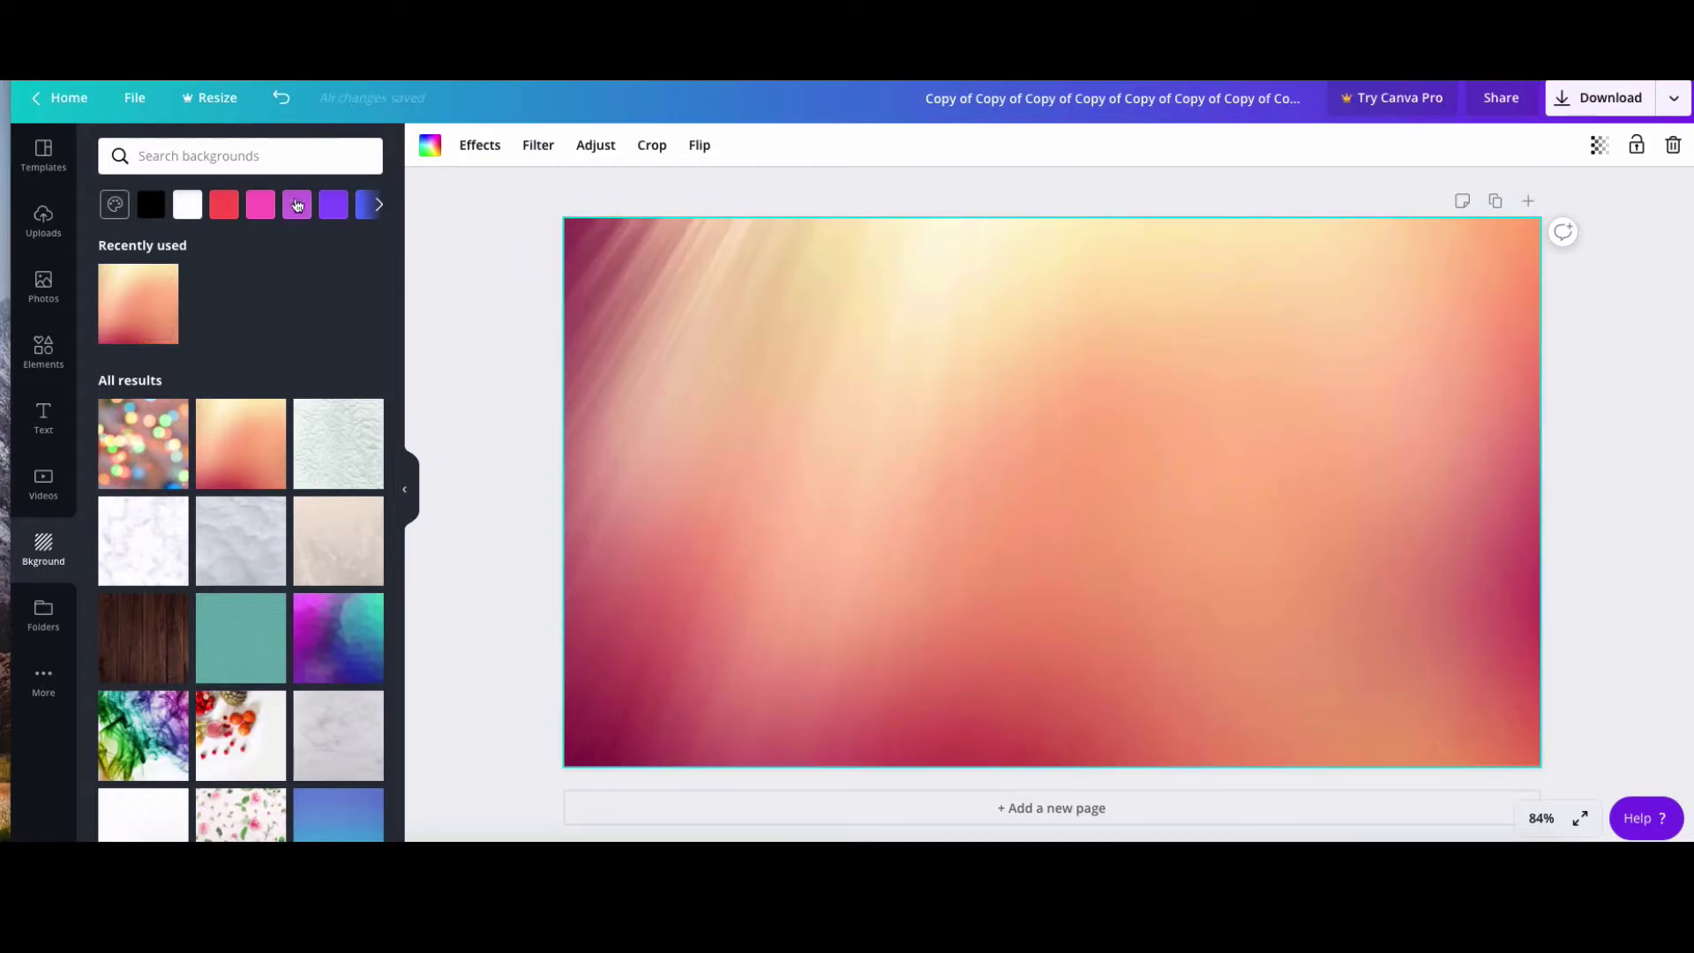
left_click(331, 204)
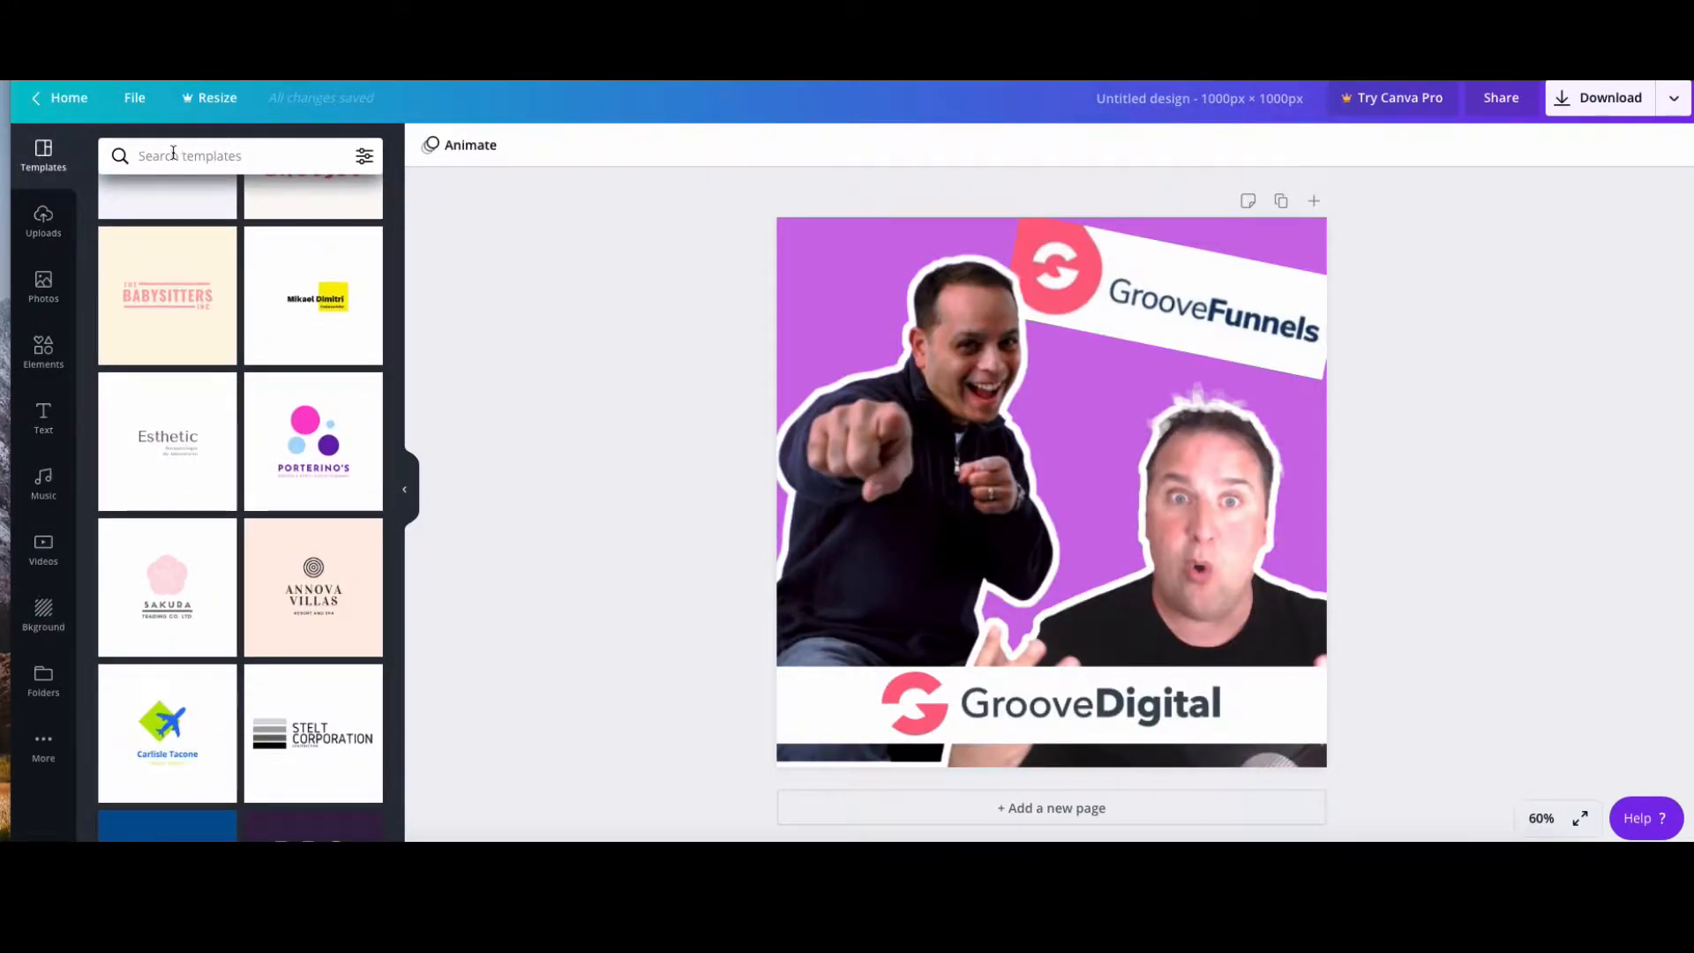
Search templates for 'youtu' and set the blank design's background to solid purple
type("youtube")
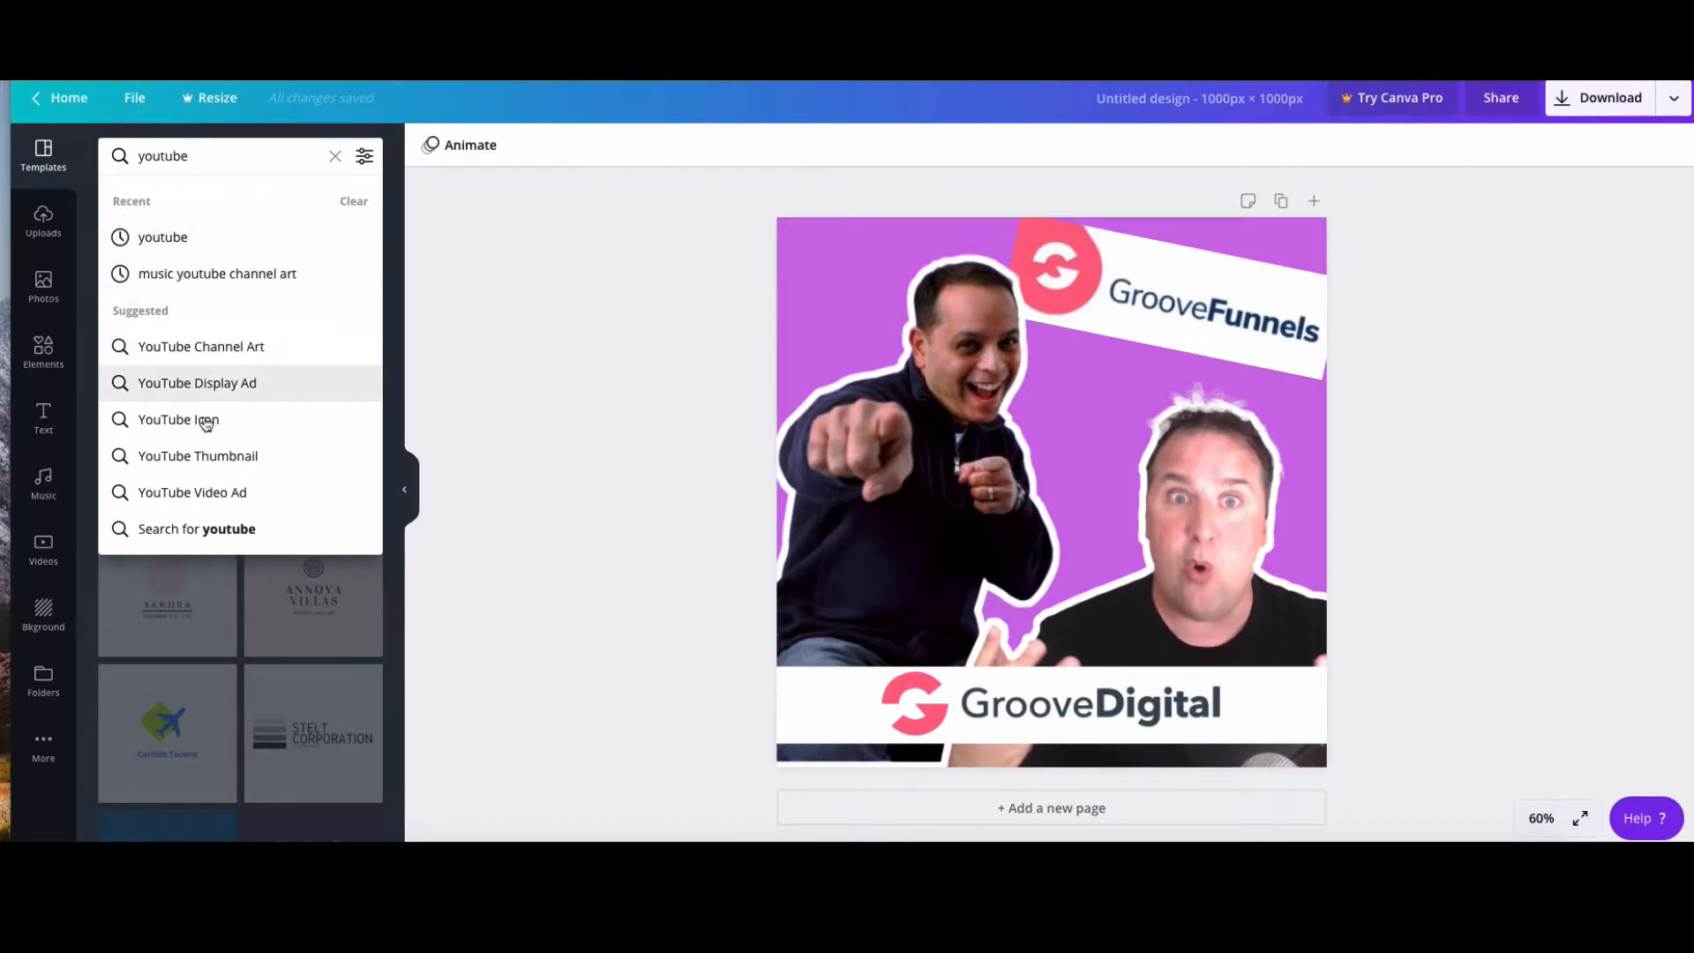
left_click(198, 455)
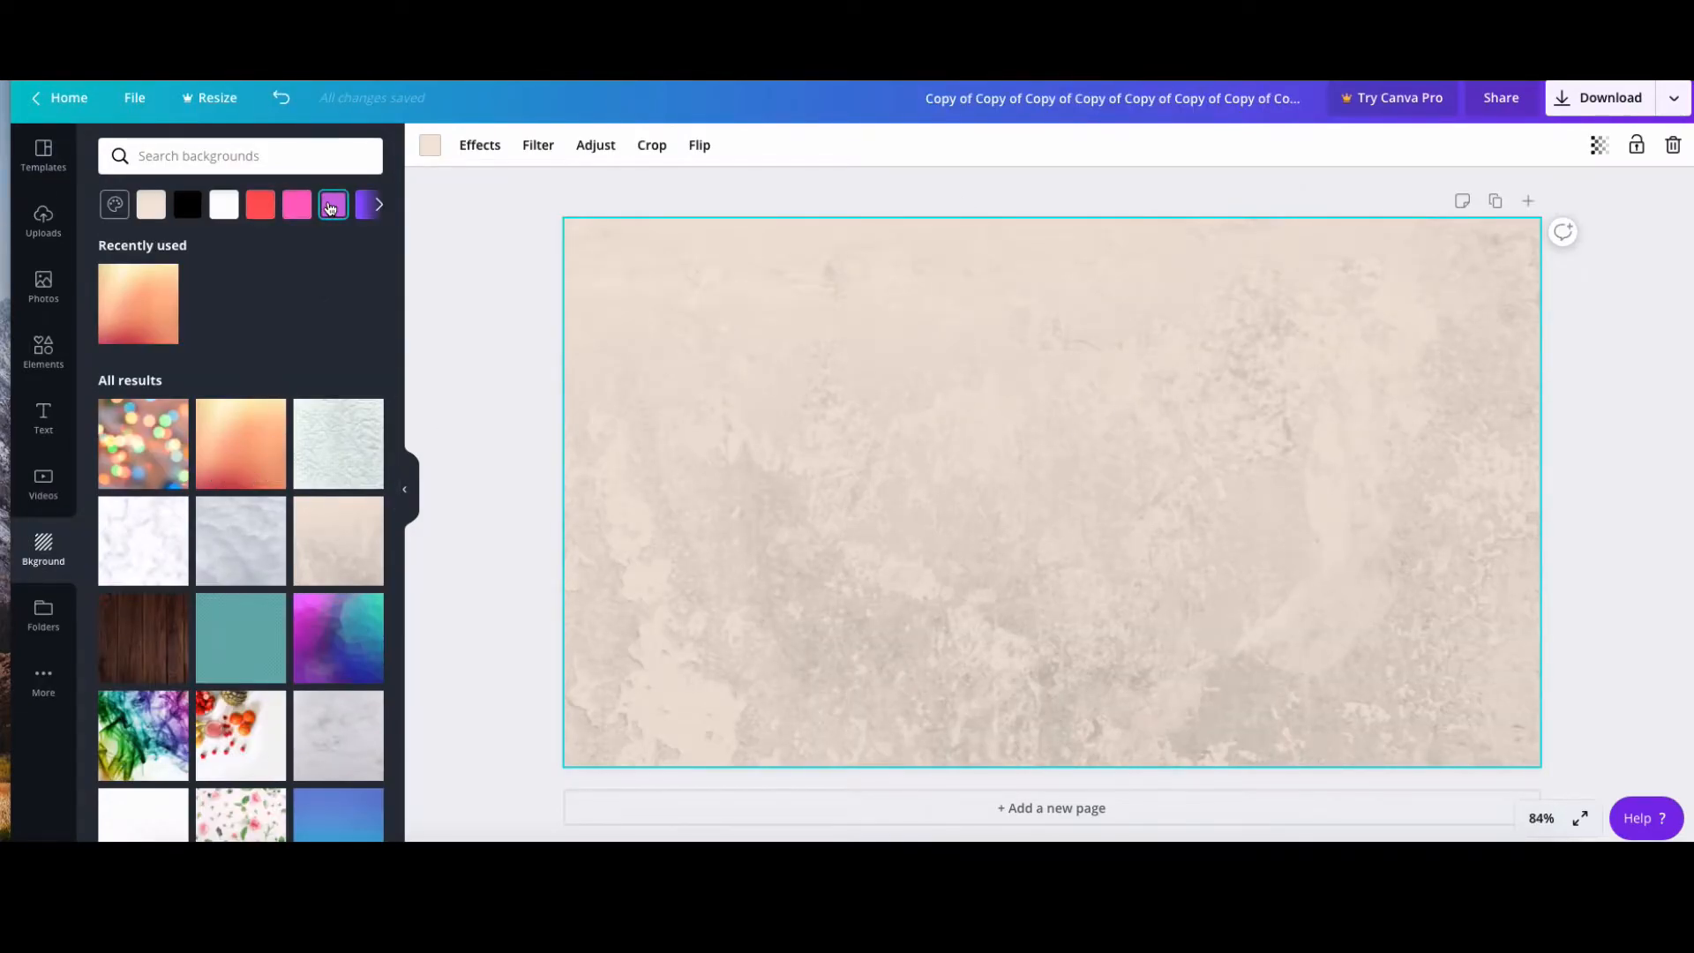
left_click(334, 204)
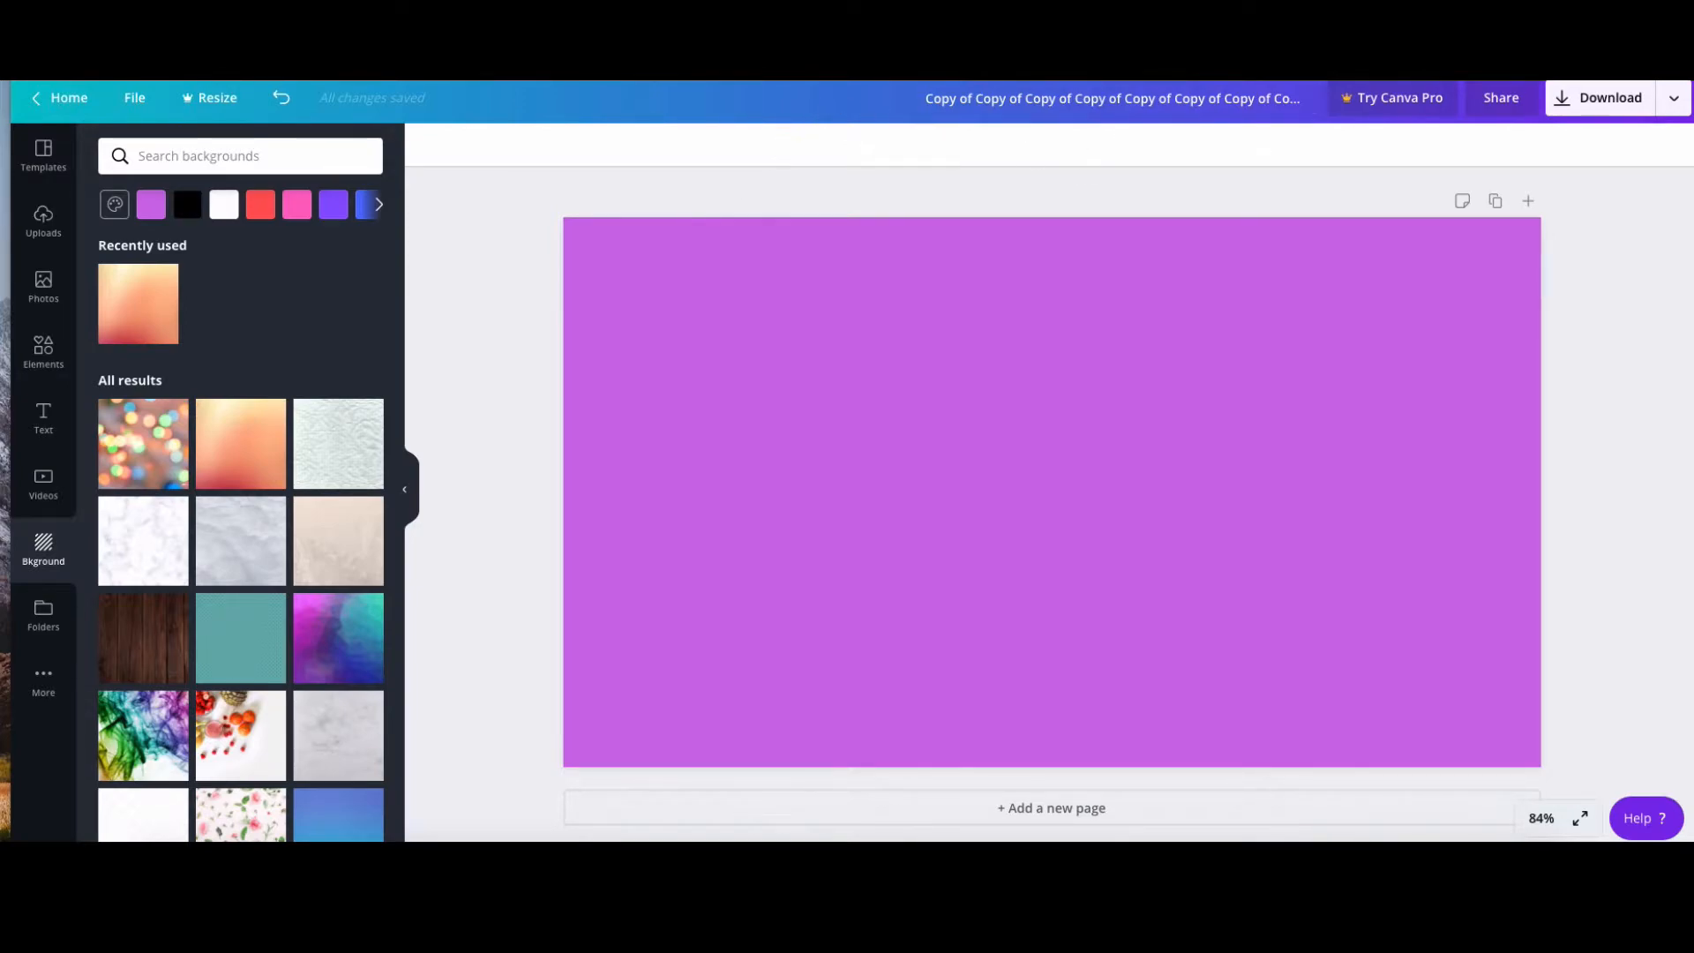
mouse_move(665, 259)
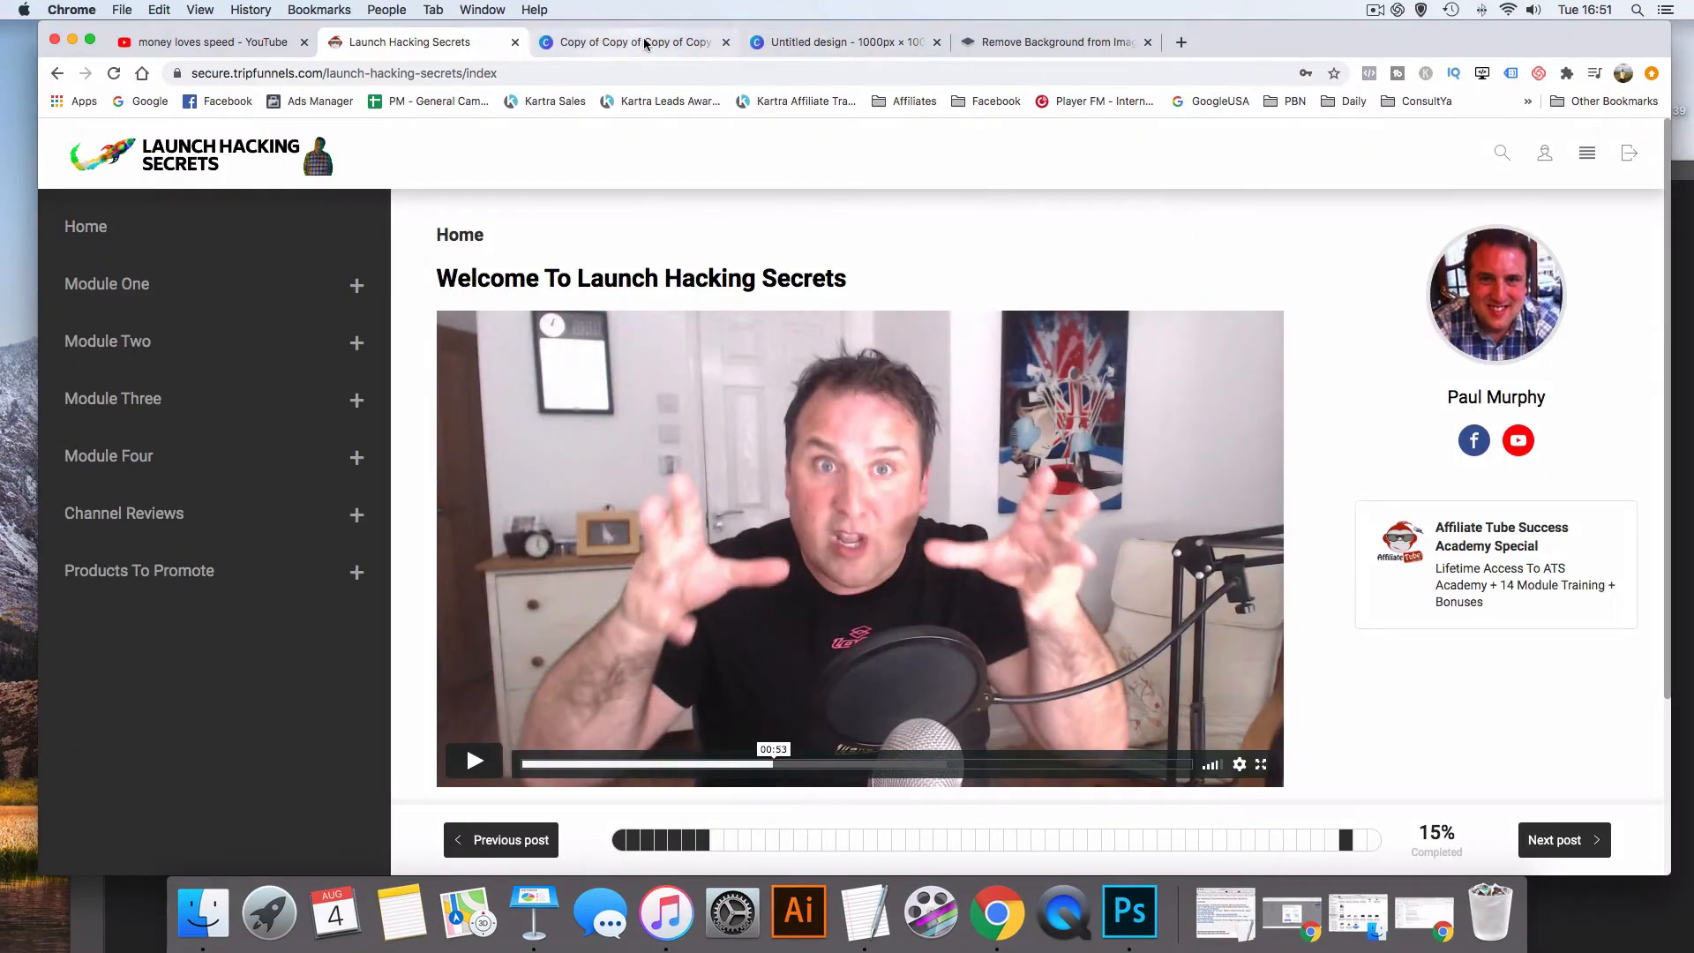
Upload the course screenshot to remove.bg and open the resulting cut-out in its editor
left_click(1054, 40)
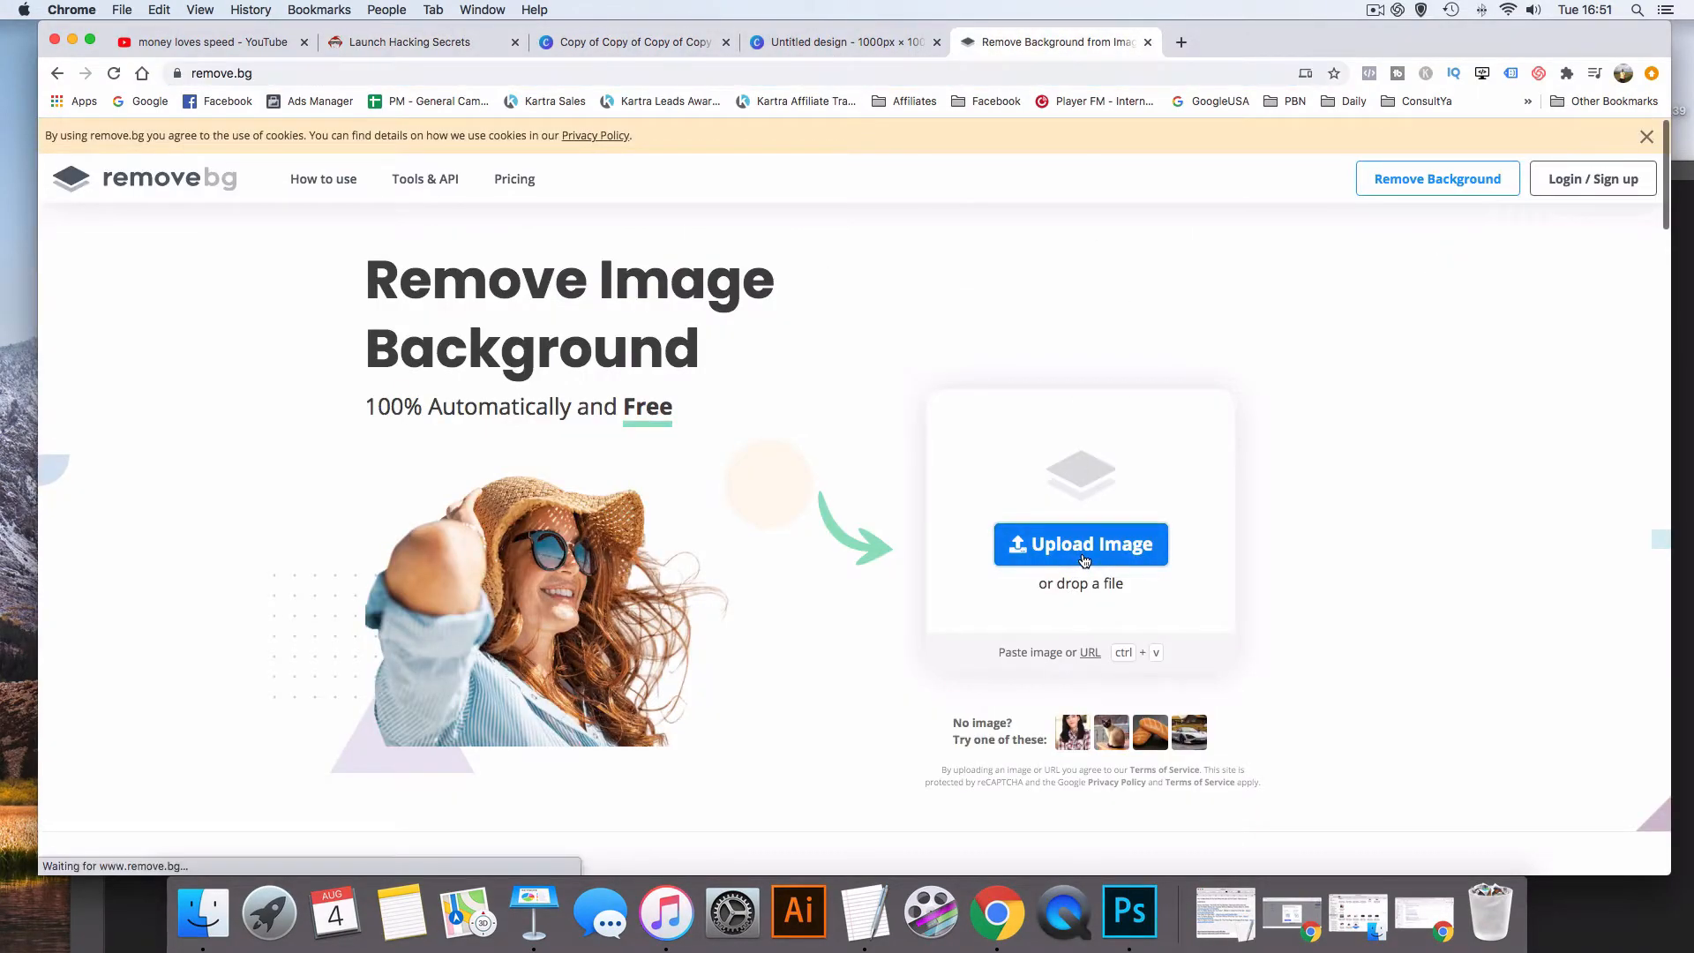
left_click(1080, 544)
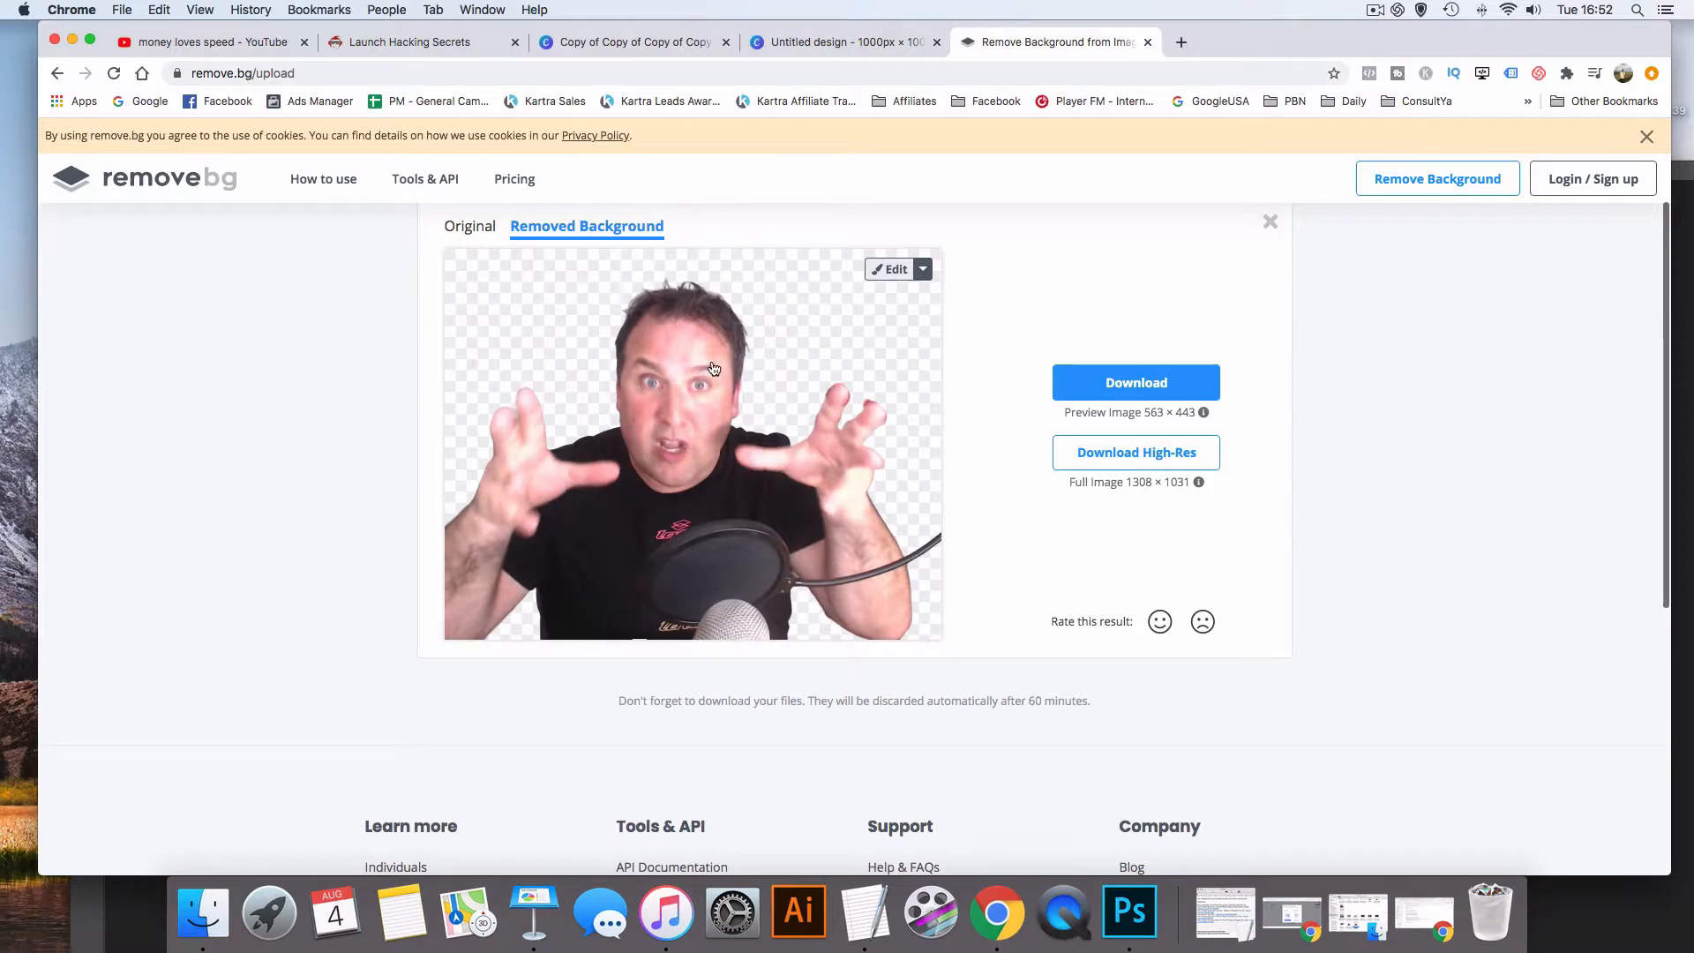
mouse_move(877, 290)
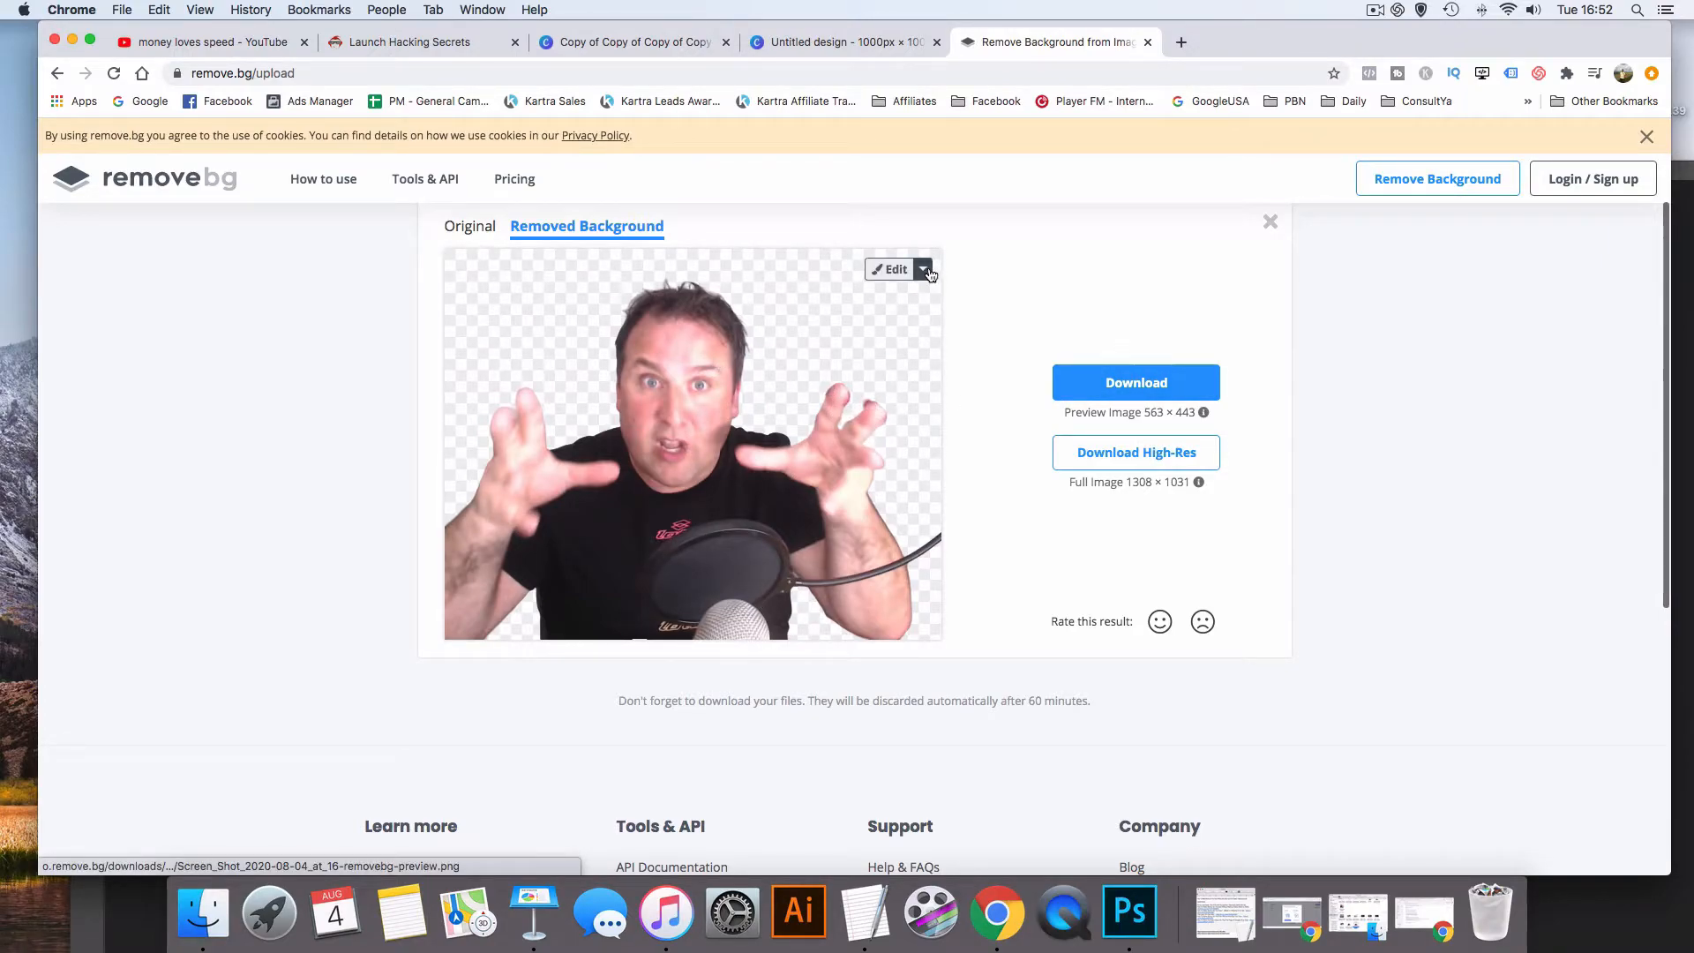
mouse_move(1056, 400)
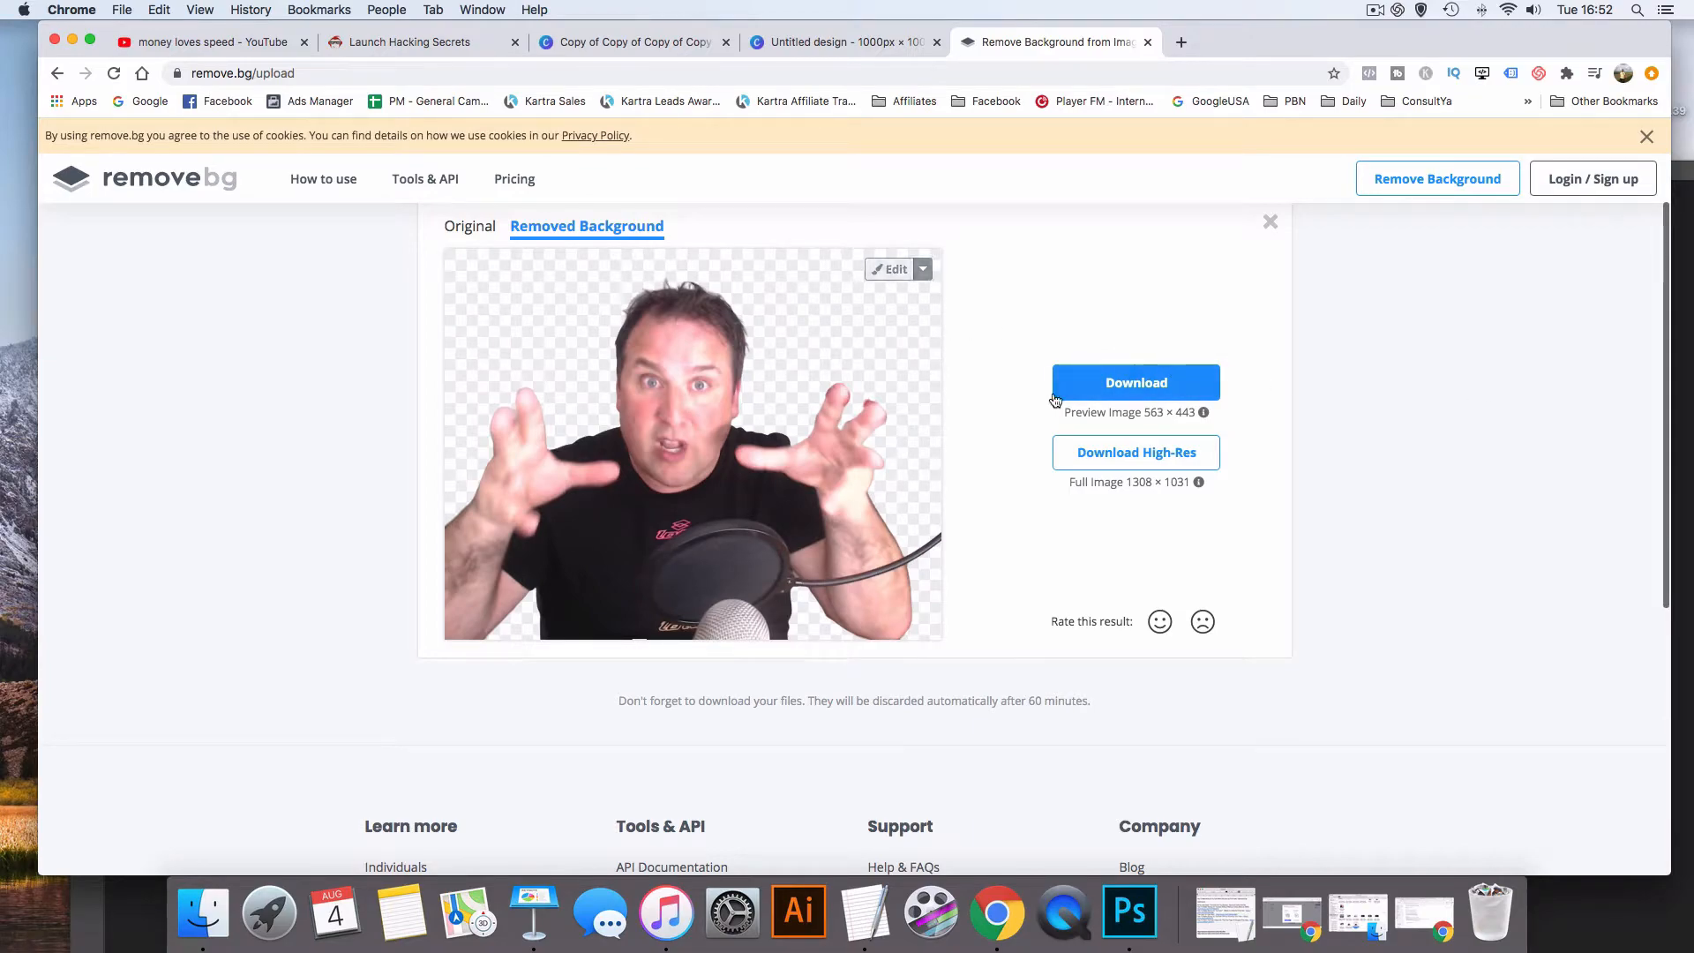
left_click(889, 268)
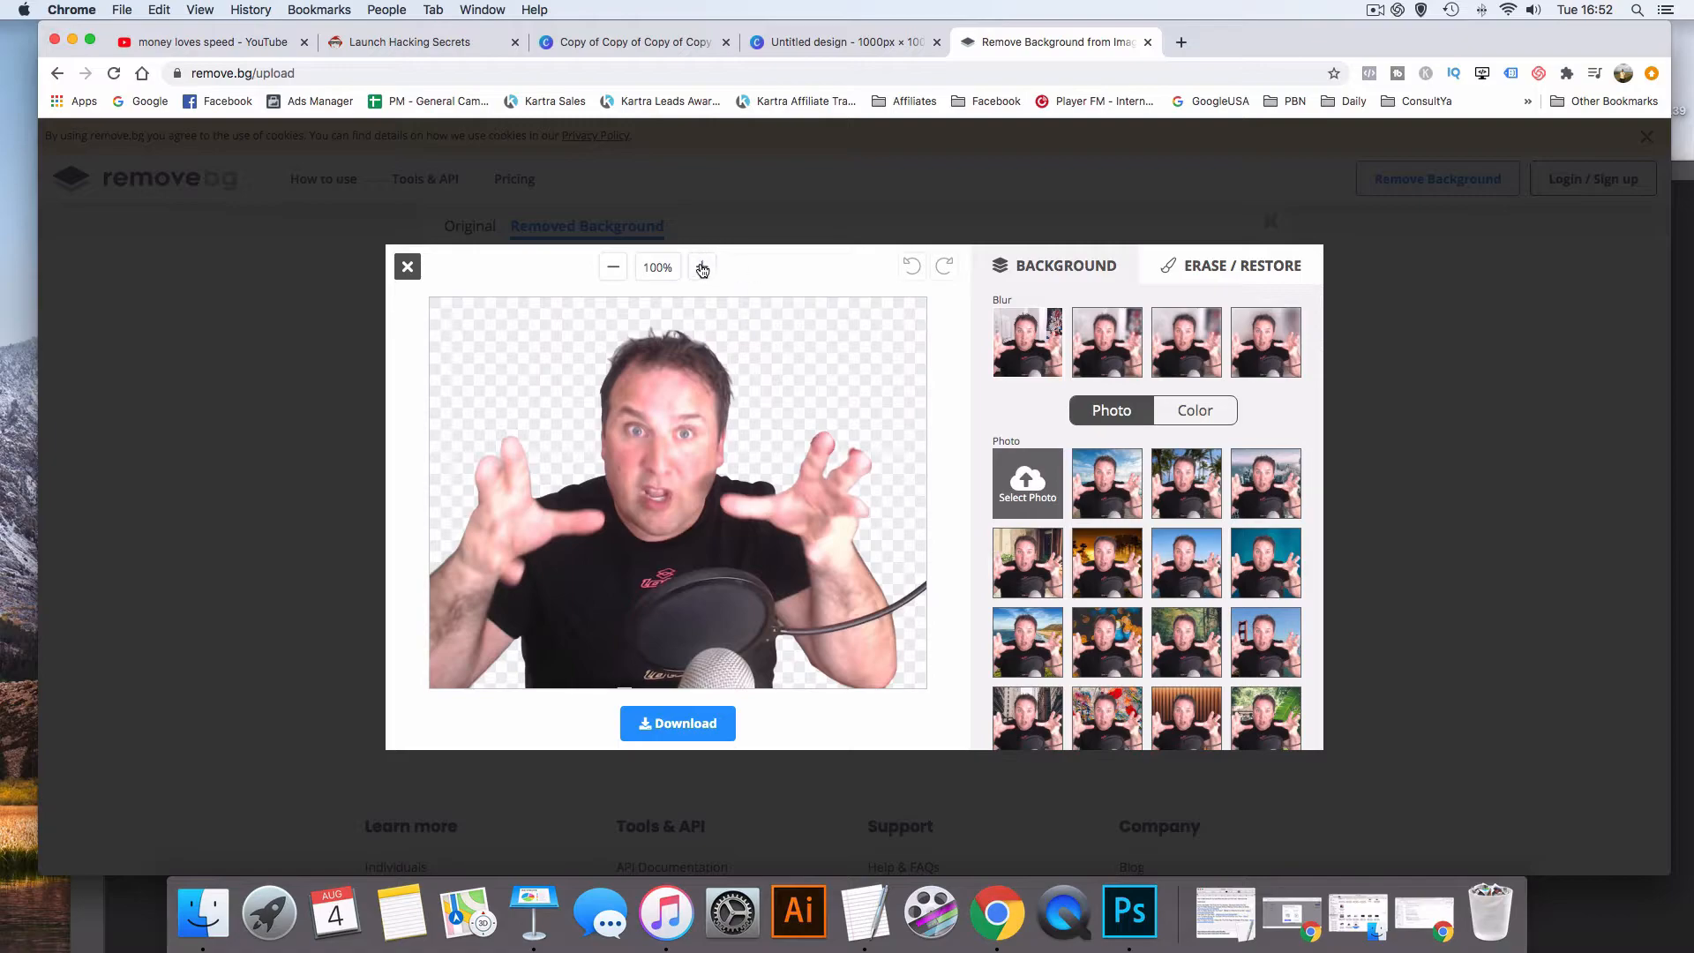
Zoom the cut-out and switch to the erase/restore touch-up tool
left_click(700, 266)
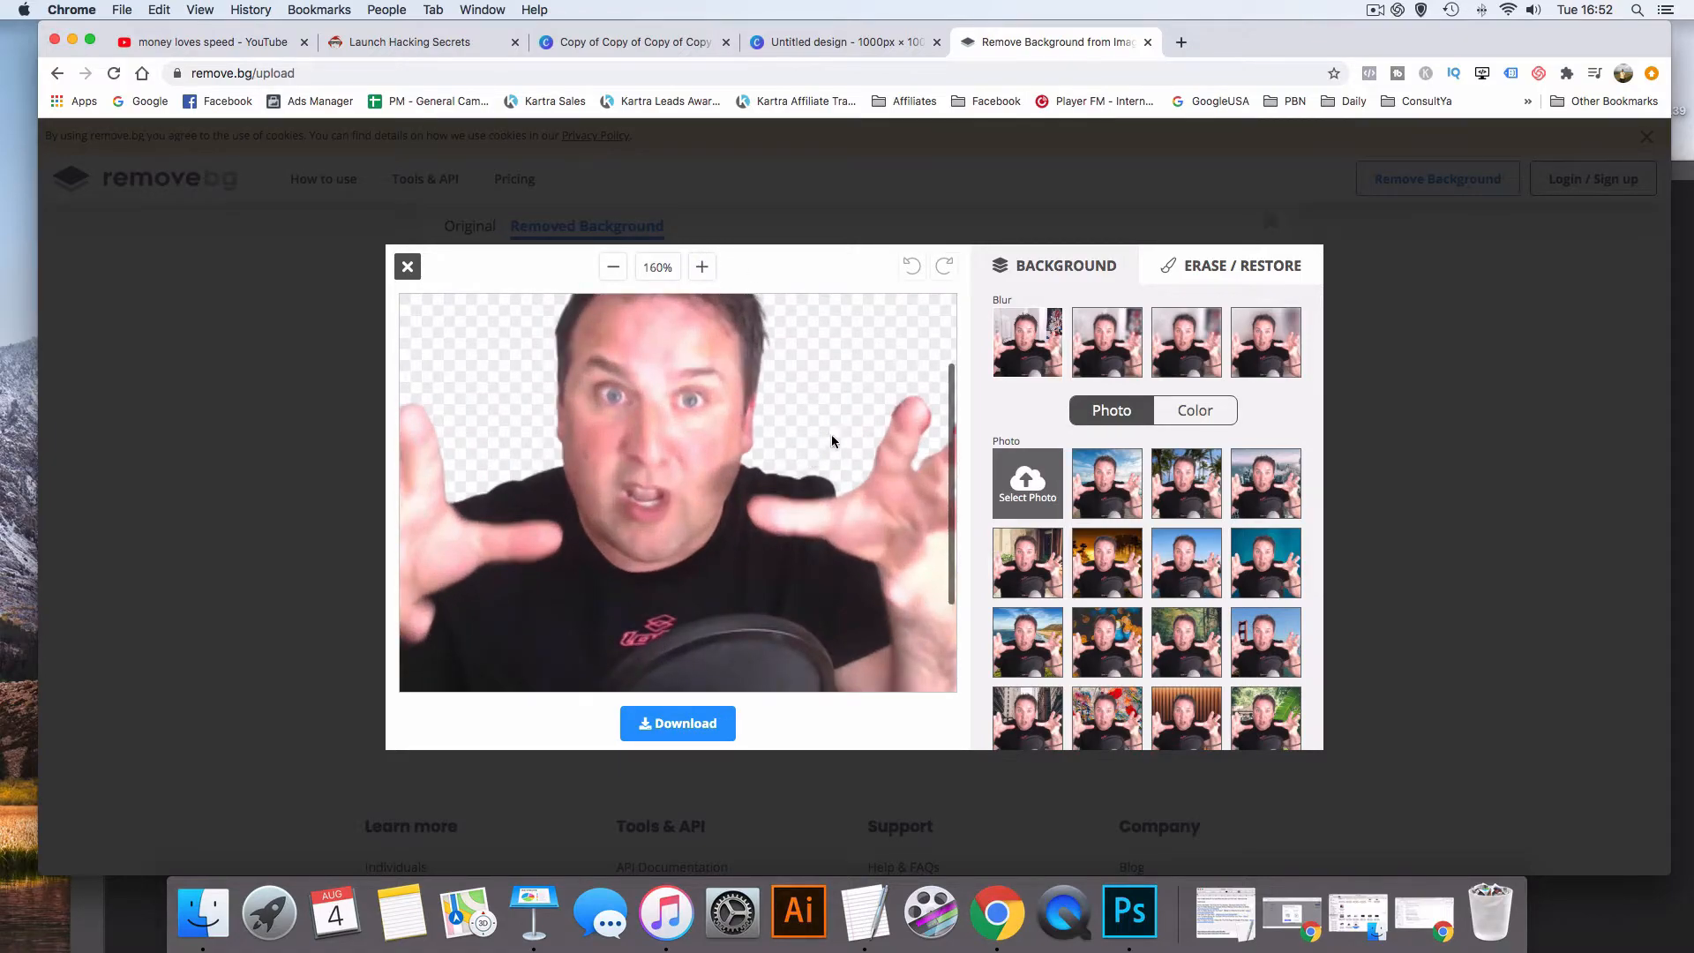
mouse_move(667, 368)
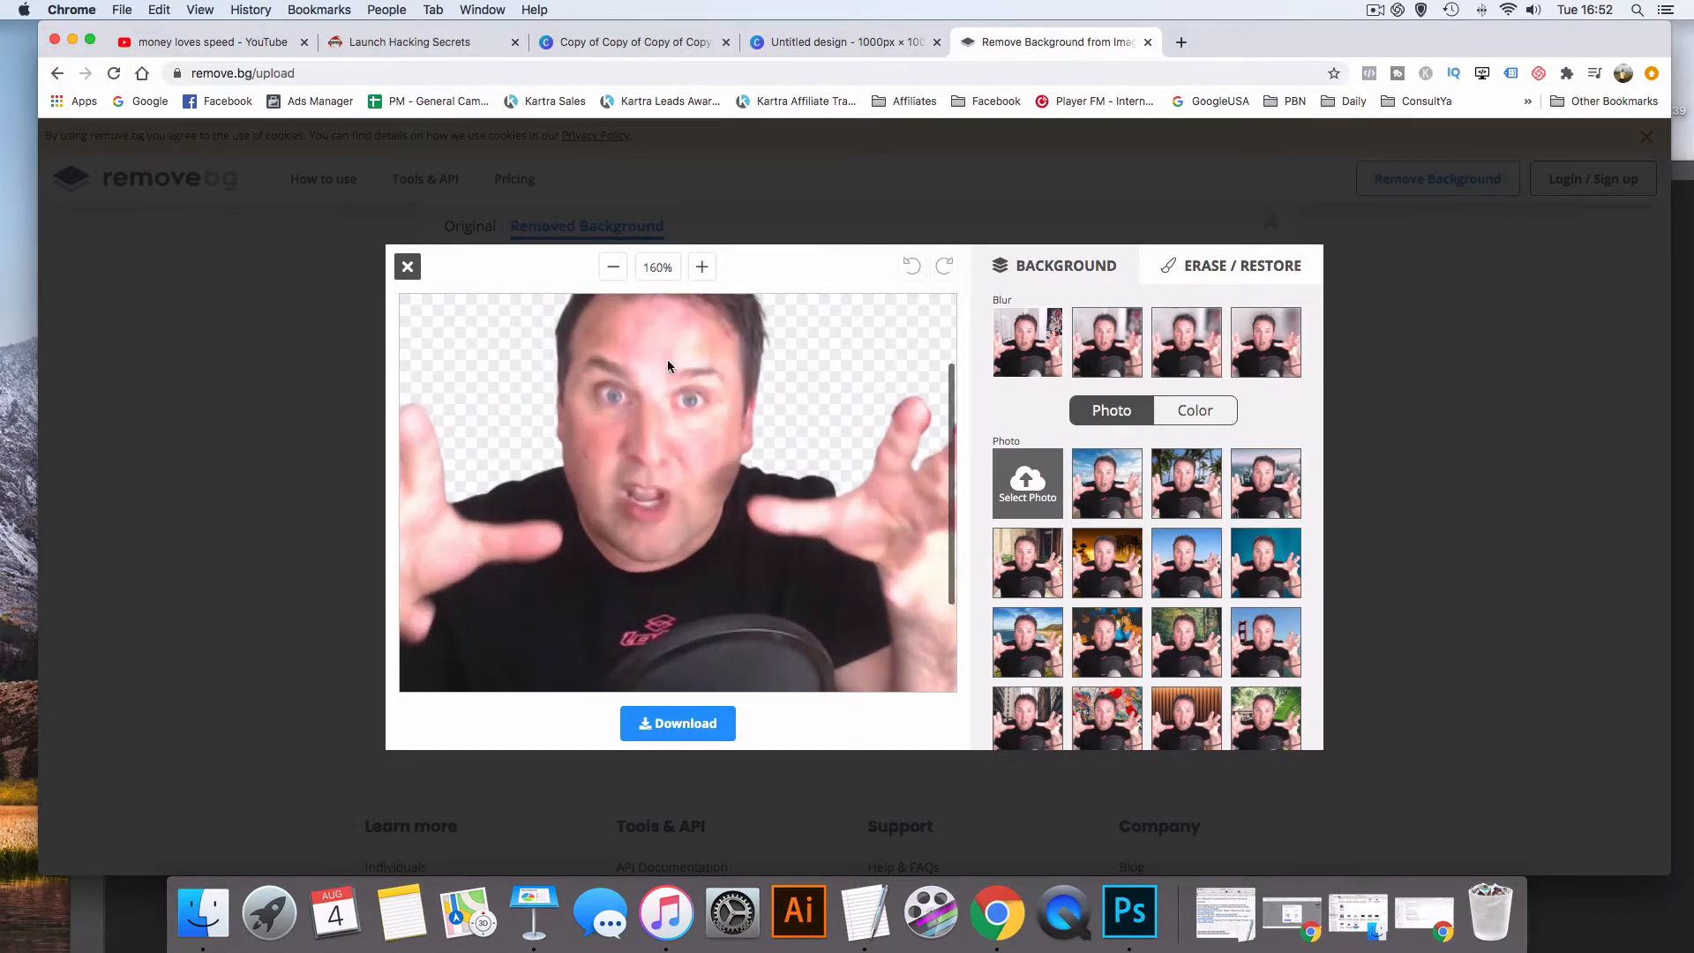
left_click(613, 266)
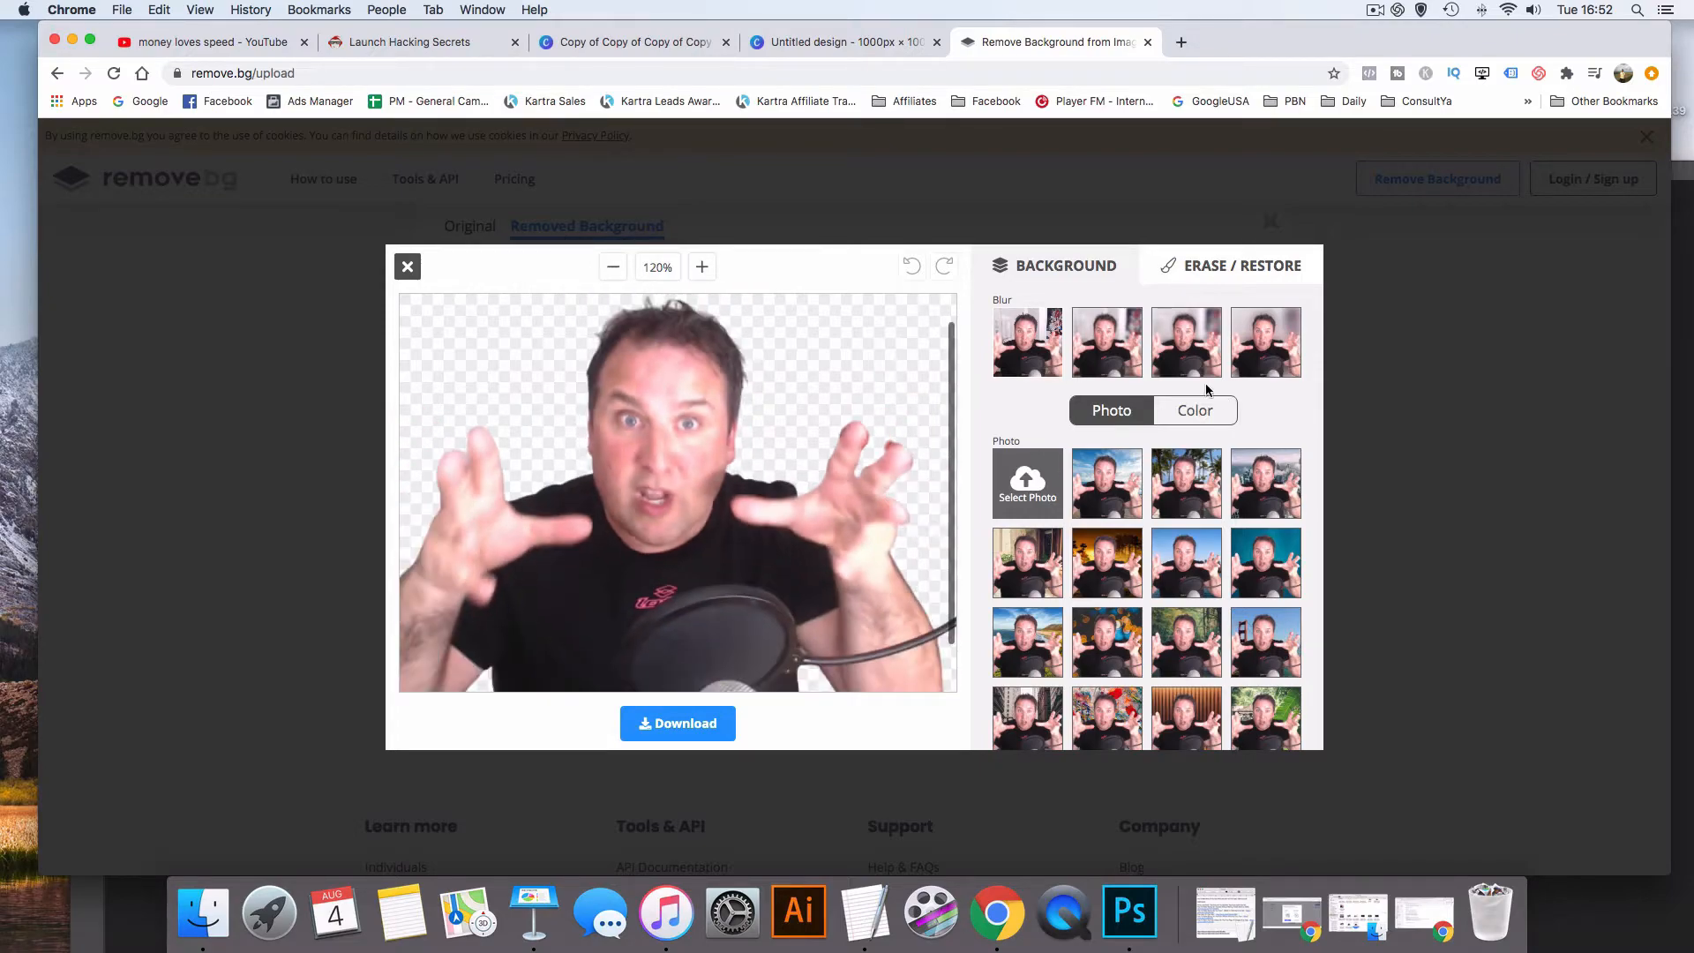
left_click(1230, 265)
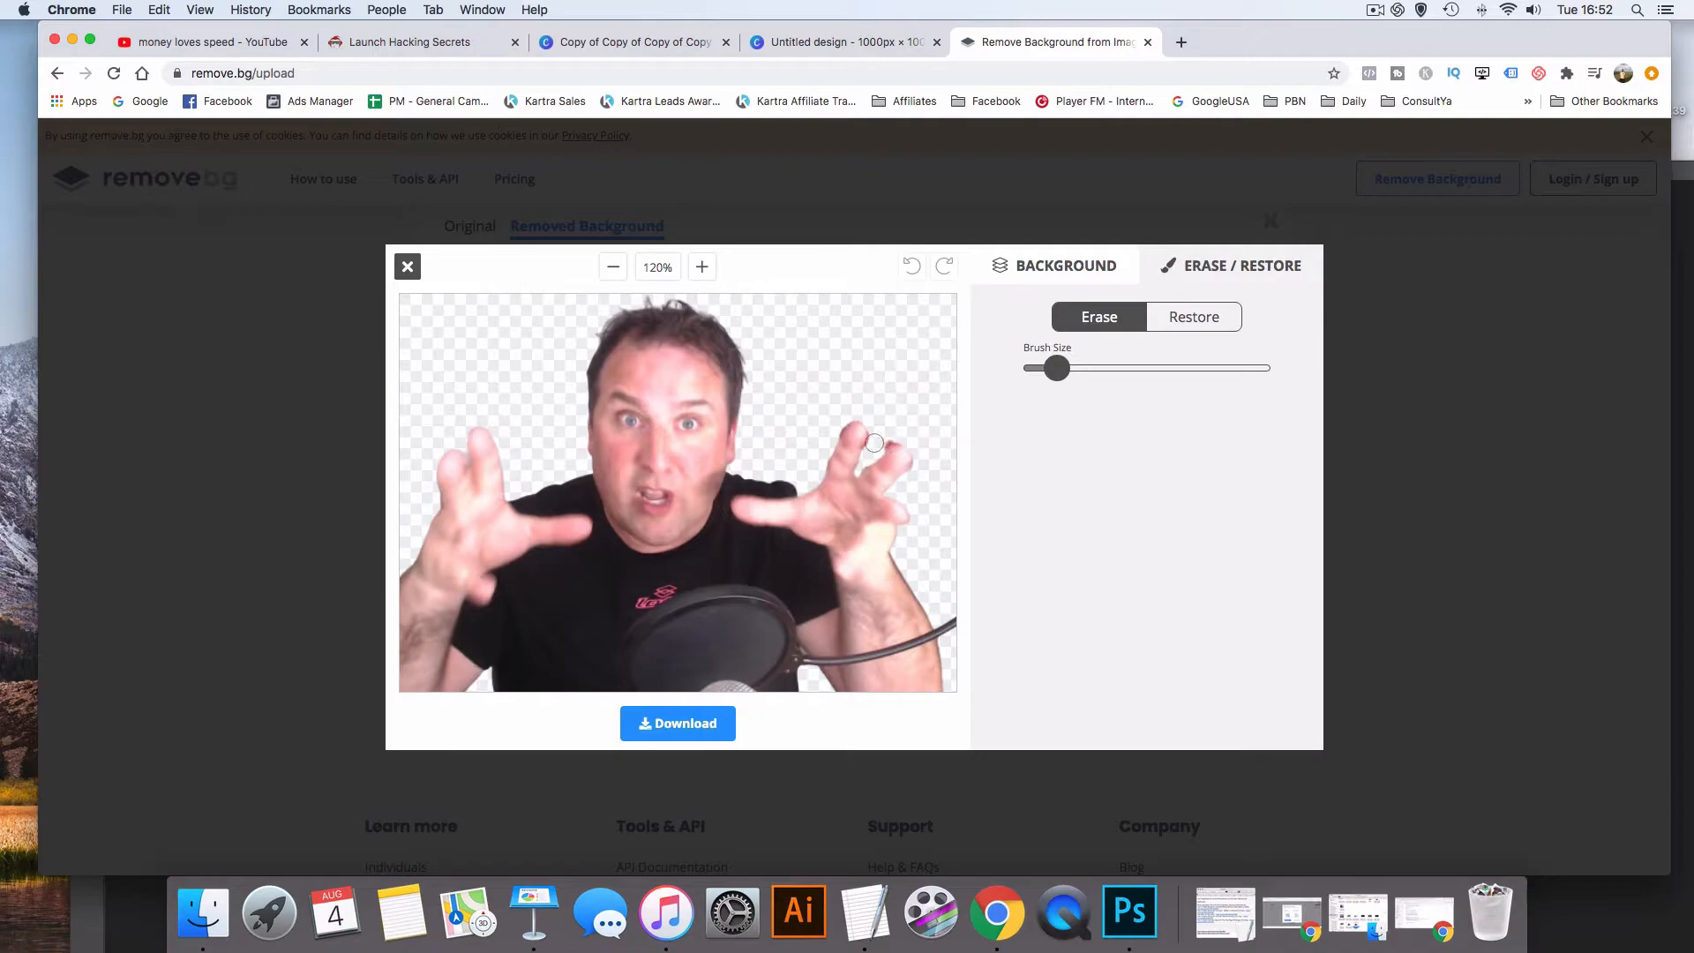
mouse_move(897, 437)
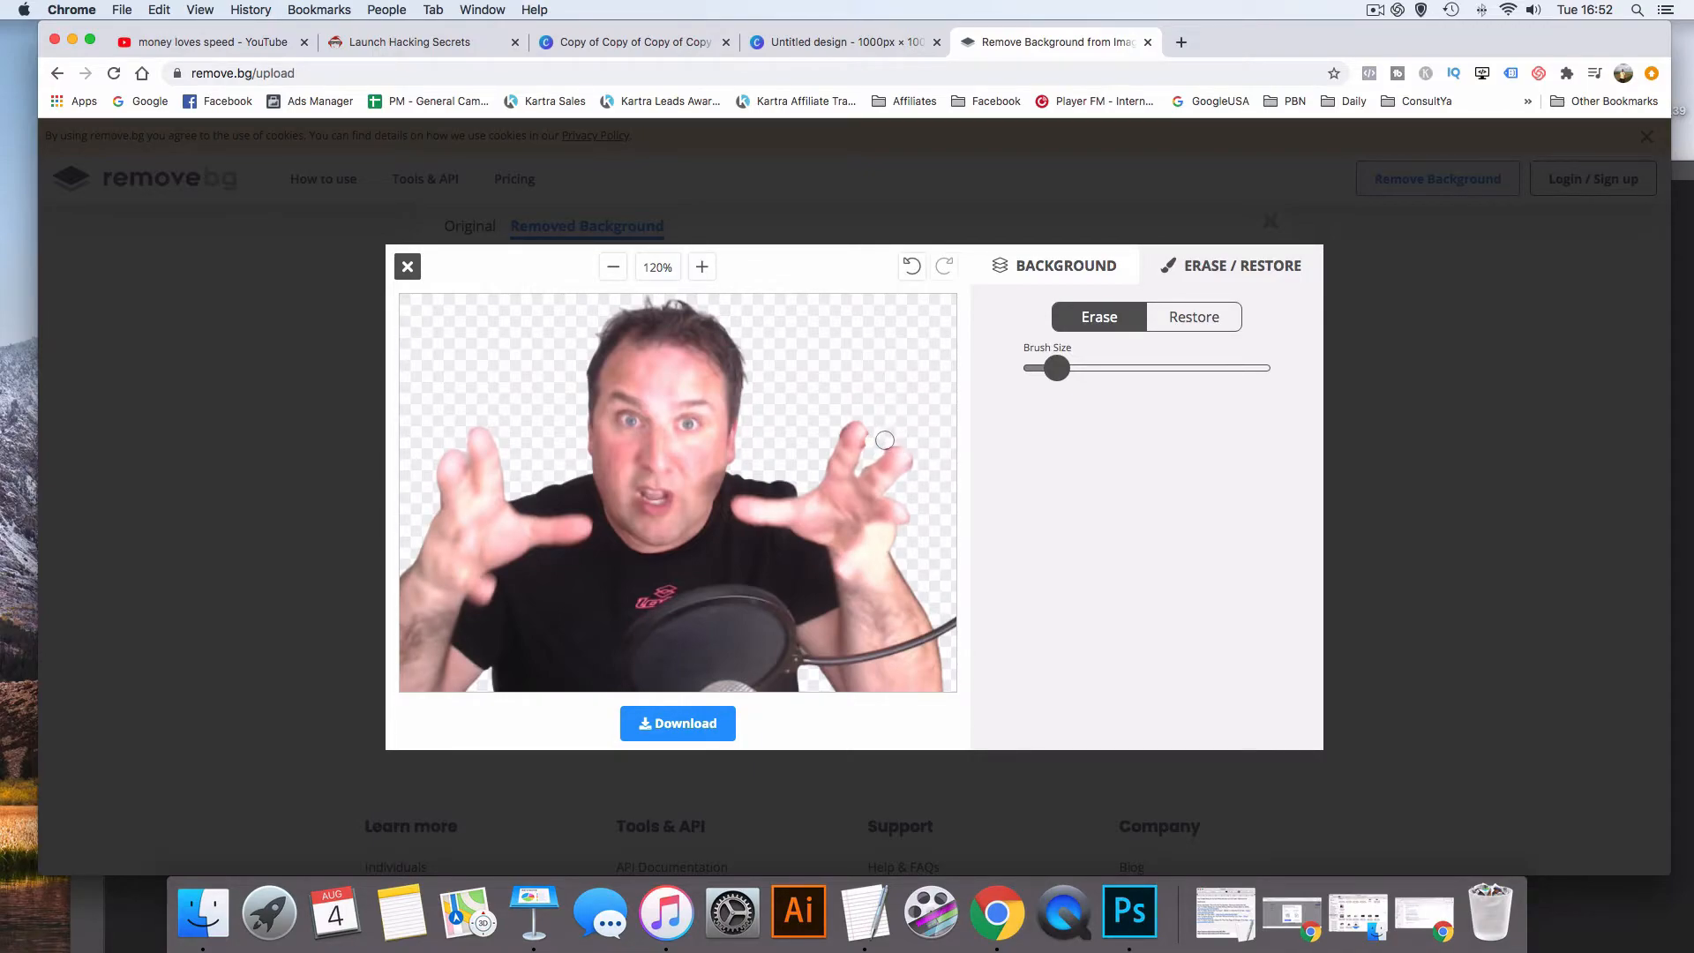
mouse_move(871, 440)
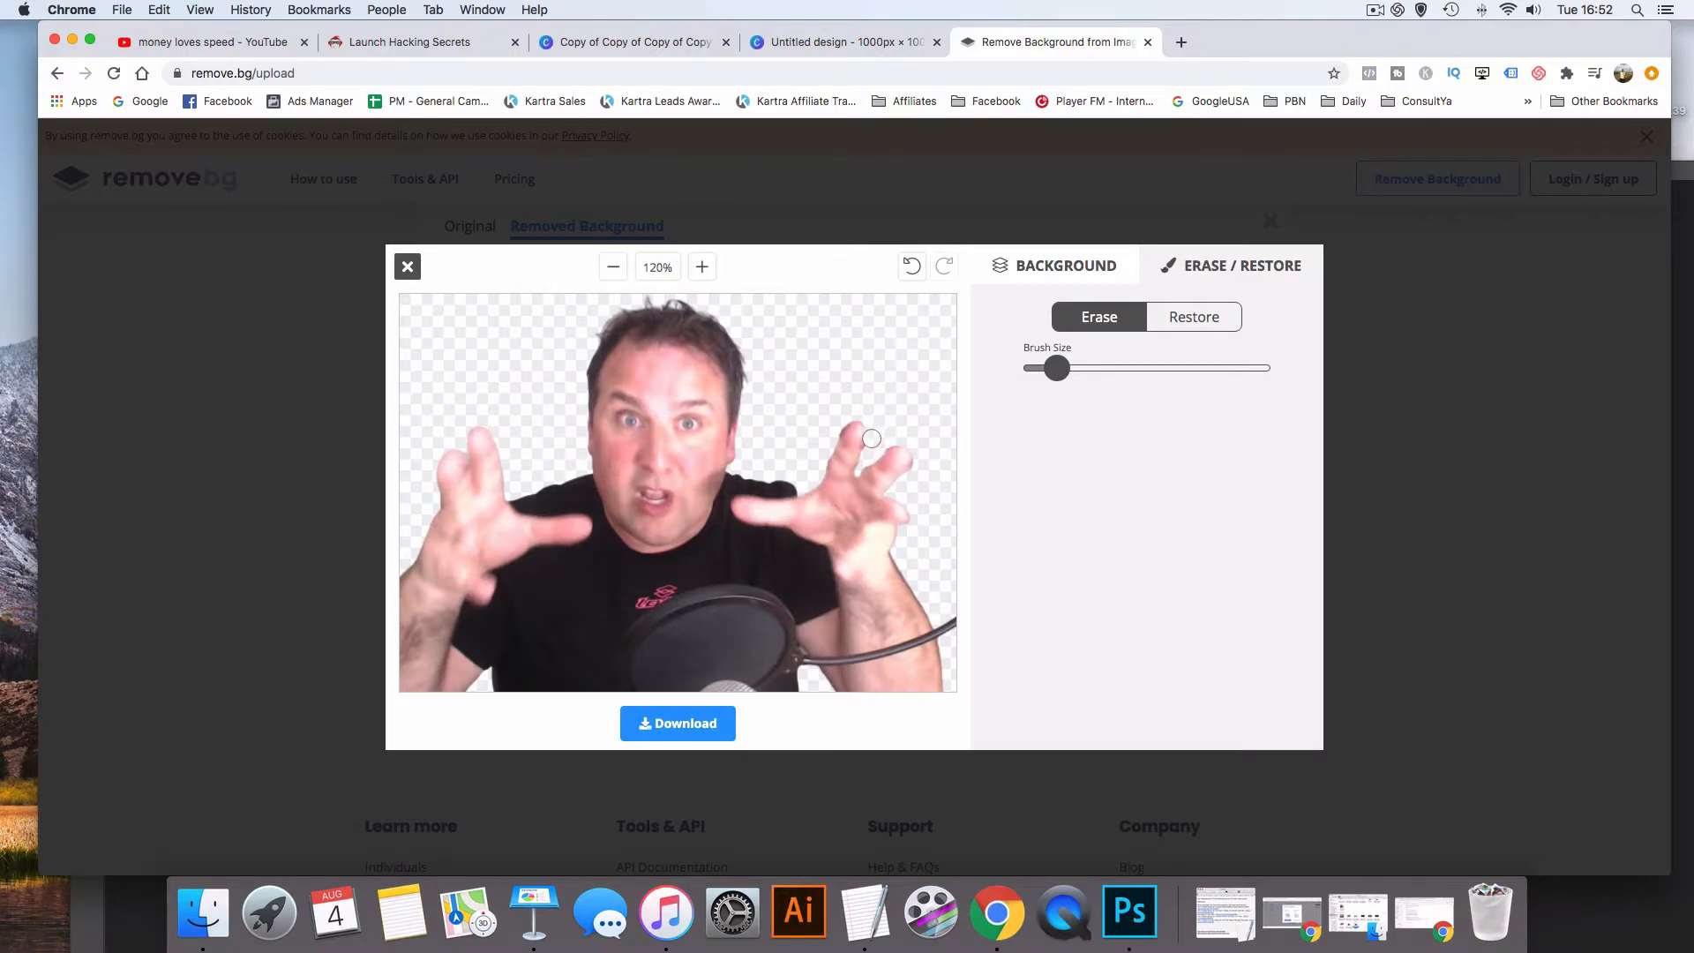
mouse_move(874, 427)
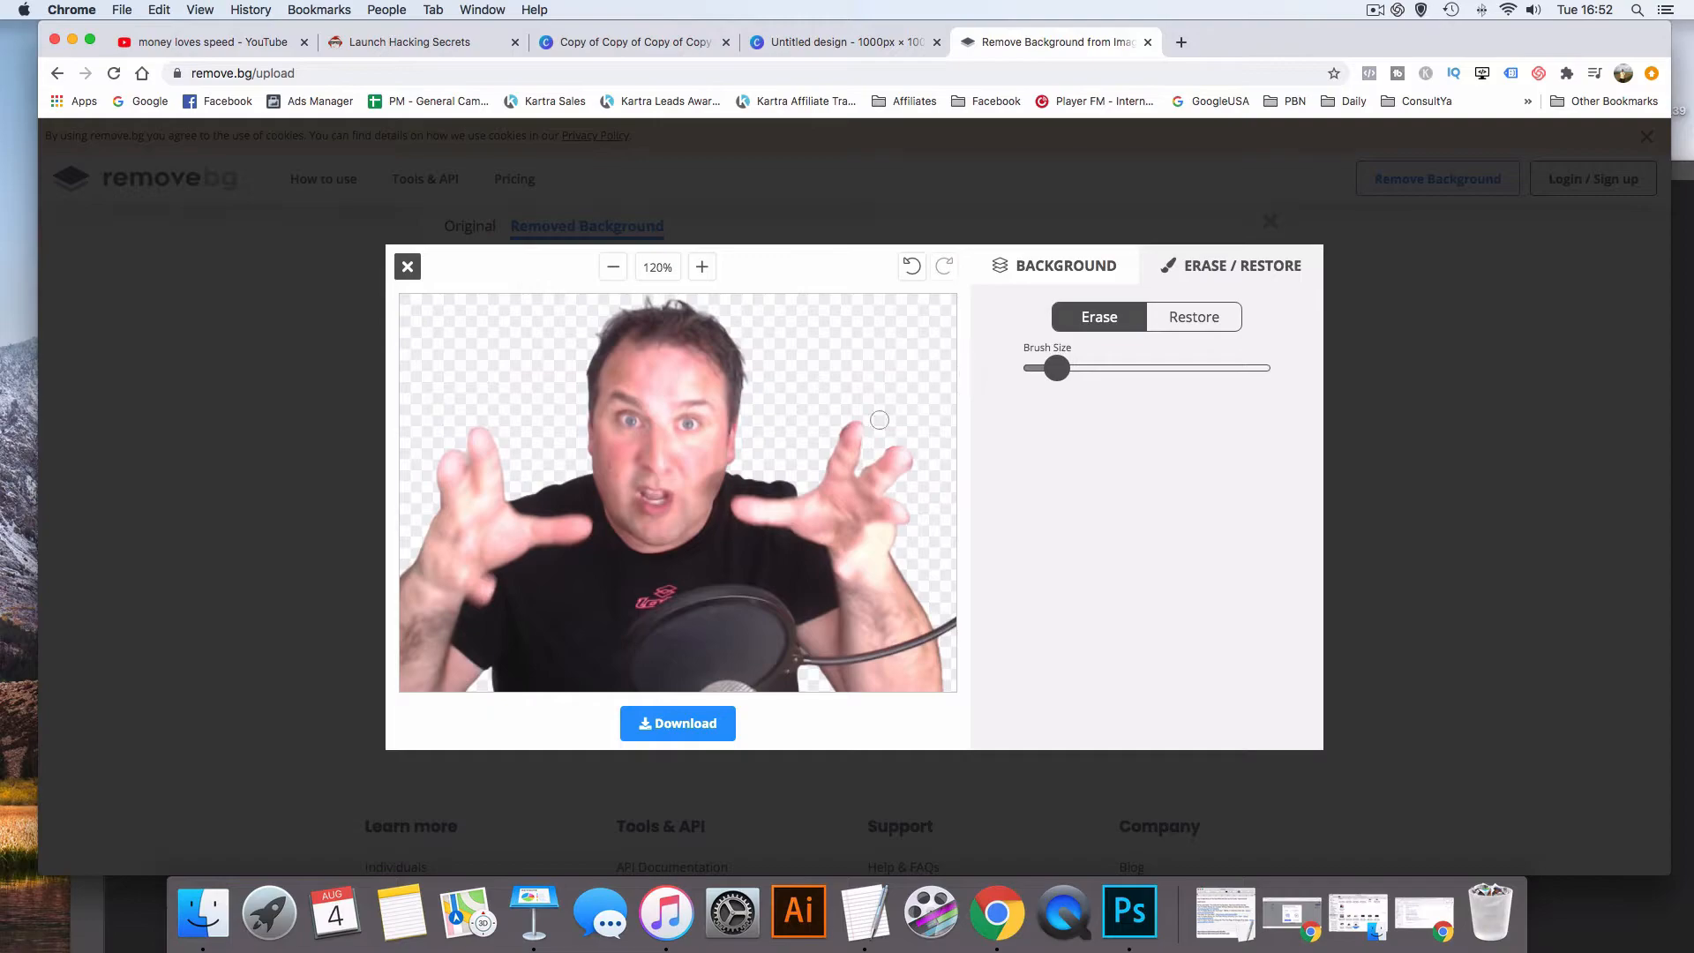
mouse_move(1197, 572)
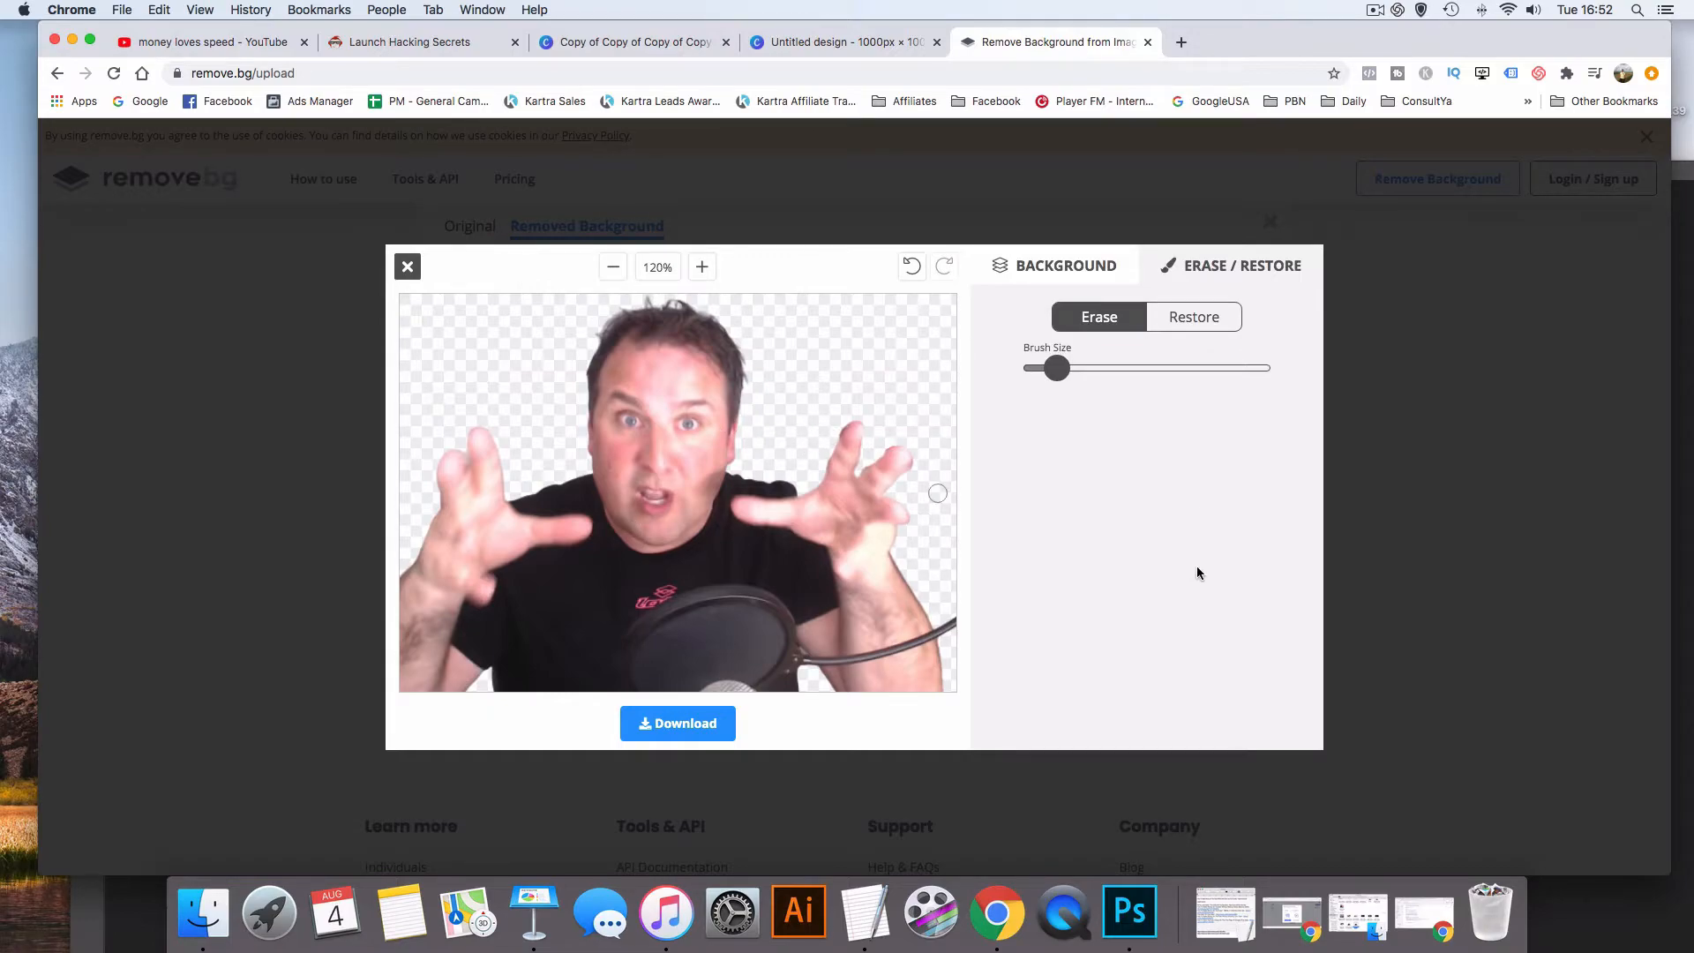
mouse_move(676, 768)
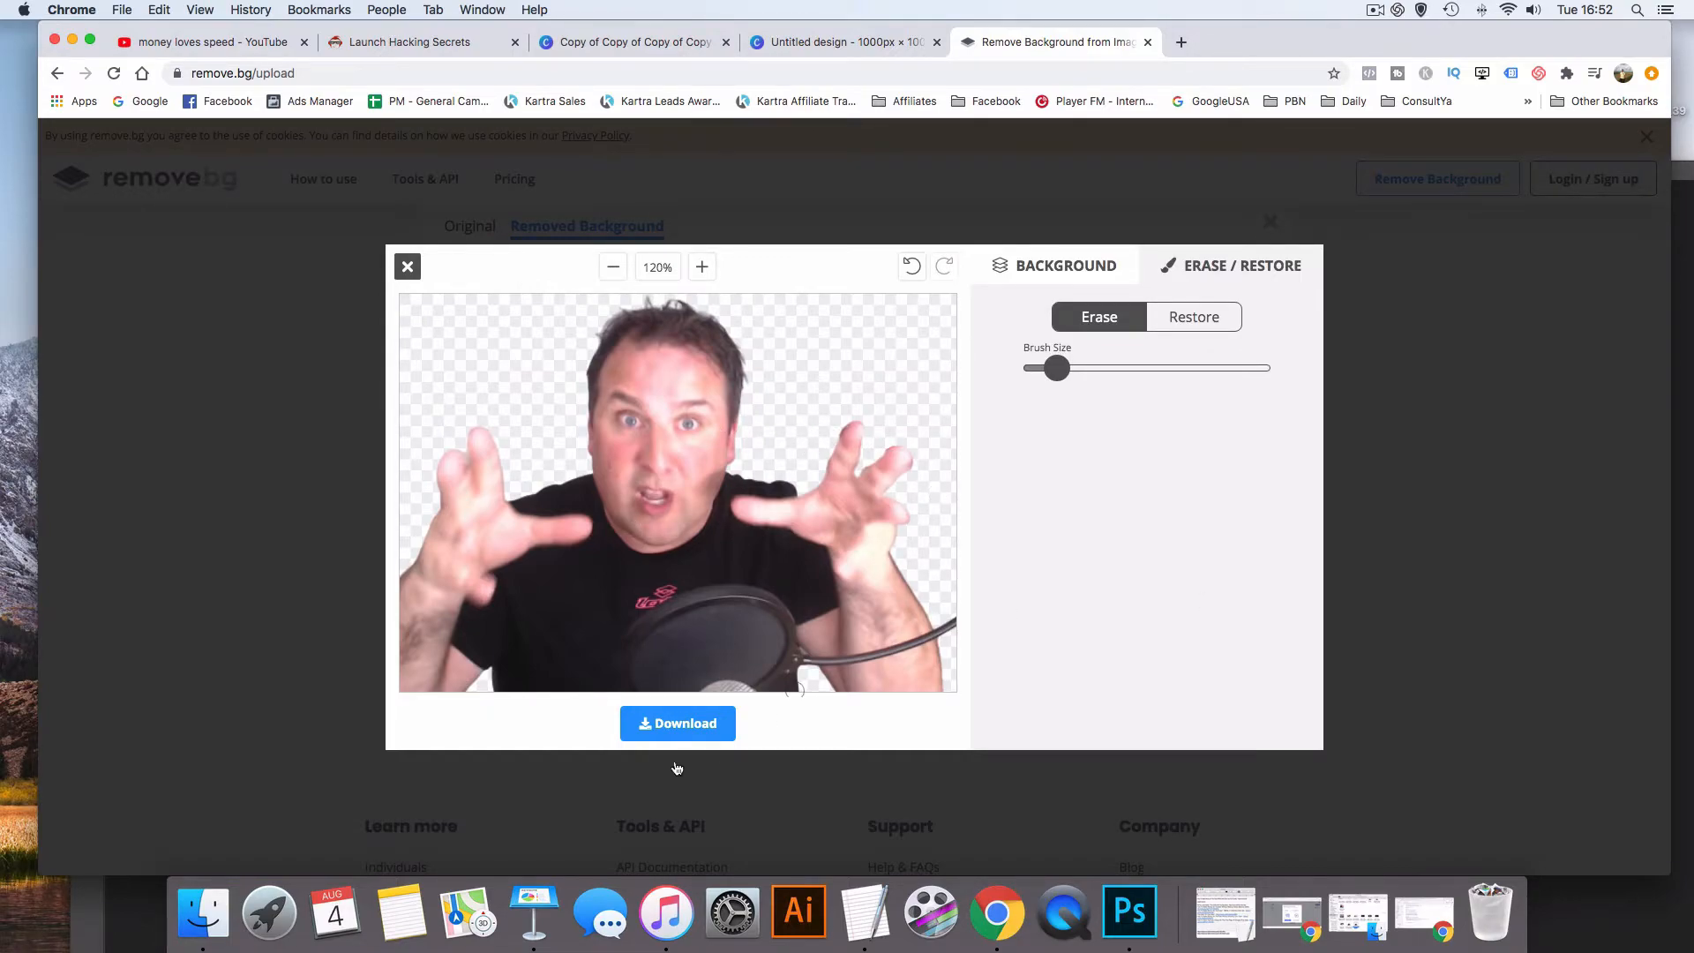
Download the full-size transparent presenter cut-out as a PNG and switch to Photoshop
left_click(678, 723)
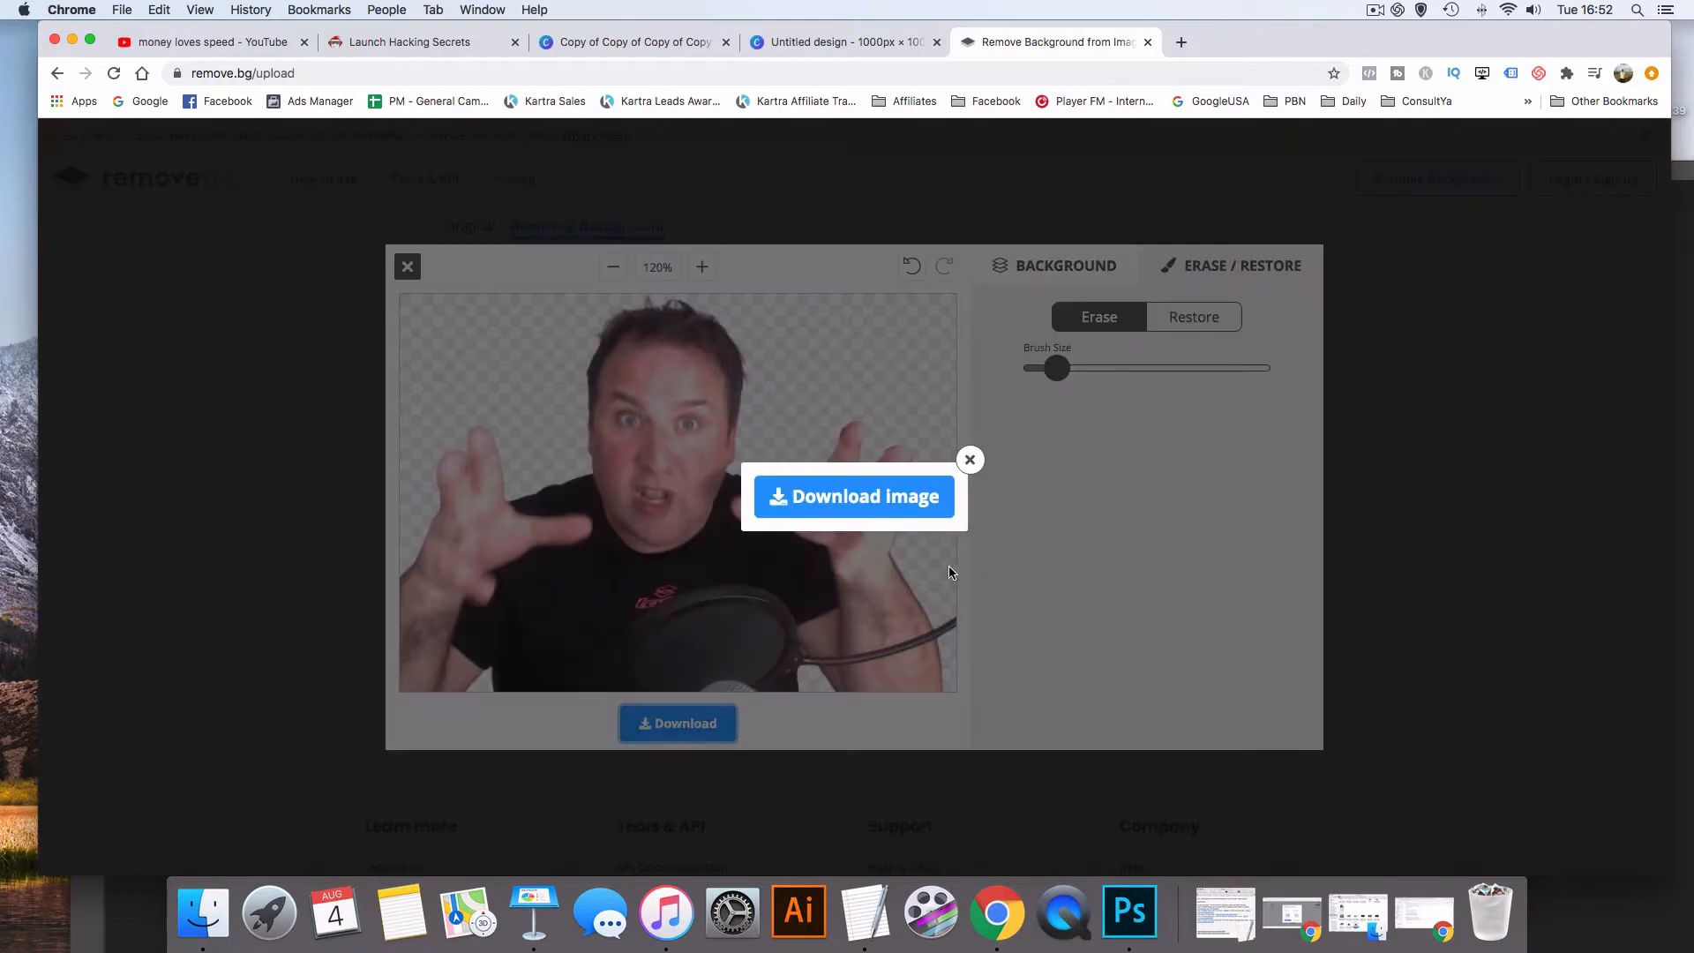
left_click(969, 459)
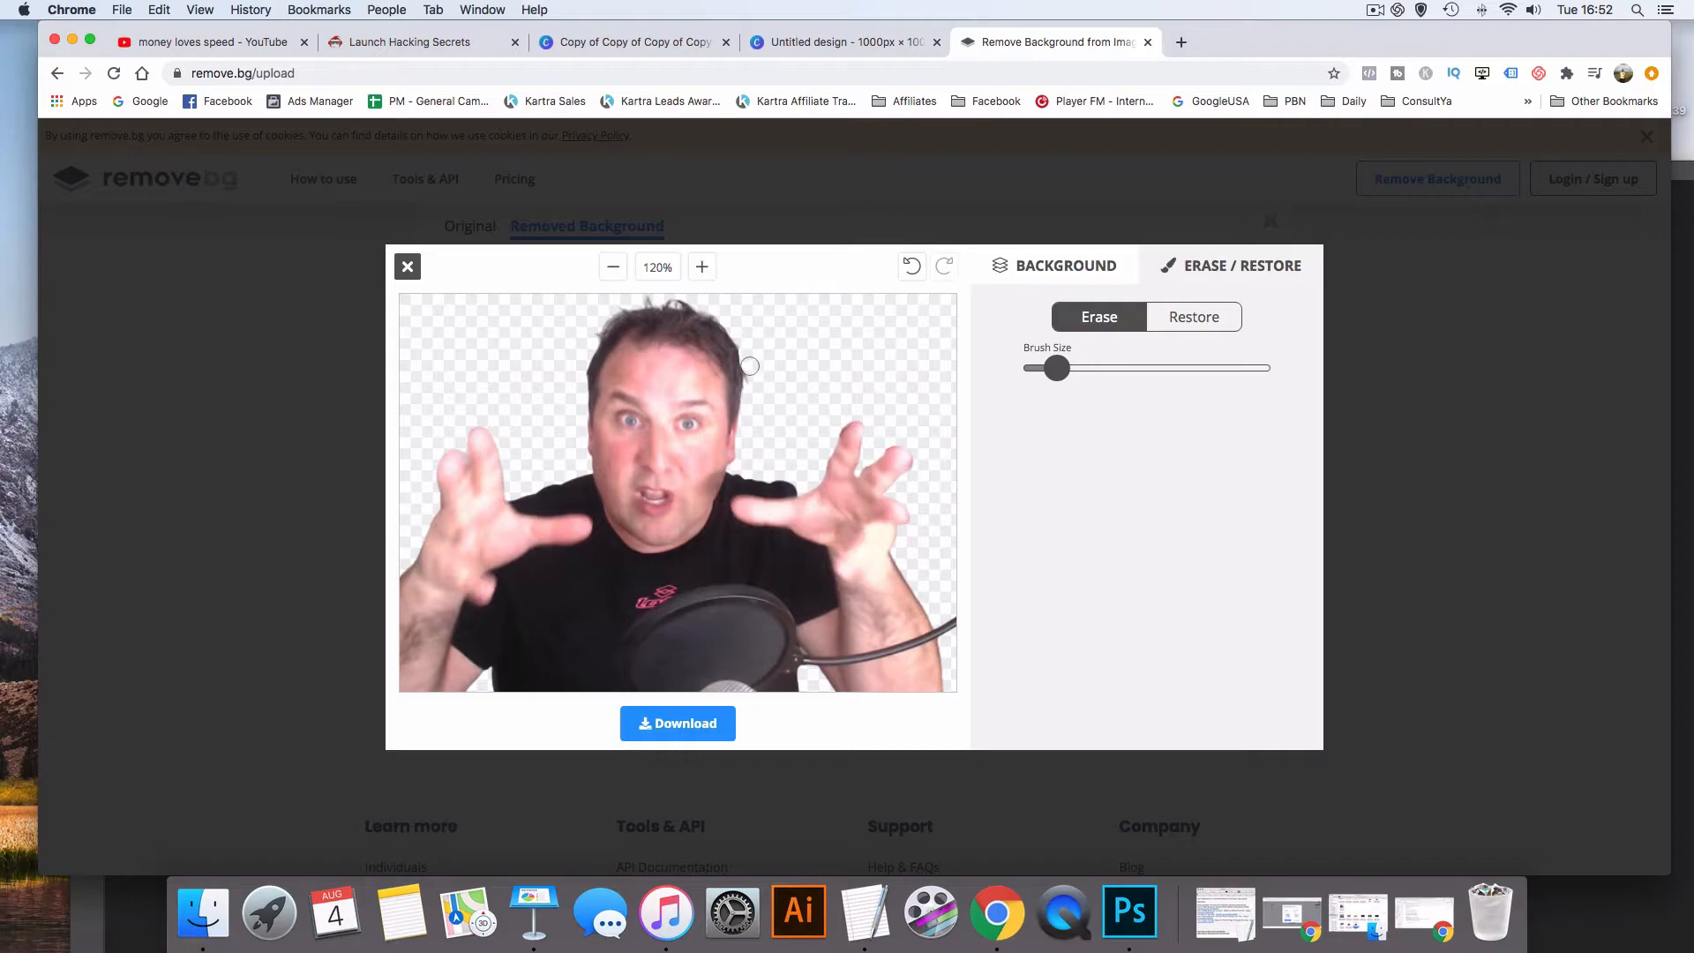
mouse_move(757, 406)
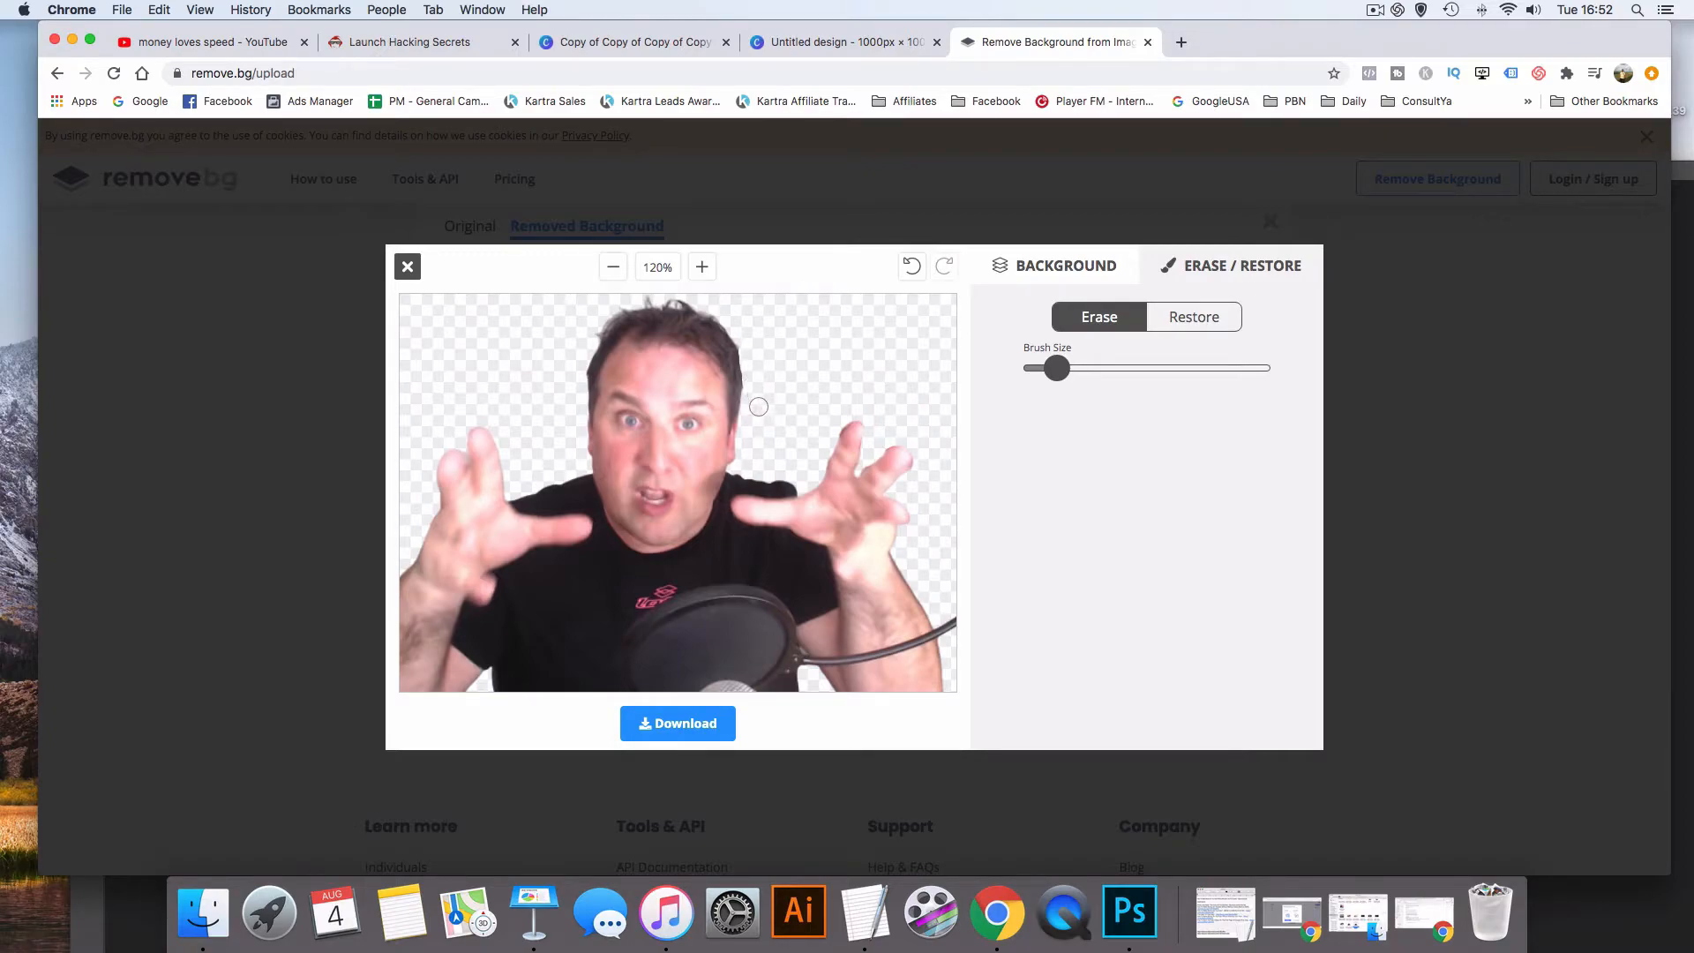
mouse_move(580, 355)
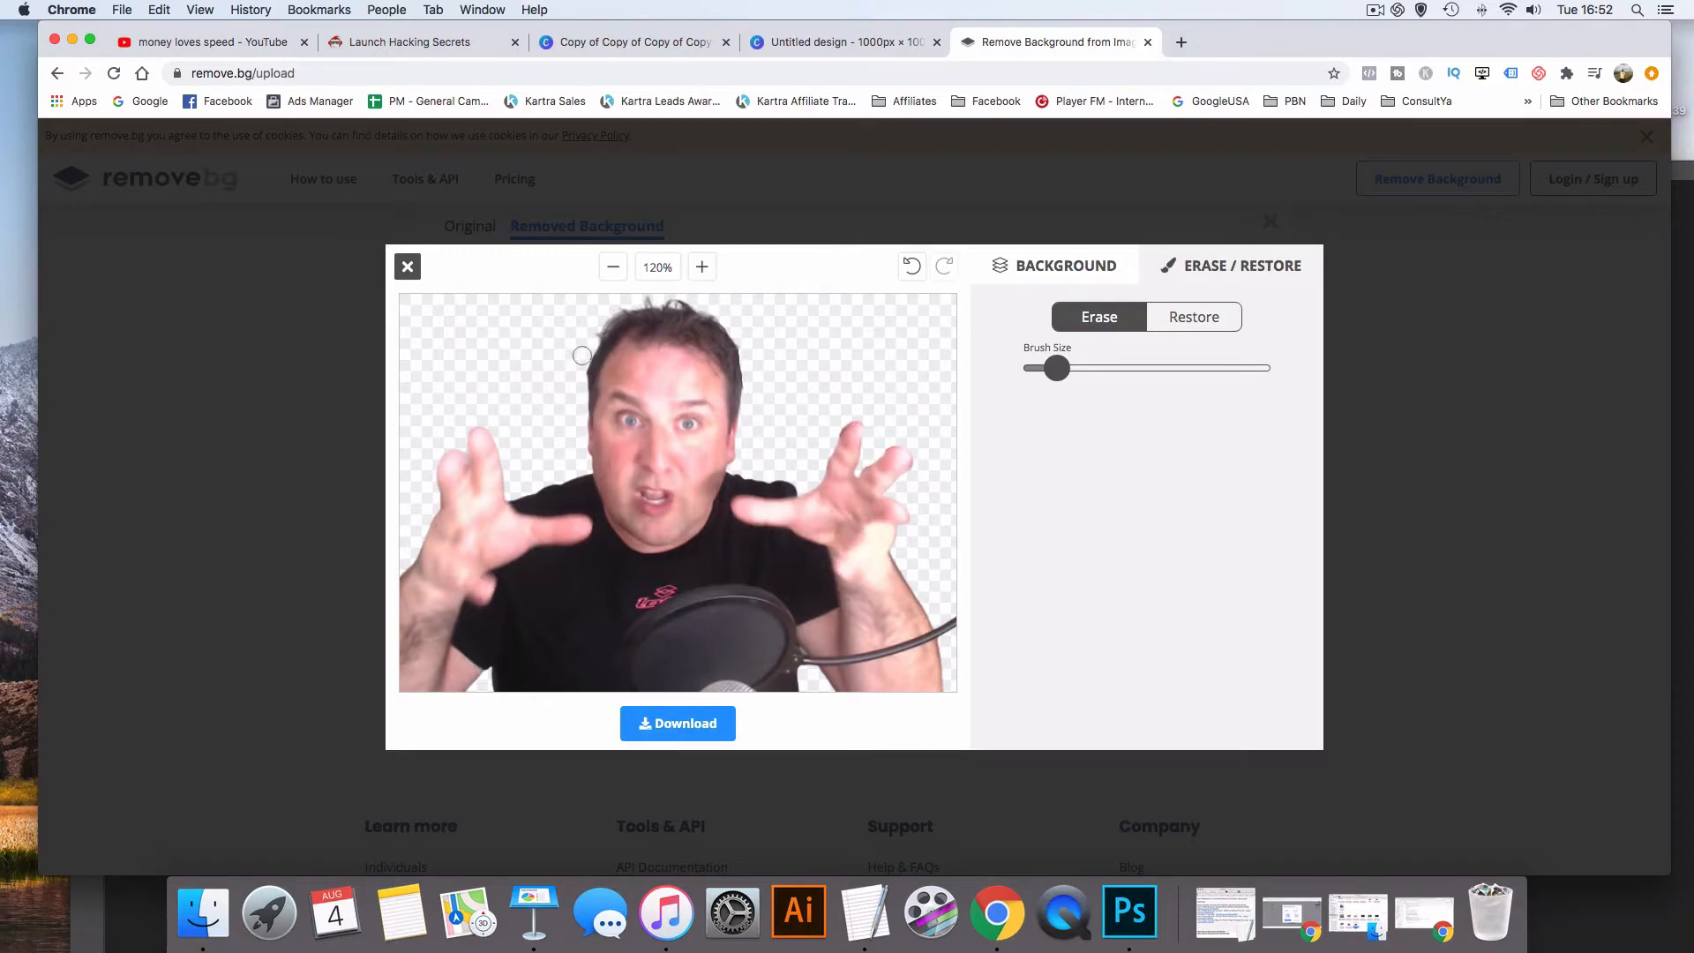
mouse_move(579, 382)
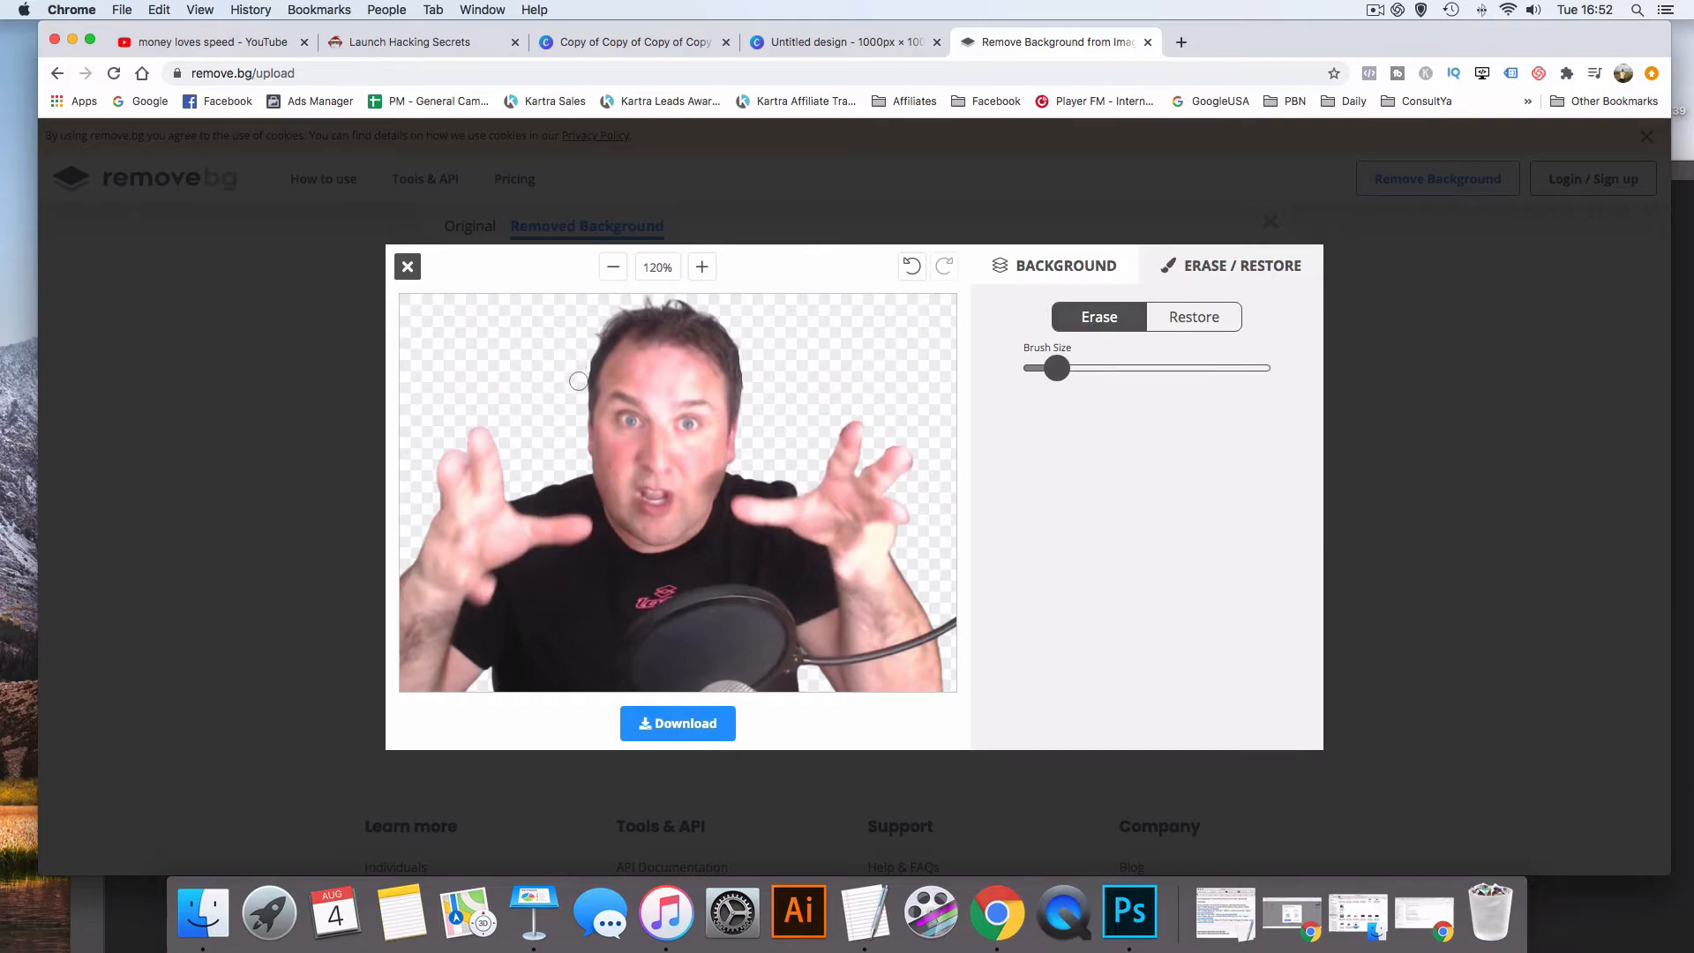
left_click(676, 724)
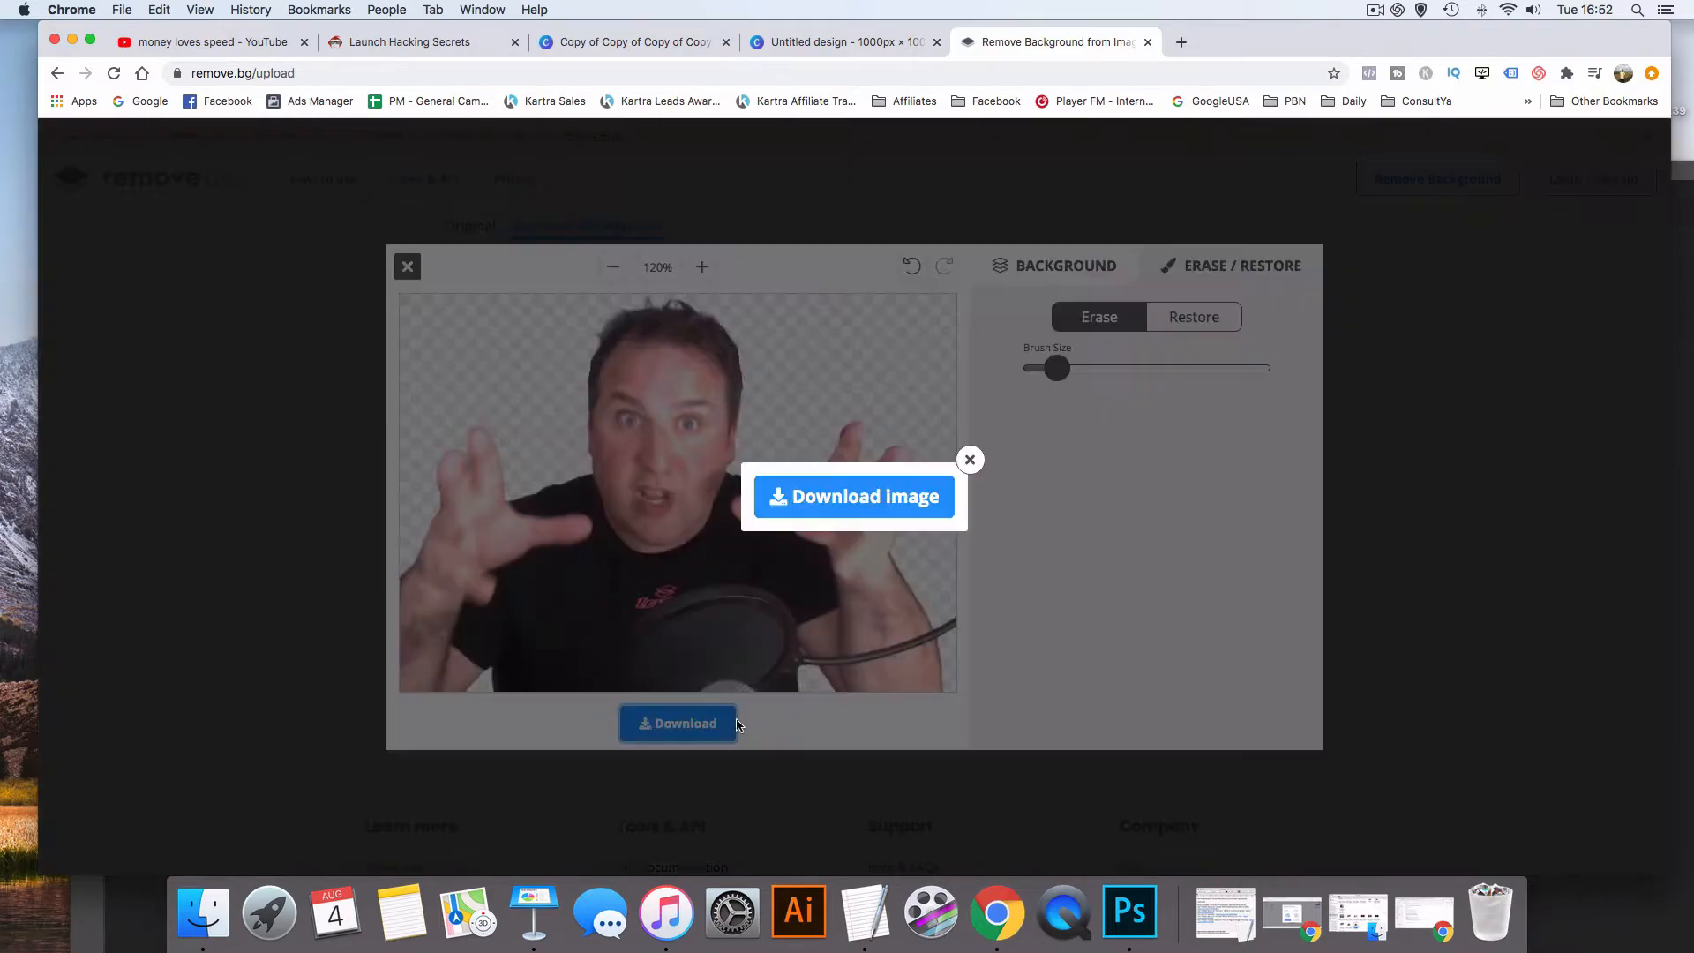
left_click(852, 496)
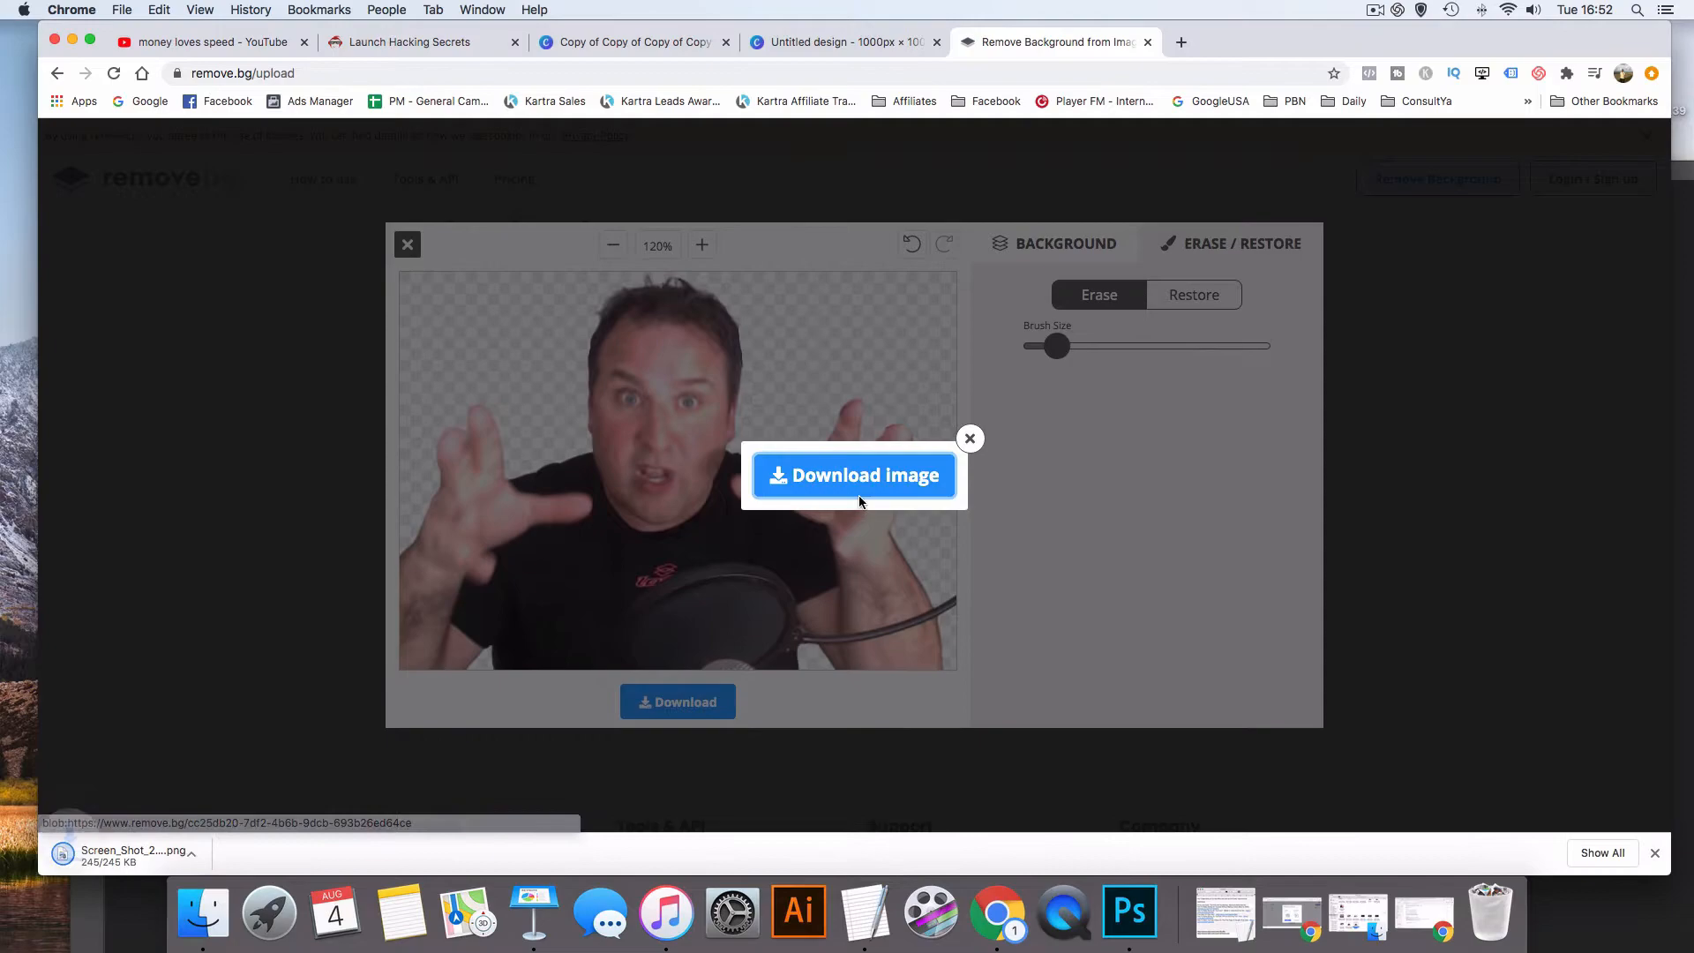
mouse_move(1128, 912)
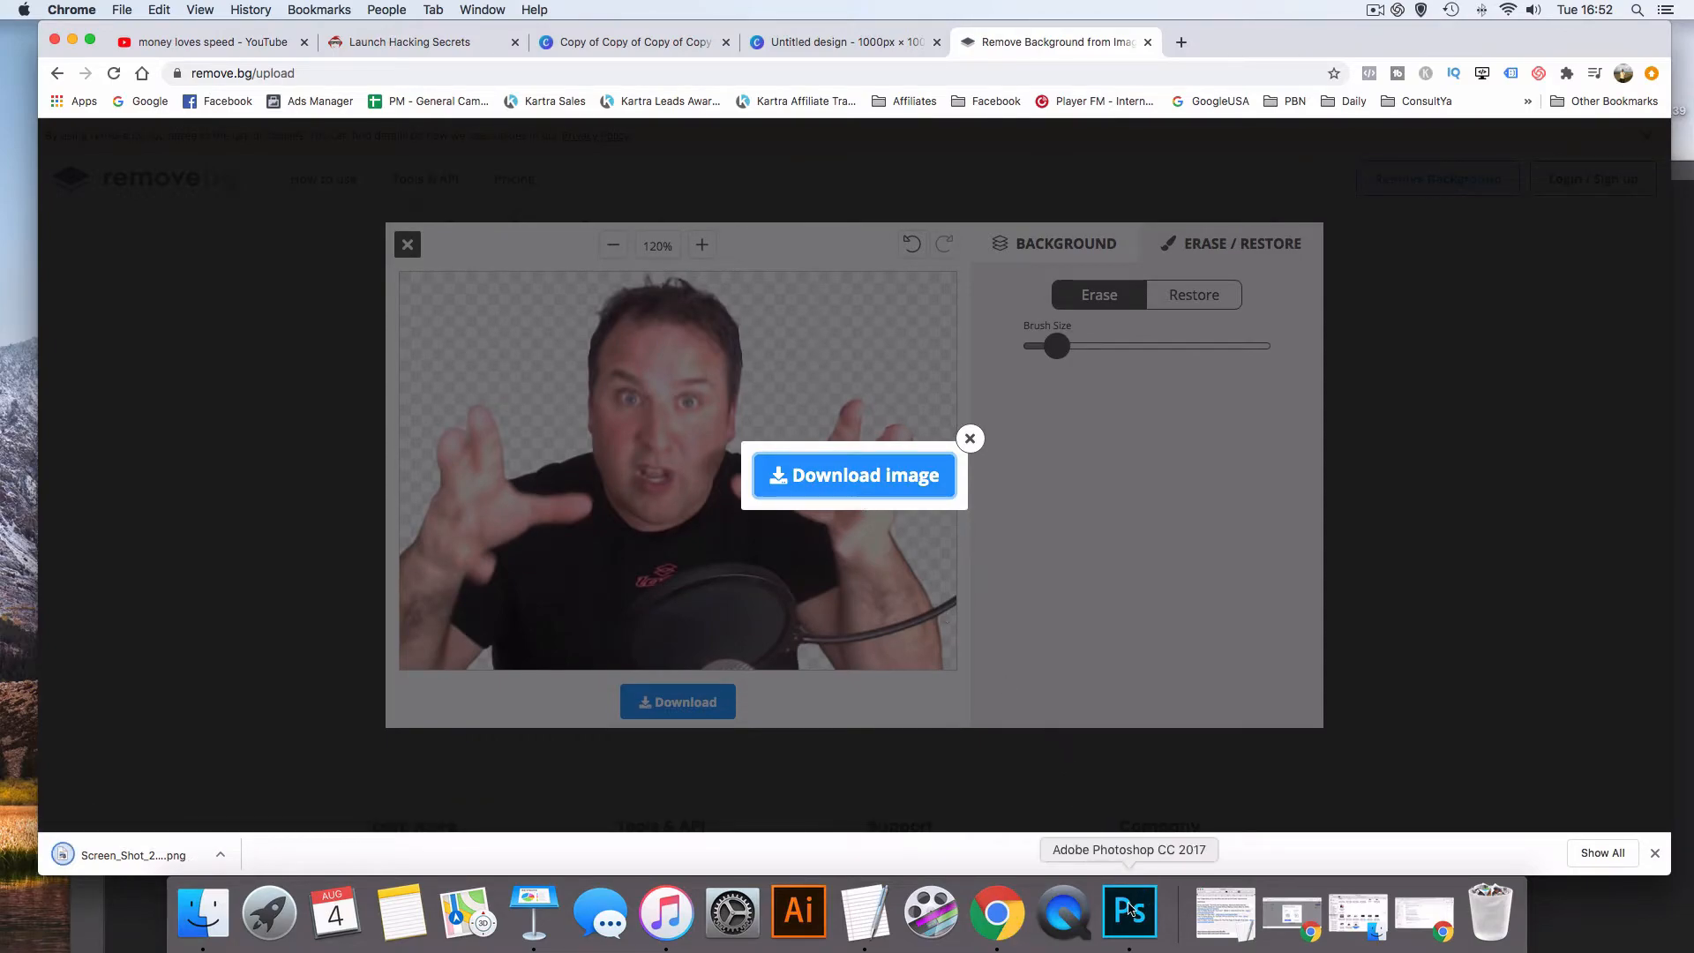
left_click(1130, 913)
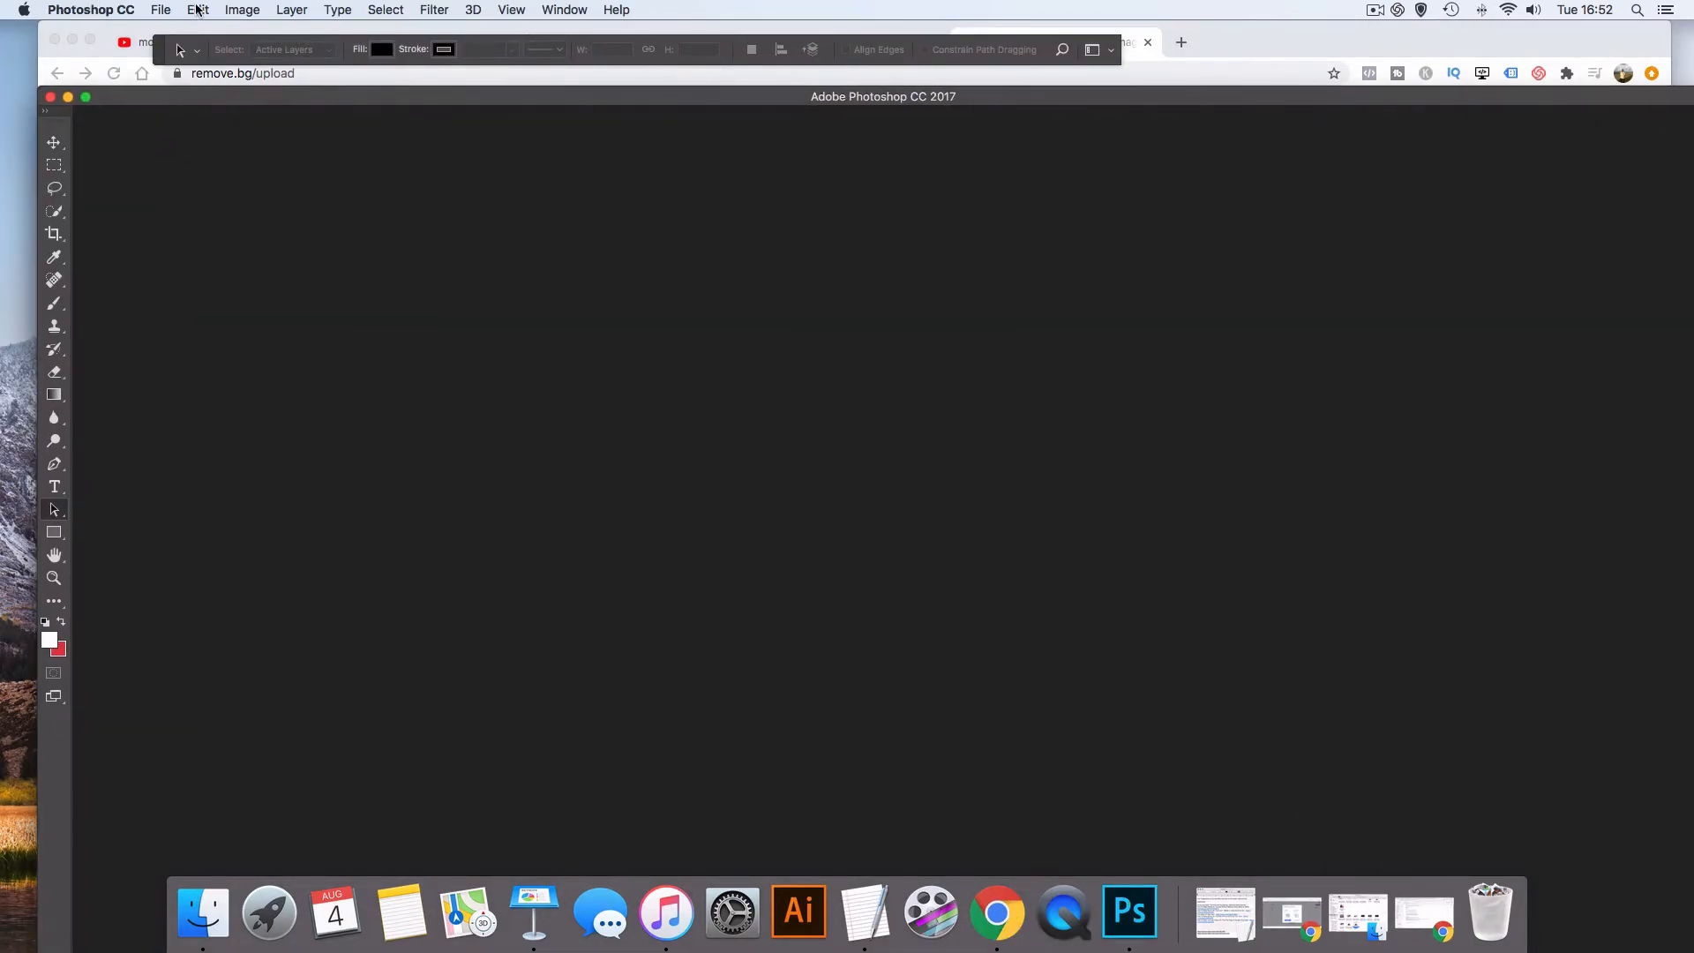
Open the downloaded cut-out PNG and apply a 7 px white outside stroke around the presenter
left_click(161, 10)
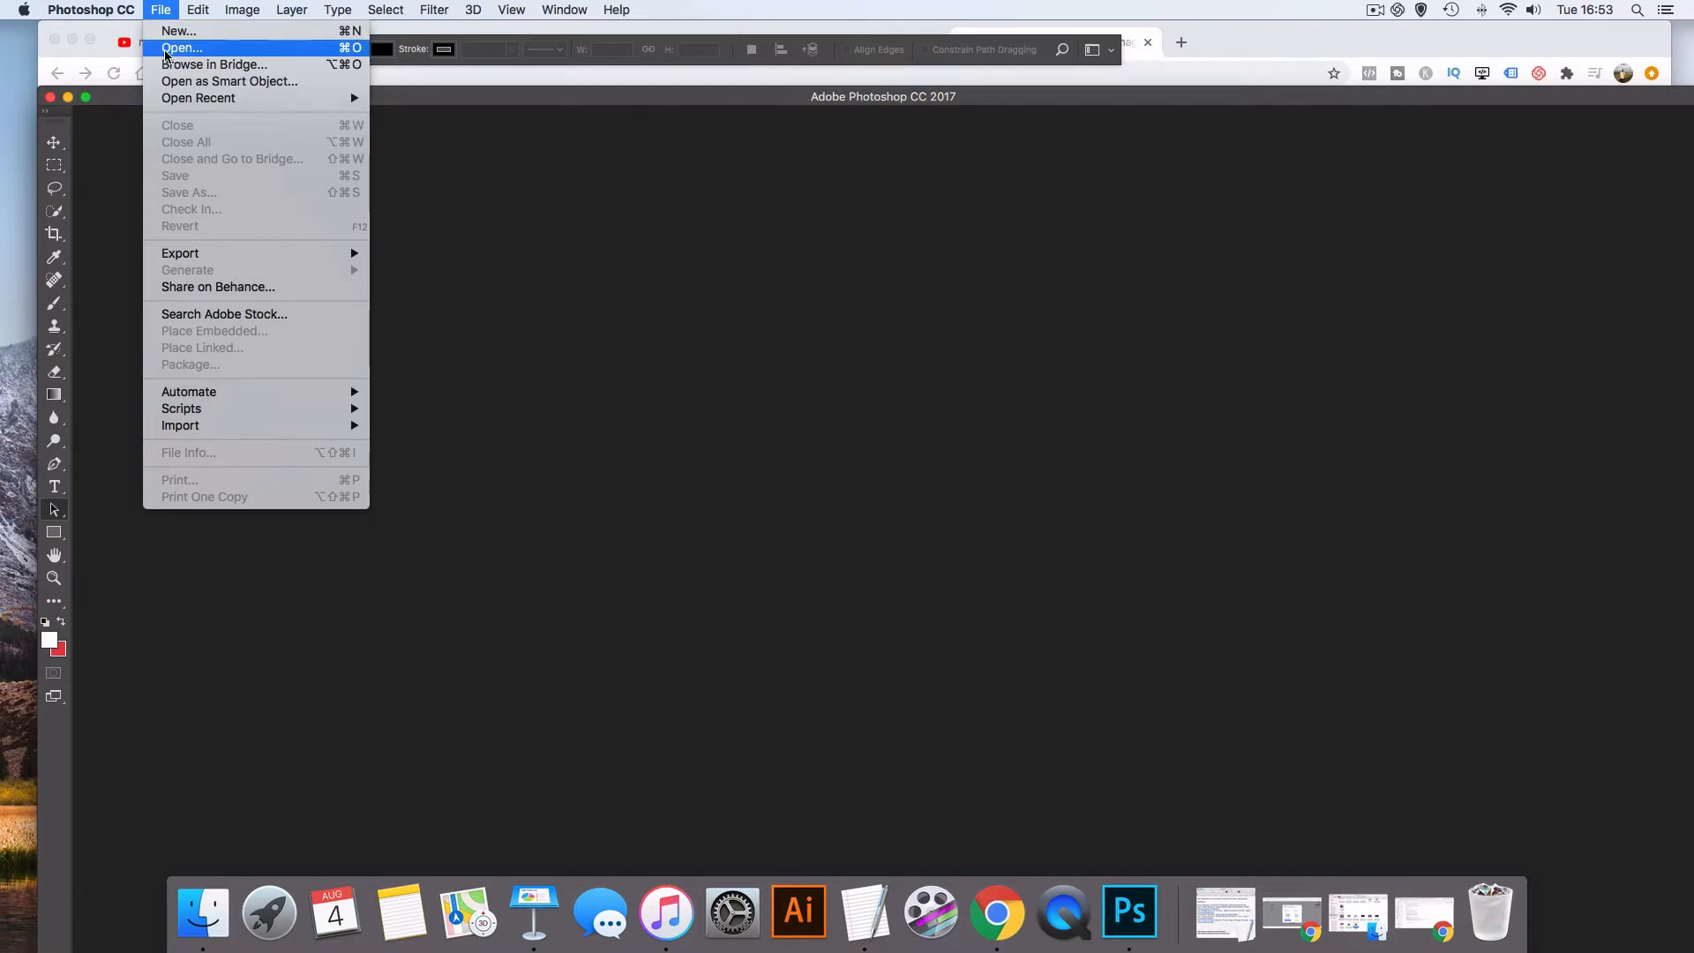
left_click(180, 48)
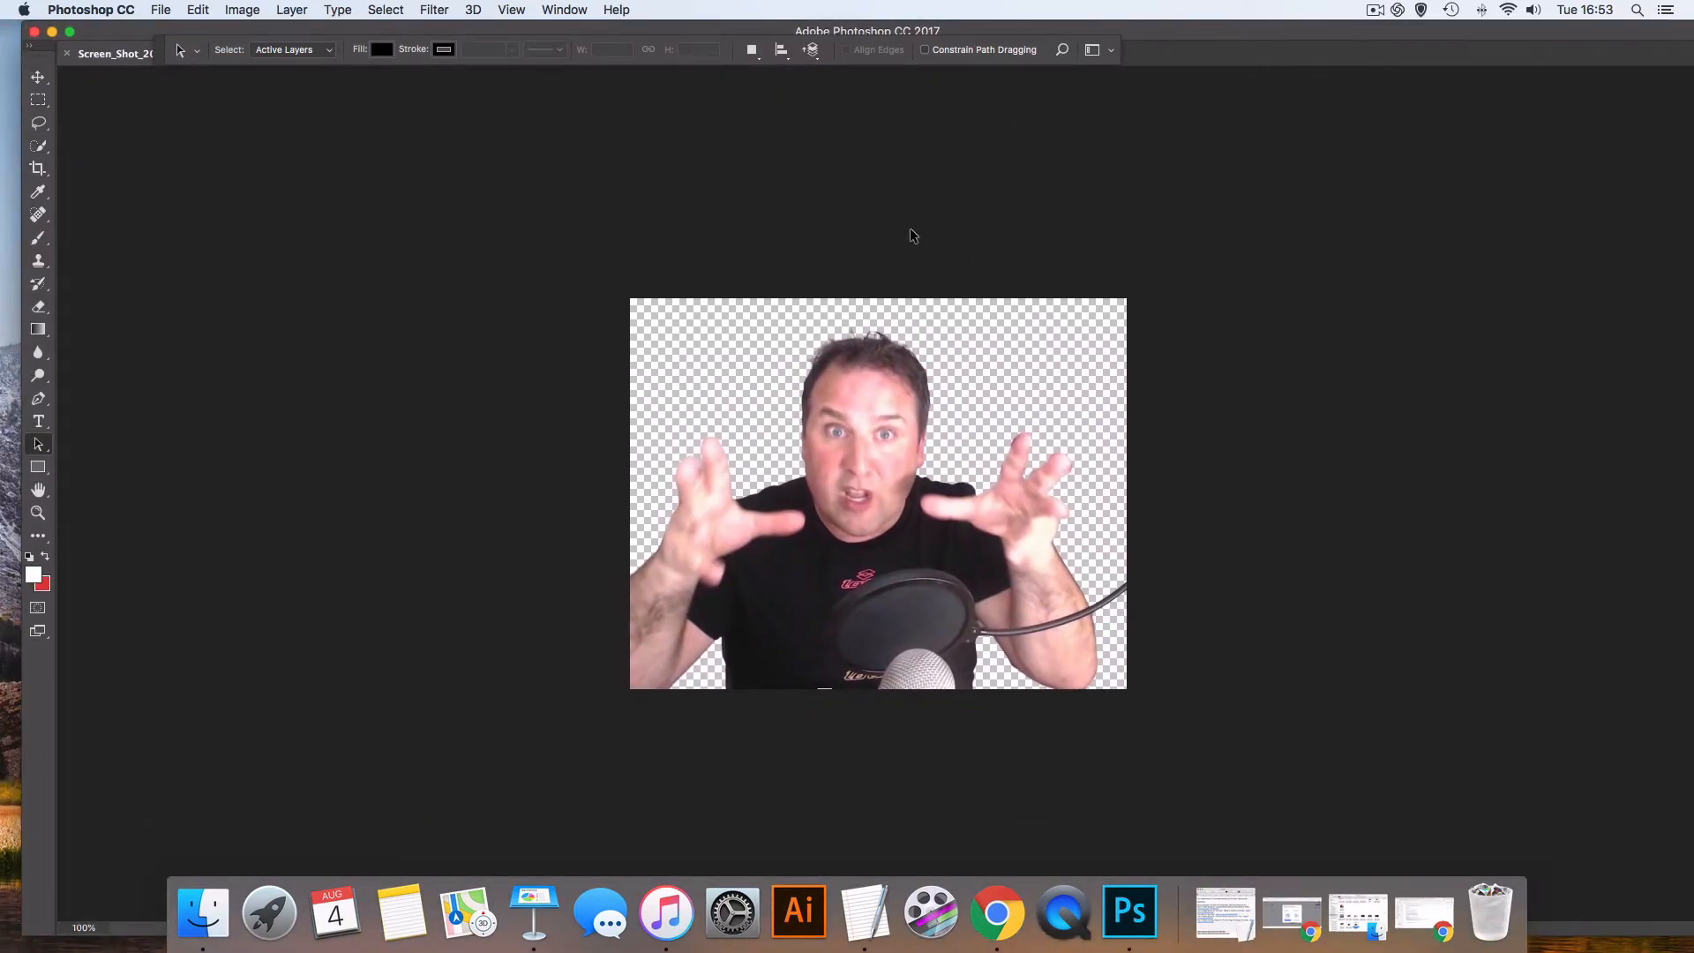
left_click(198, 11)
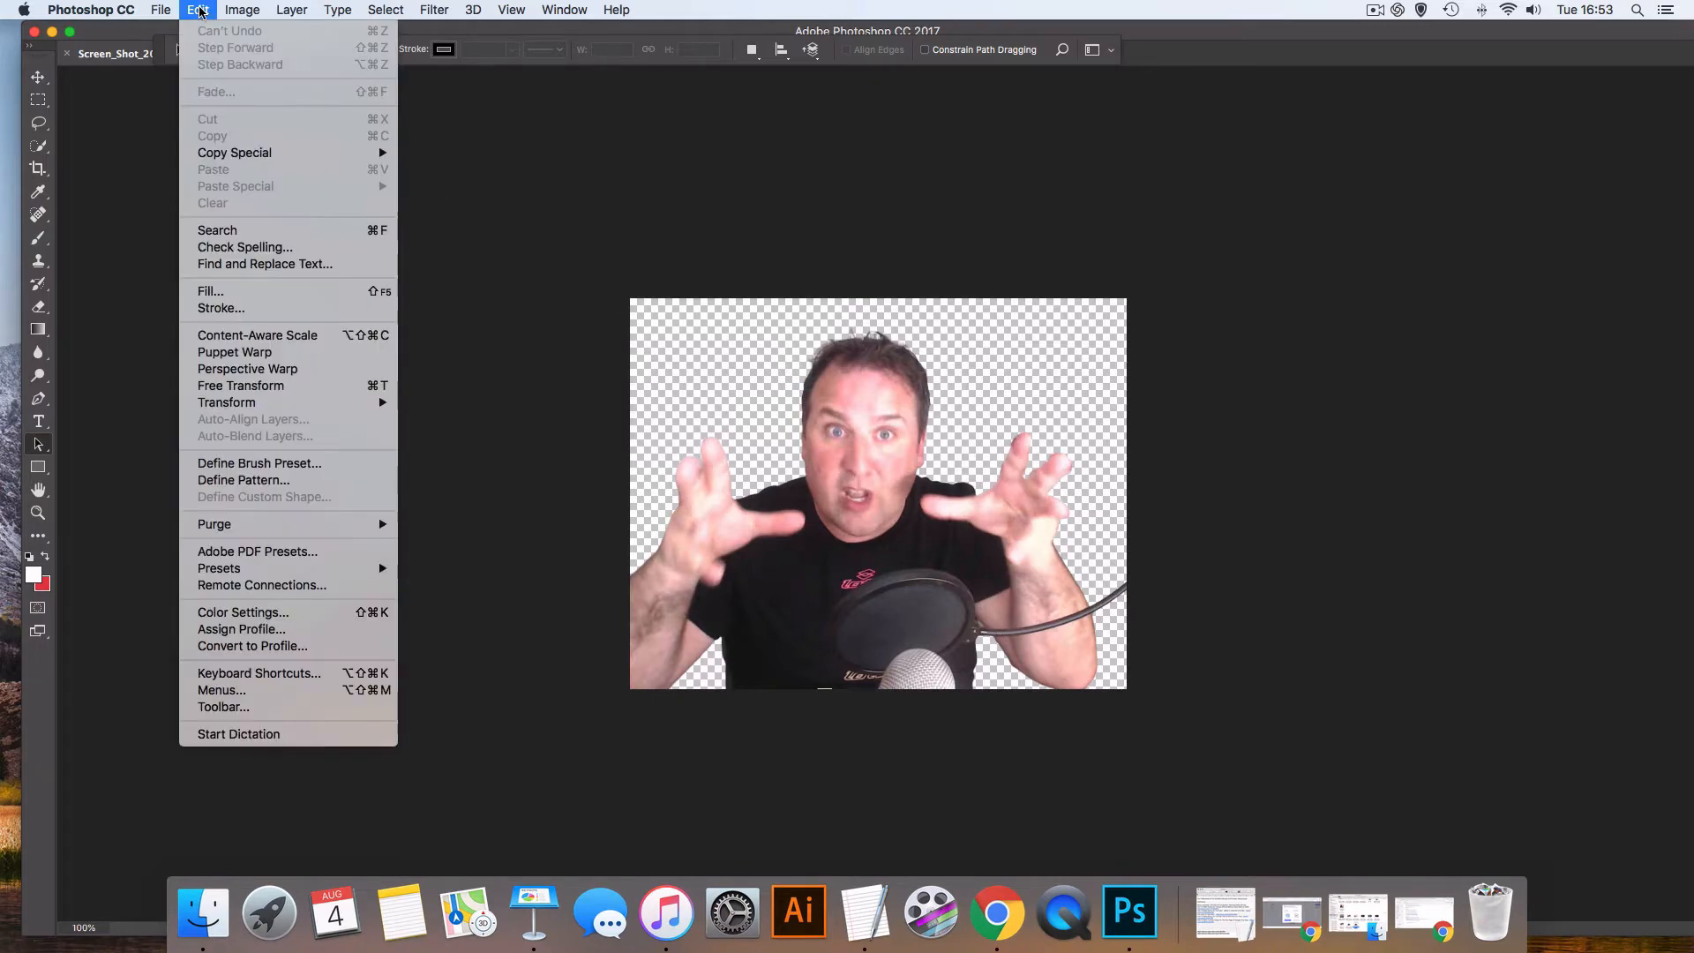
mouse_move(179, 32)
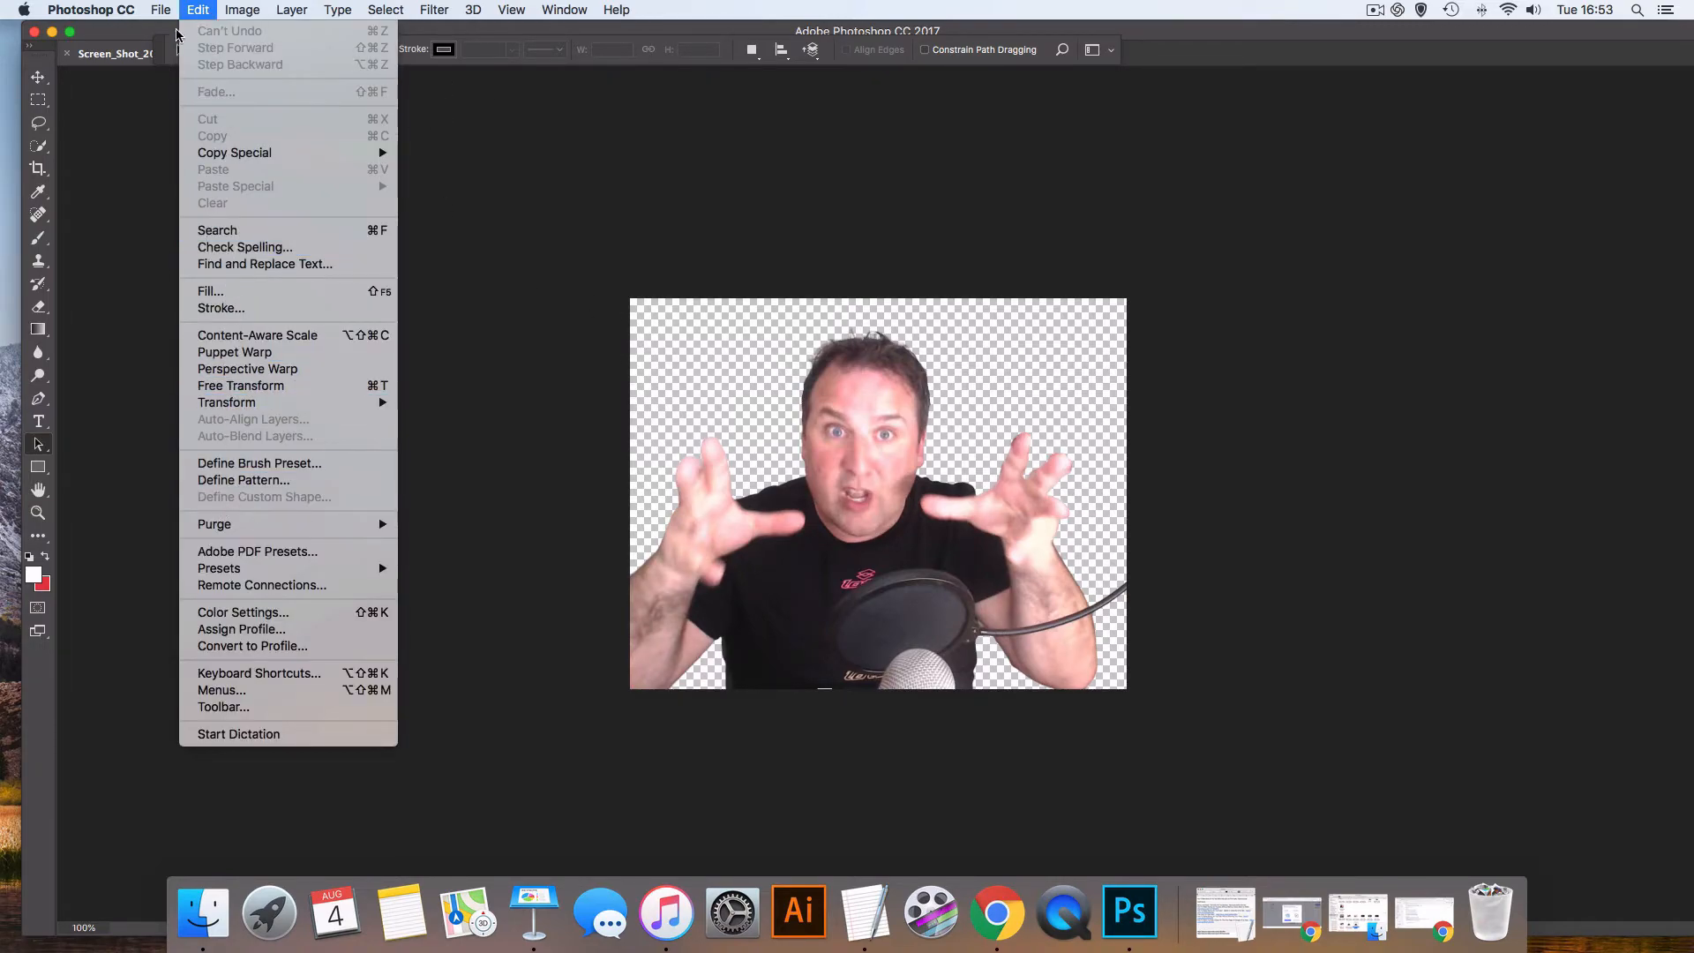
mouse_move(196, 11)
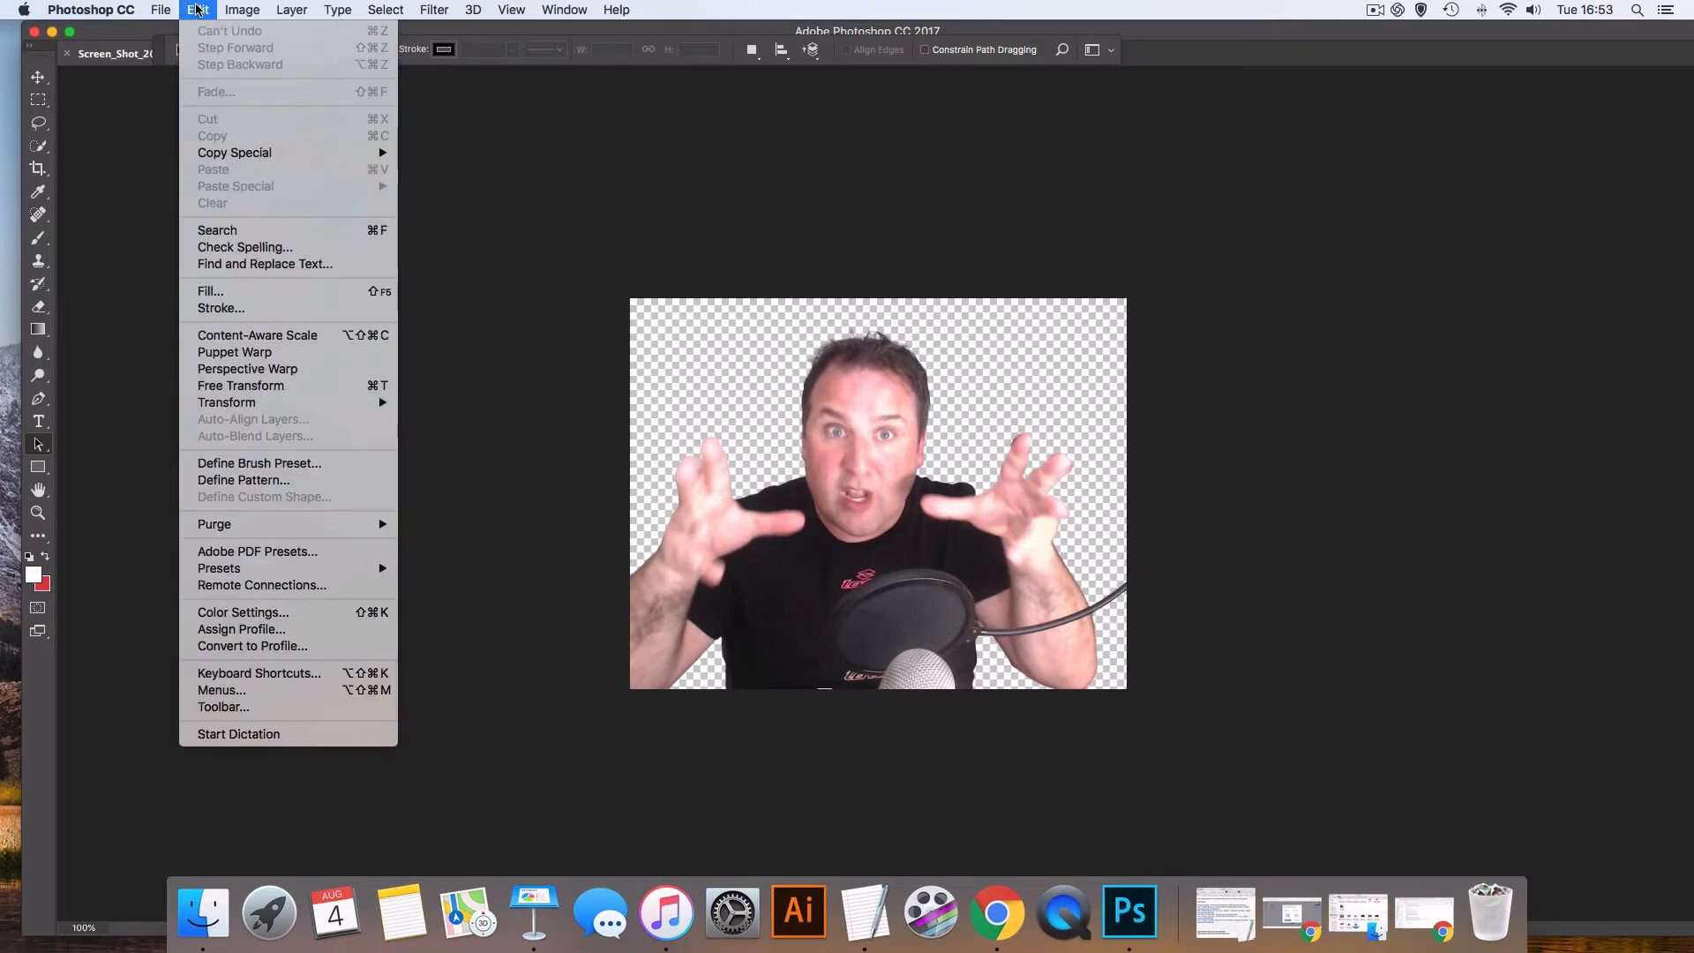
left_click(212, 315)
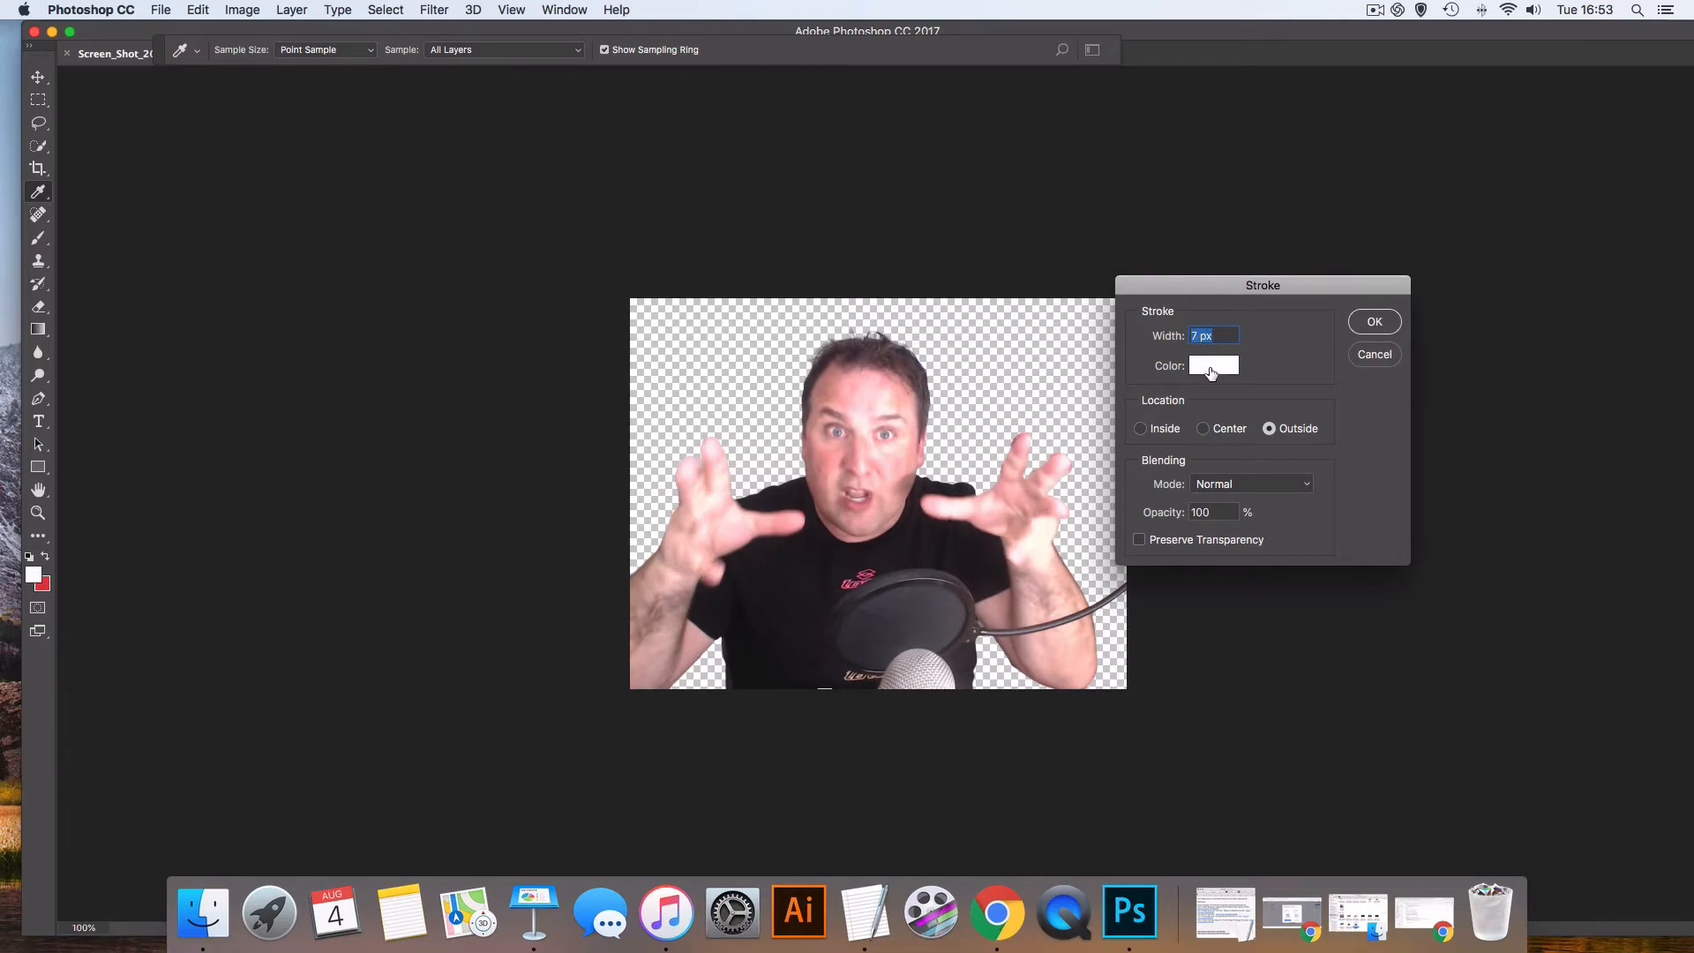
mouse_move(1271, 429)
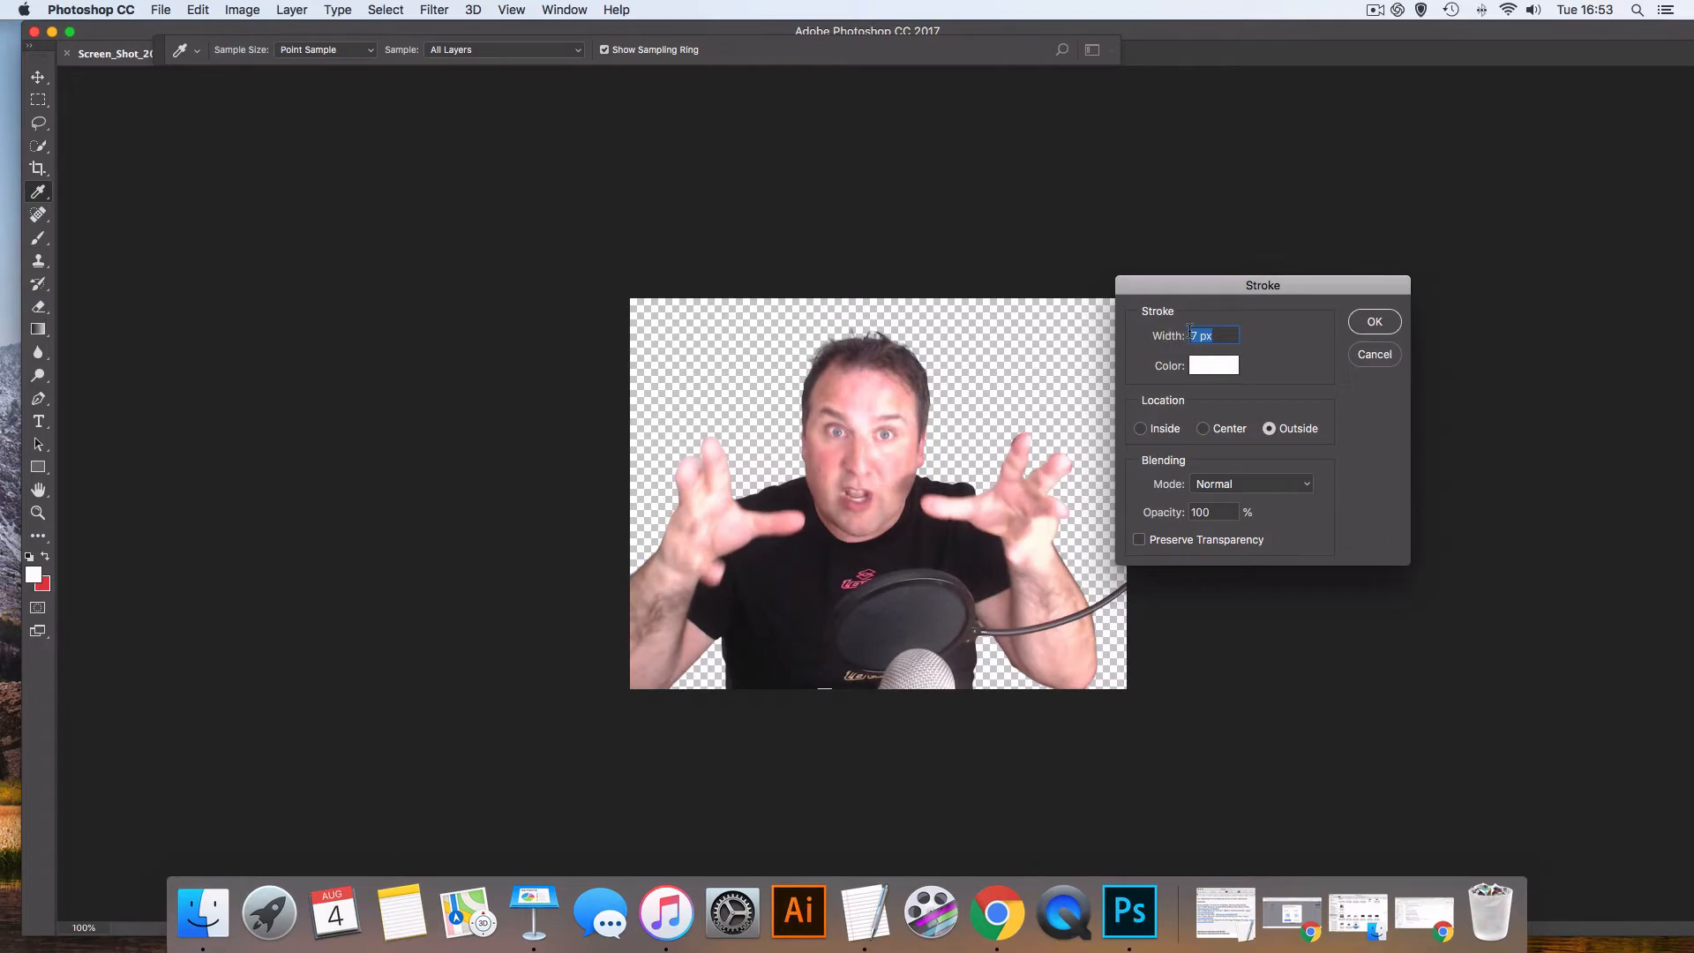
mouse_move(1401, 348)
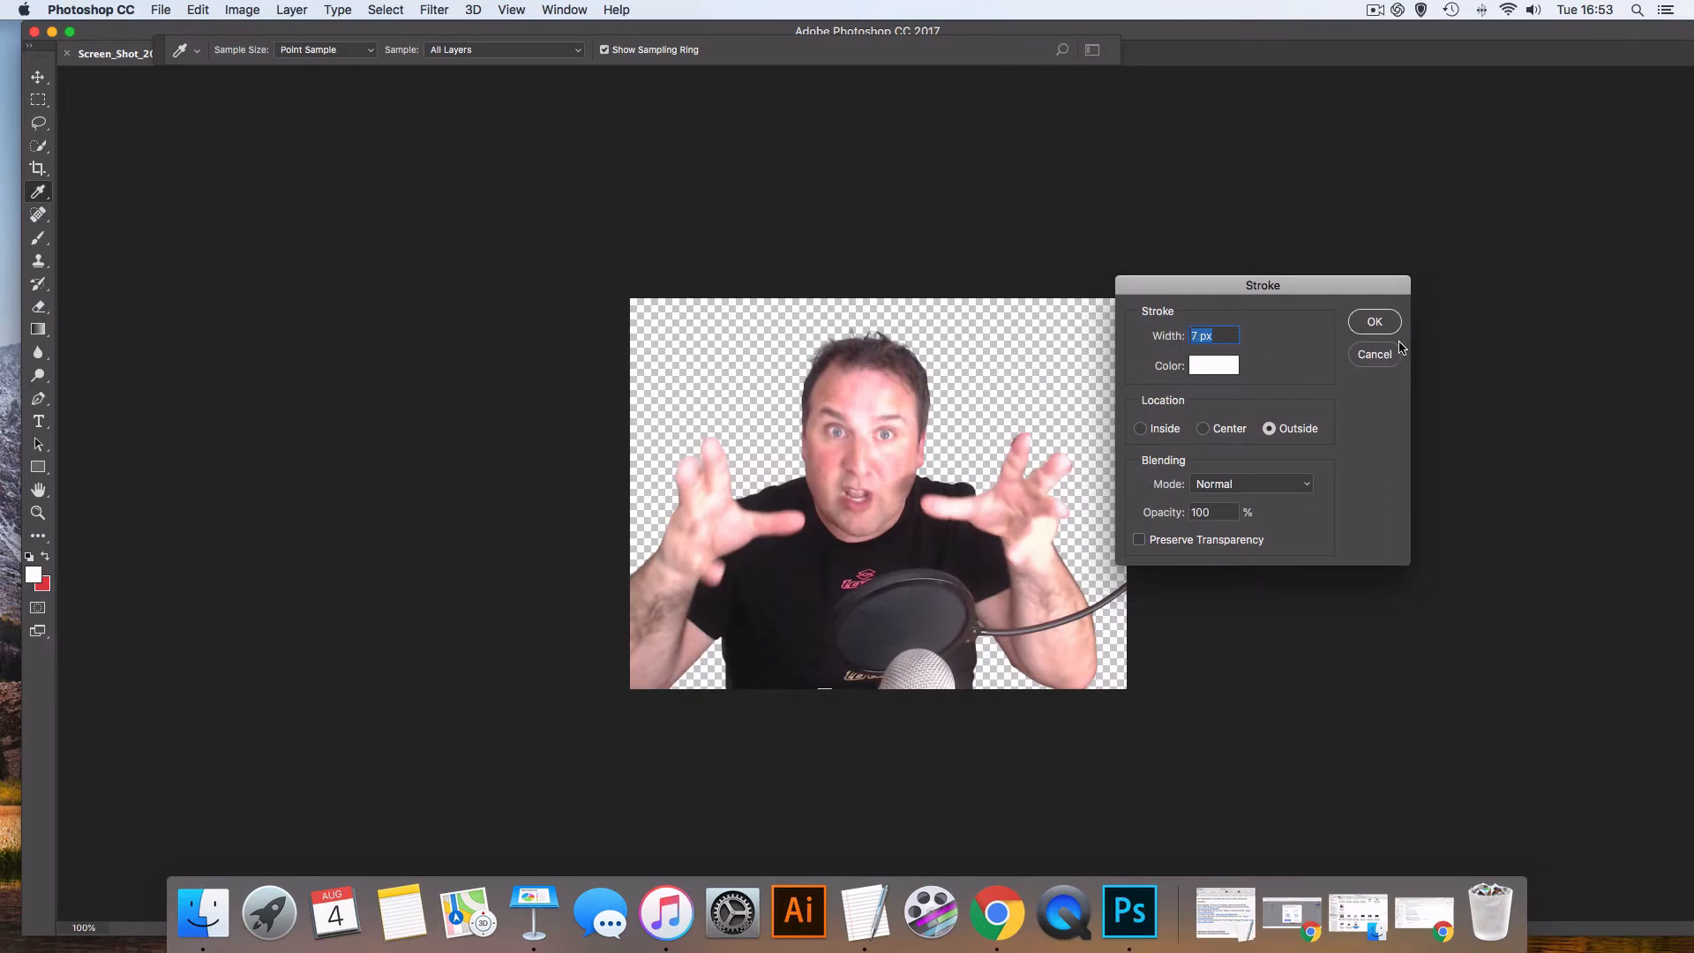
left_click(1375, 321)
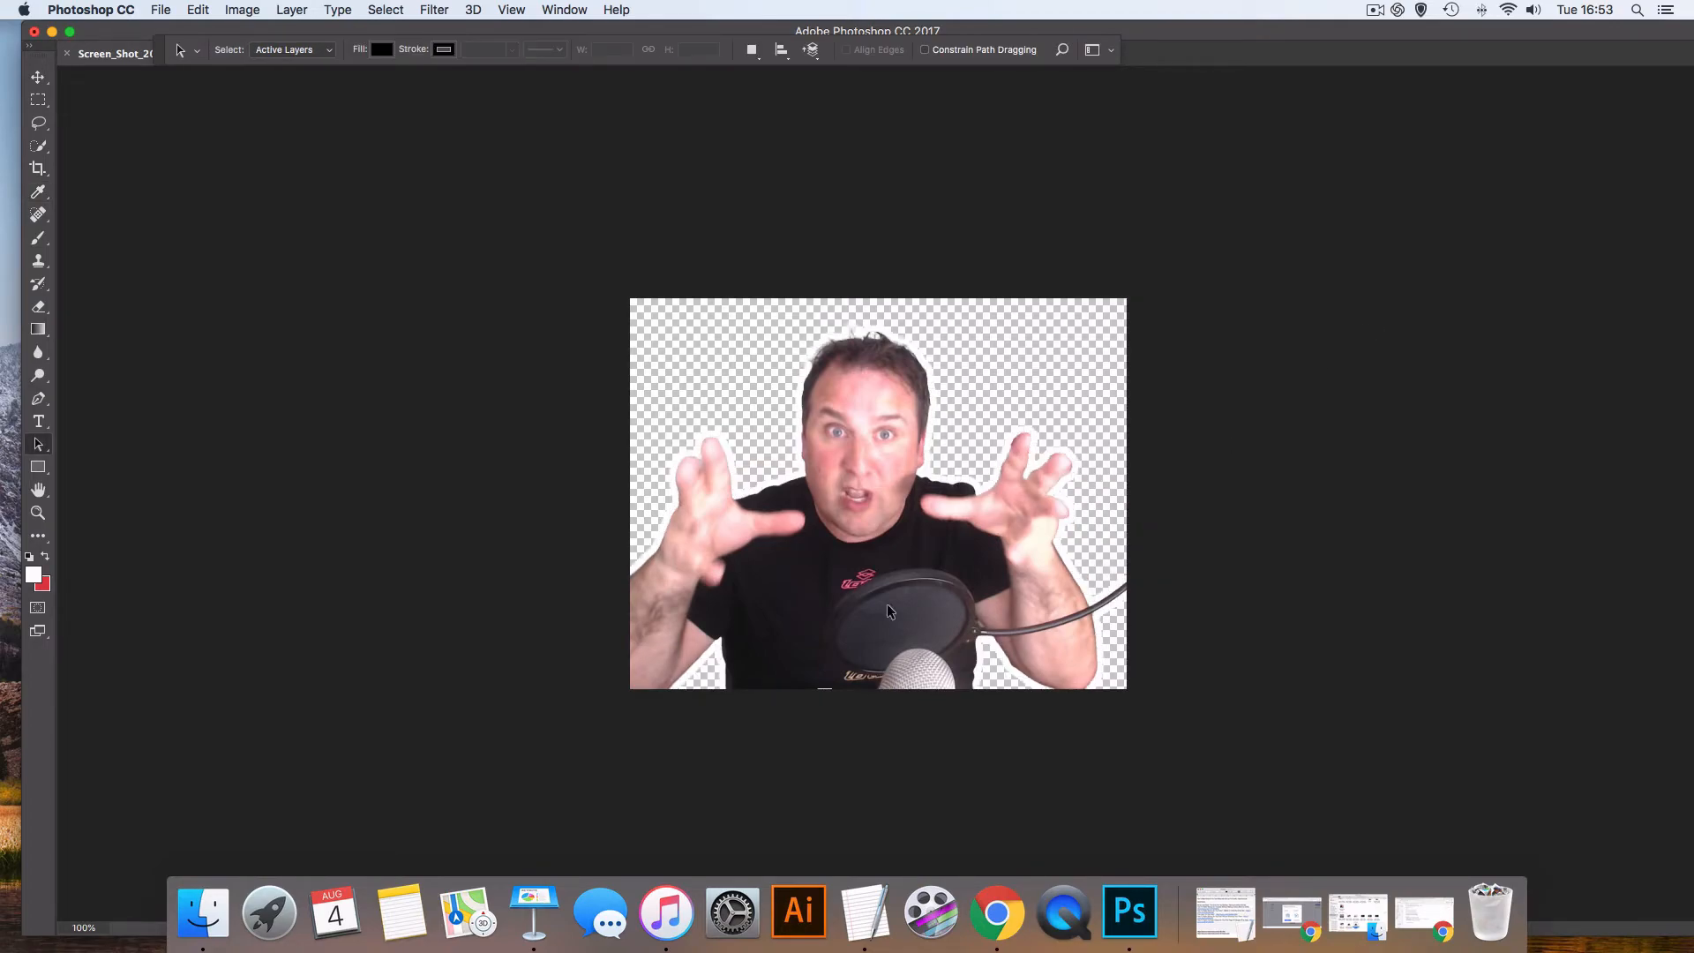
mouse_move(1068, 646)
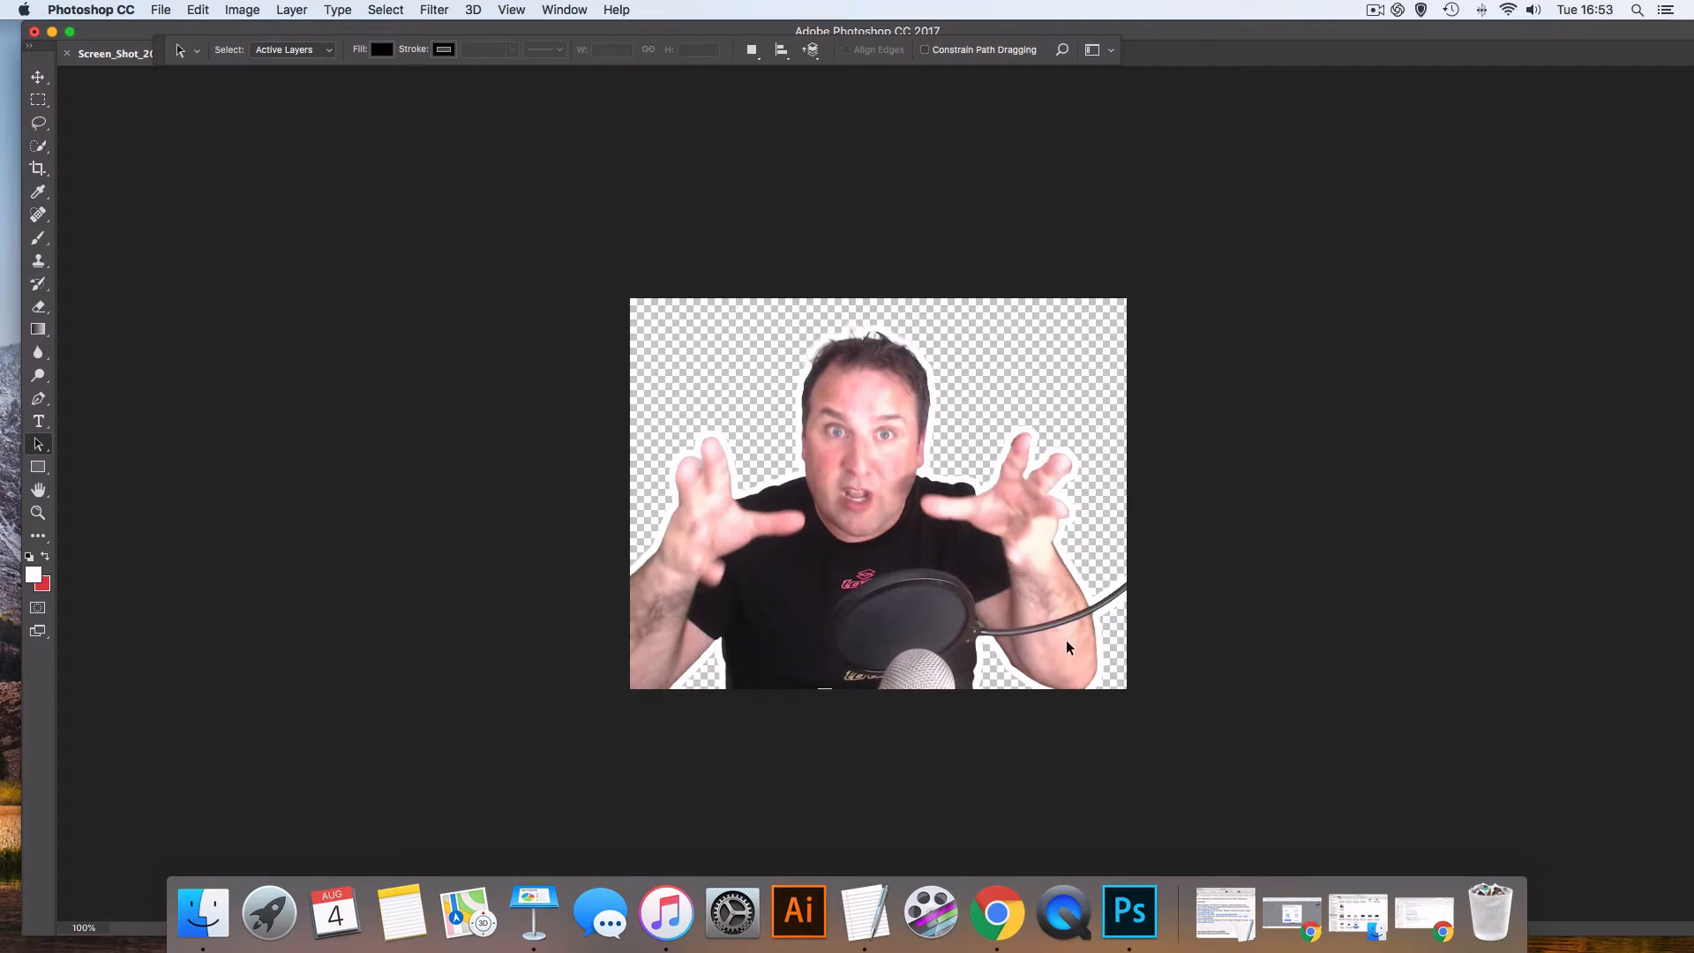
Export the outlined photo as medem.png to Downloads and return to the browser
left_click(161, 11)
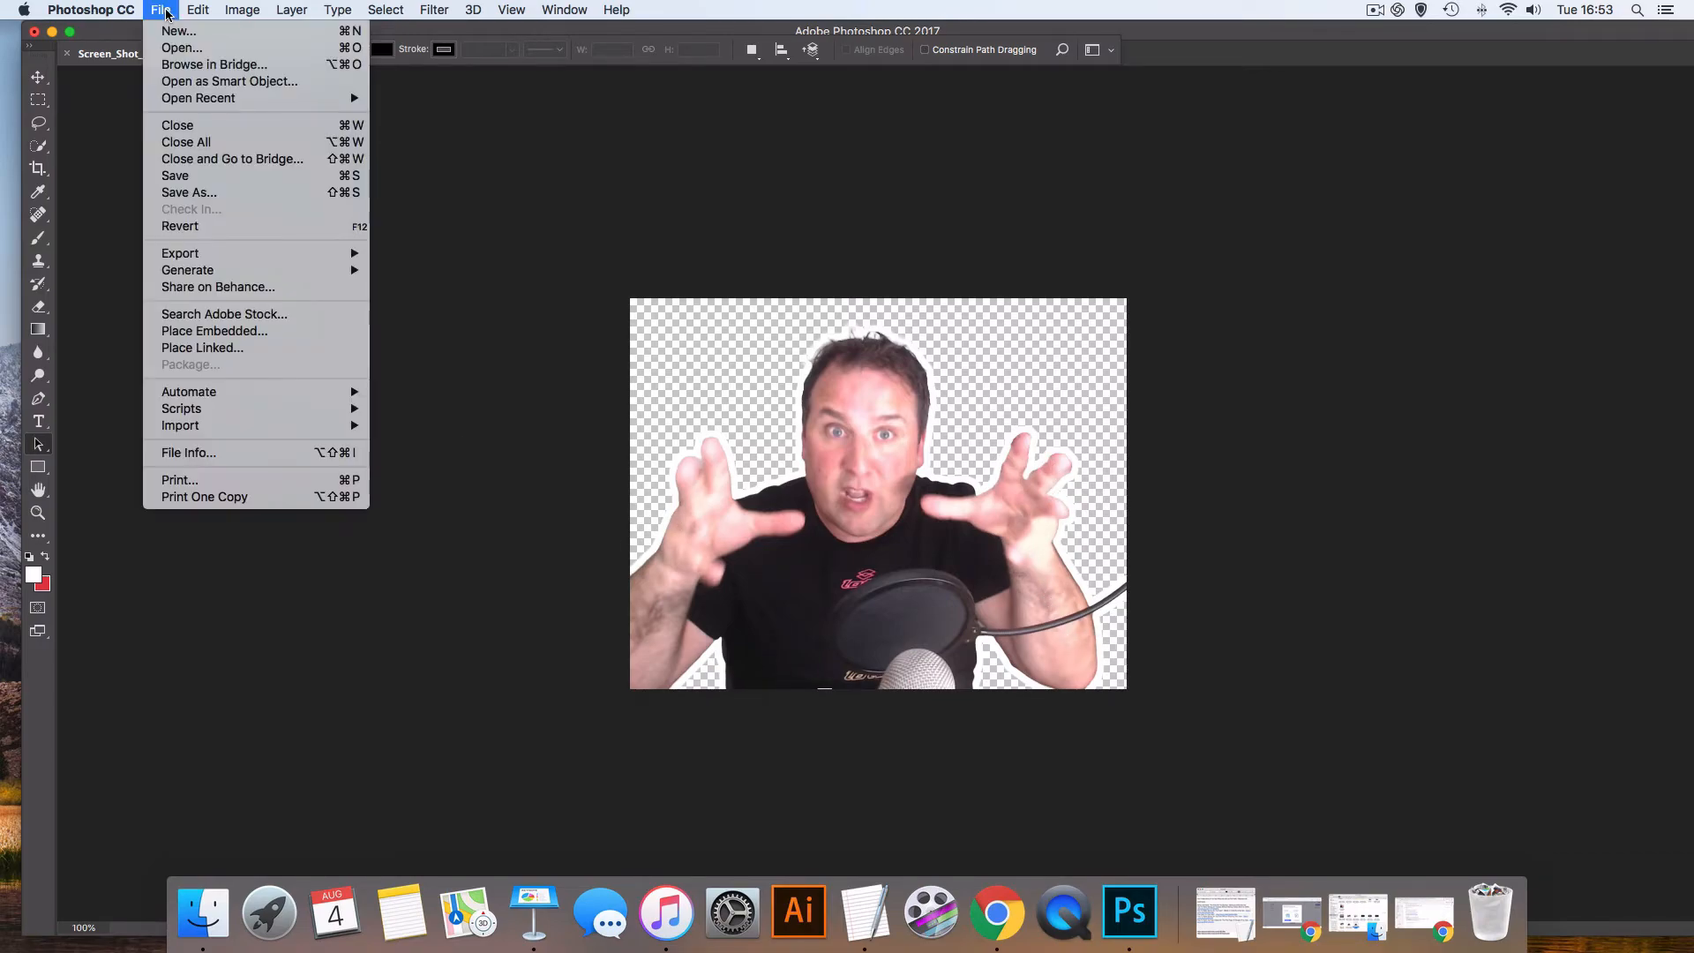
mouse_move(224, 314)
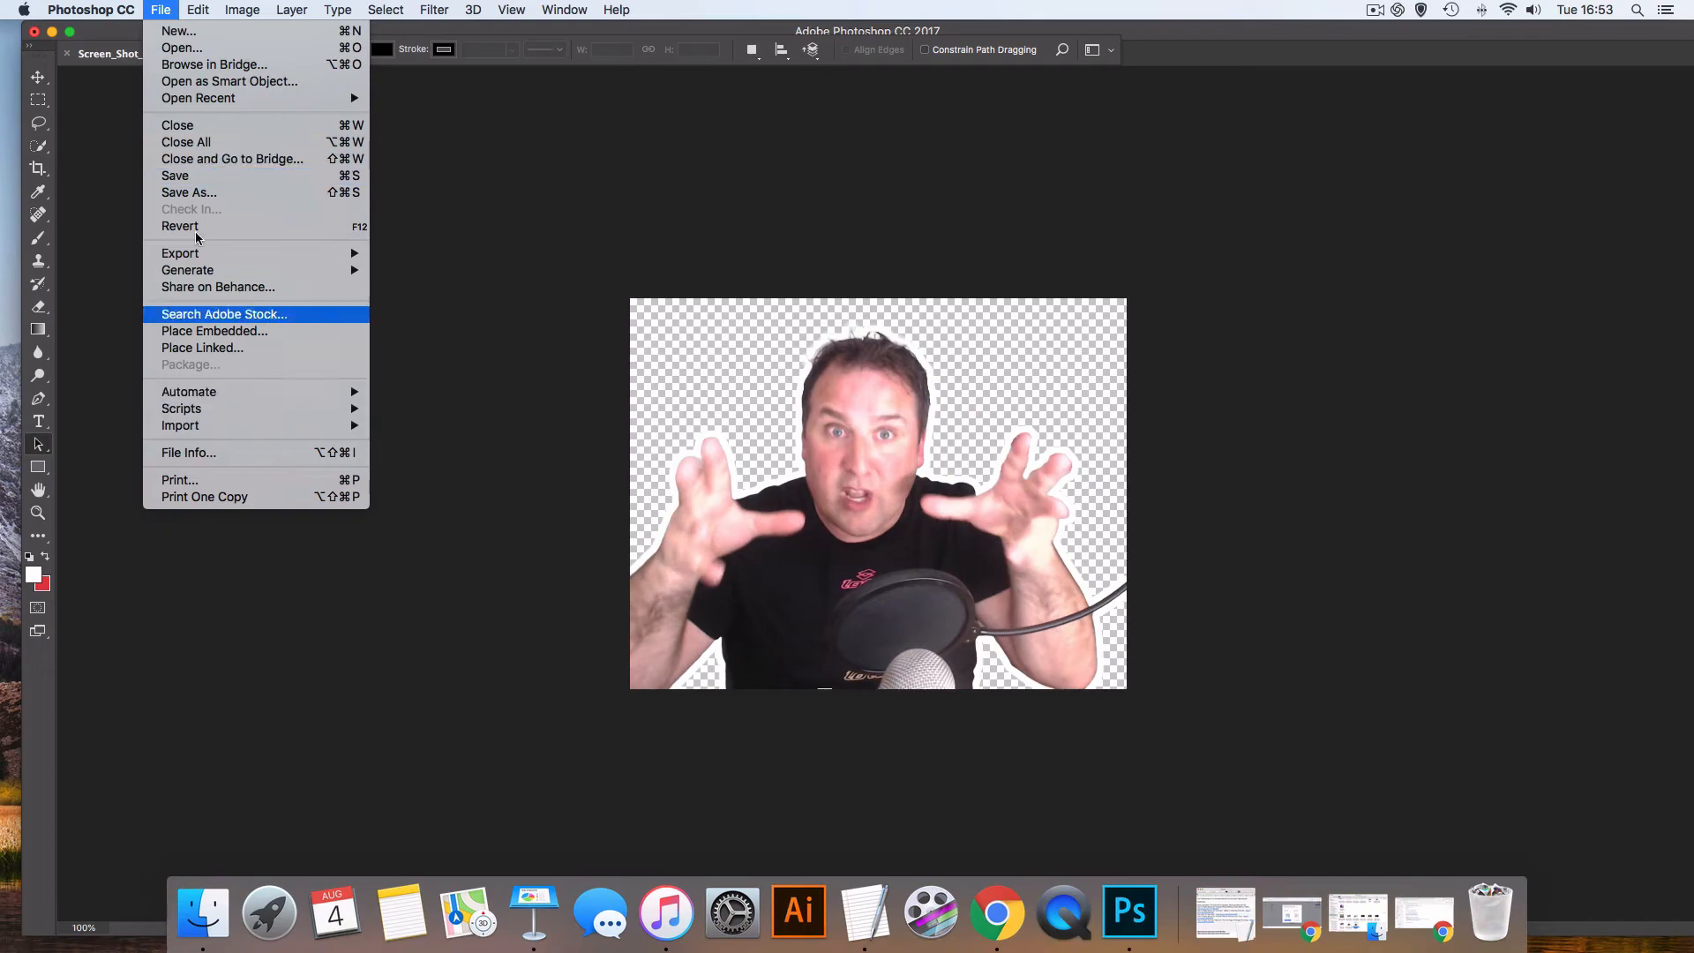
mouse_move(189, 270)
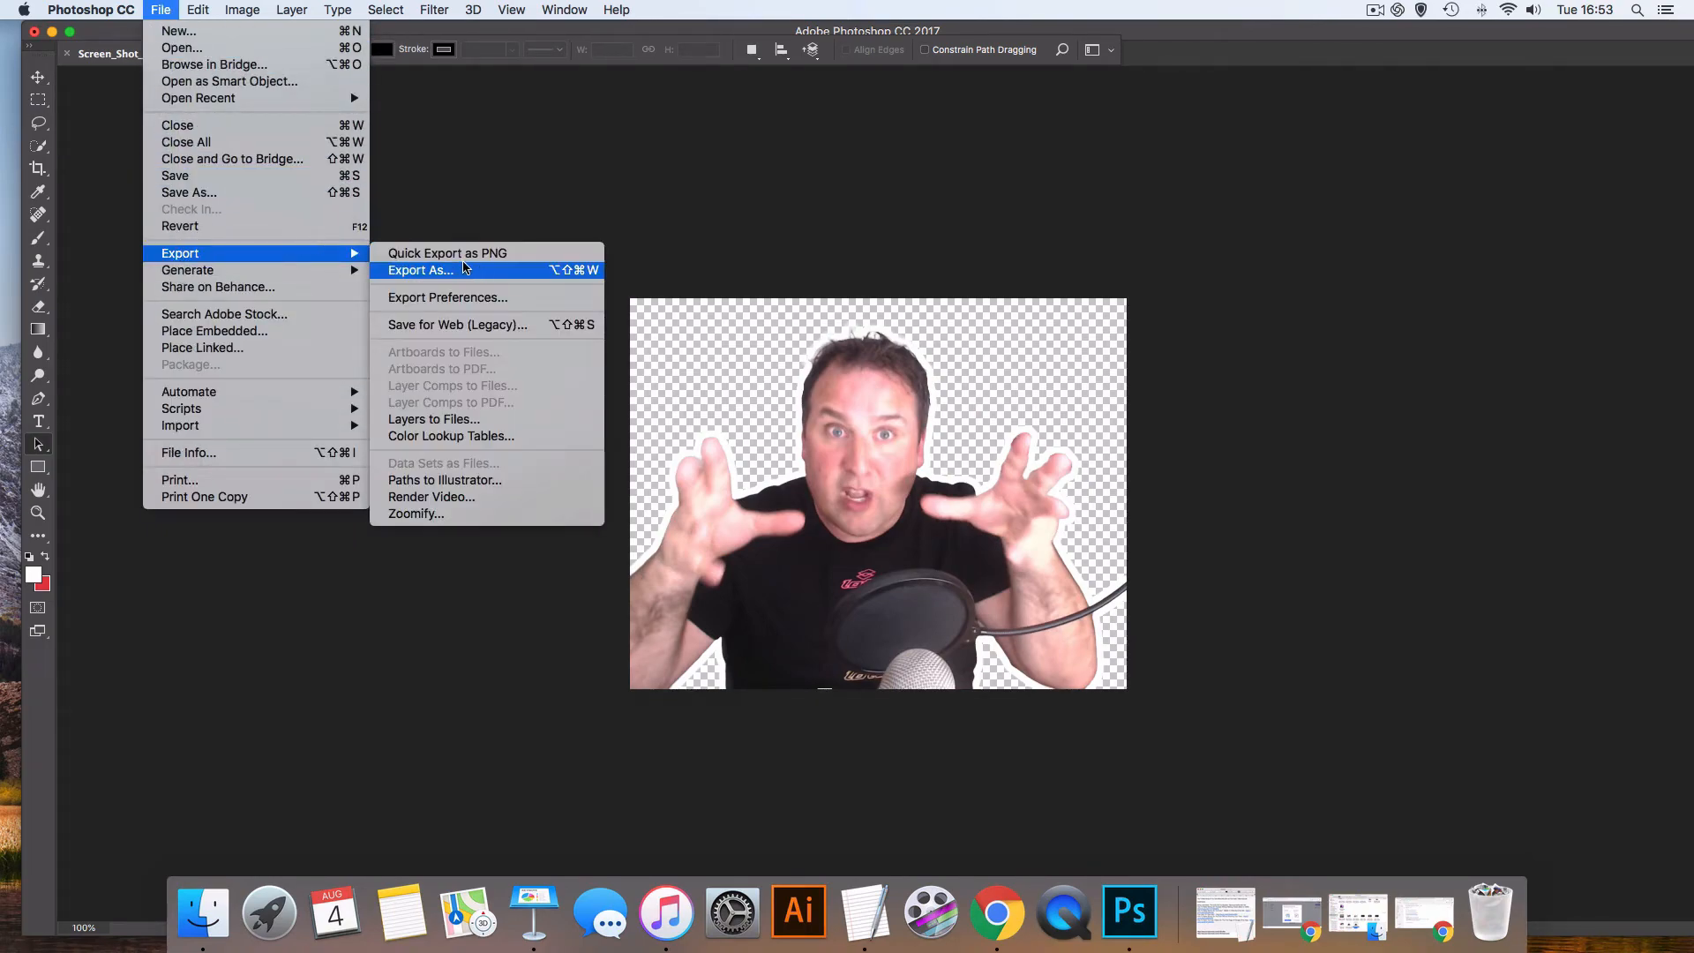
left_click(420, 270)
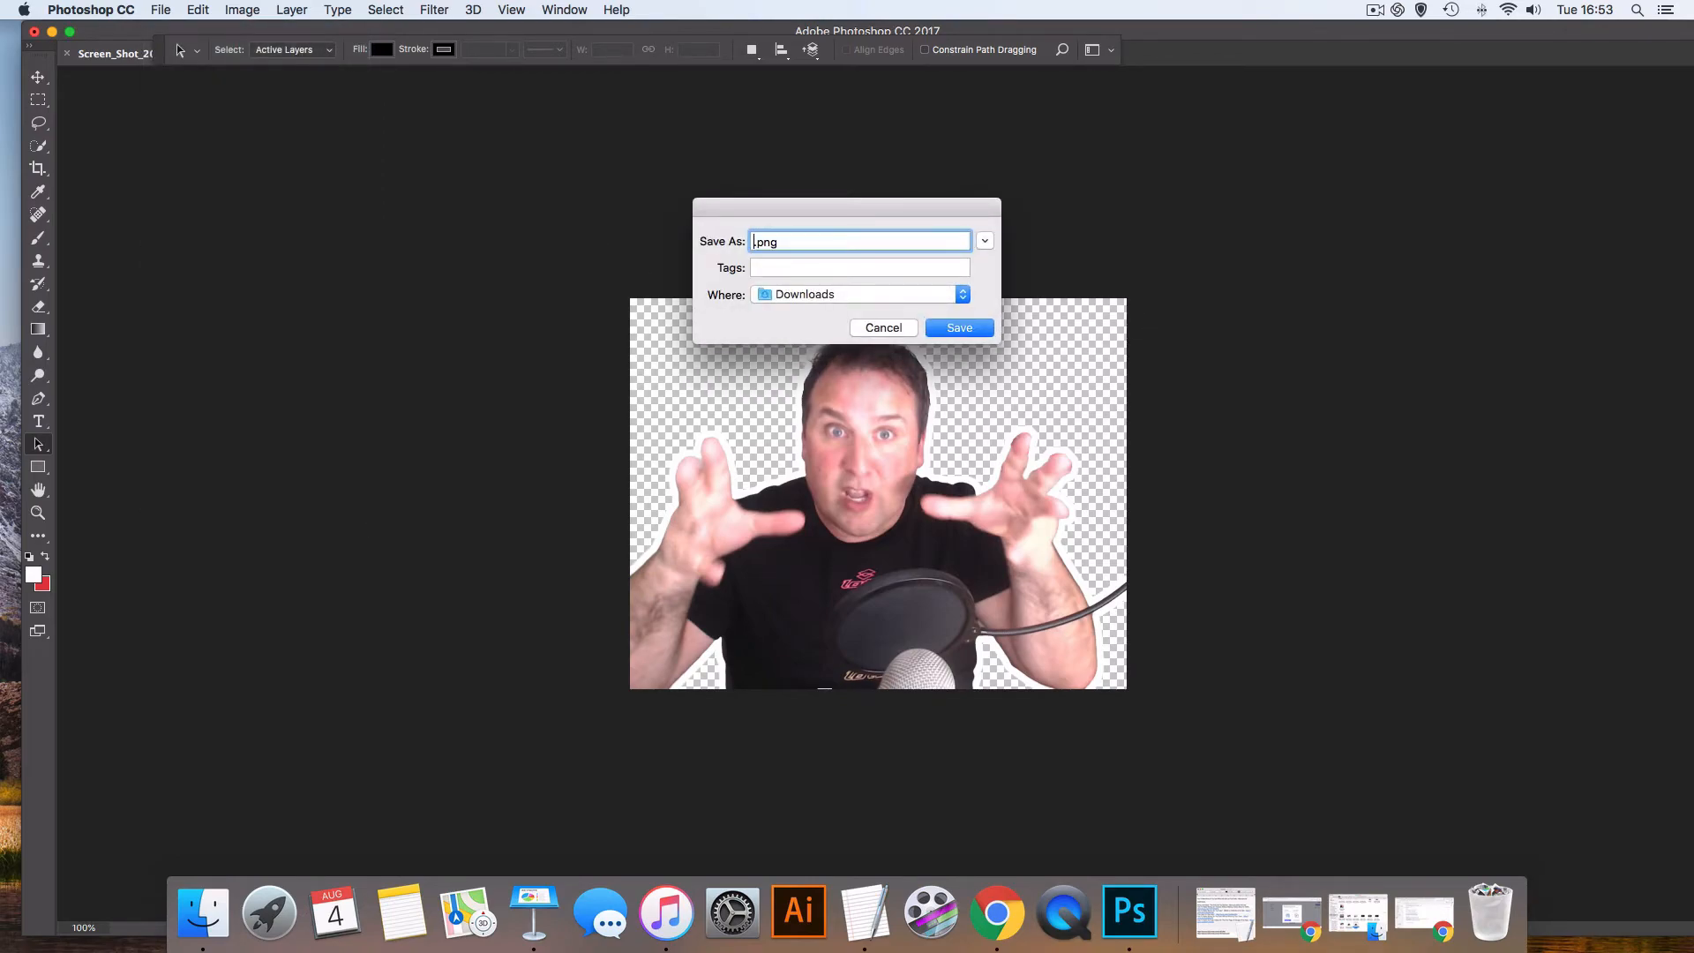
type("medem")
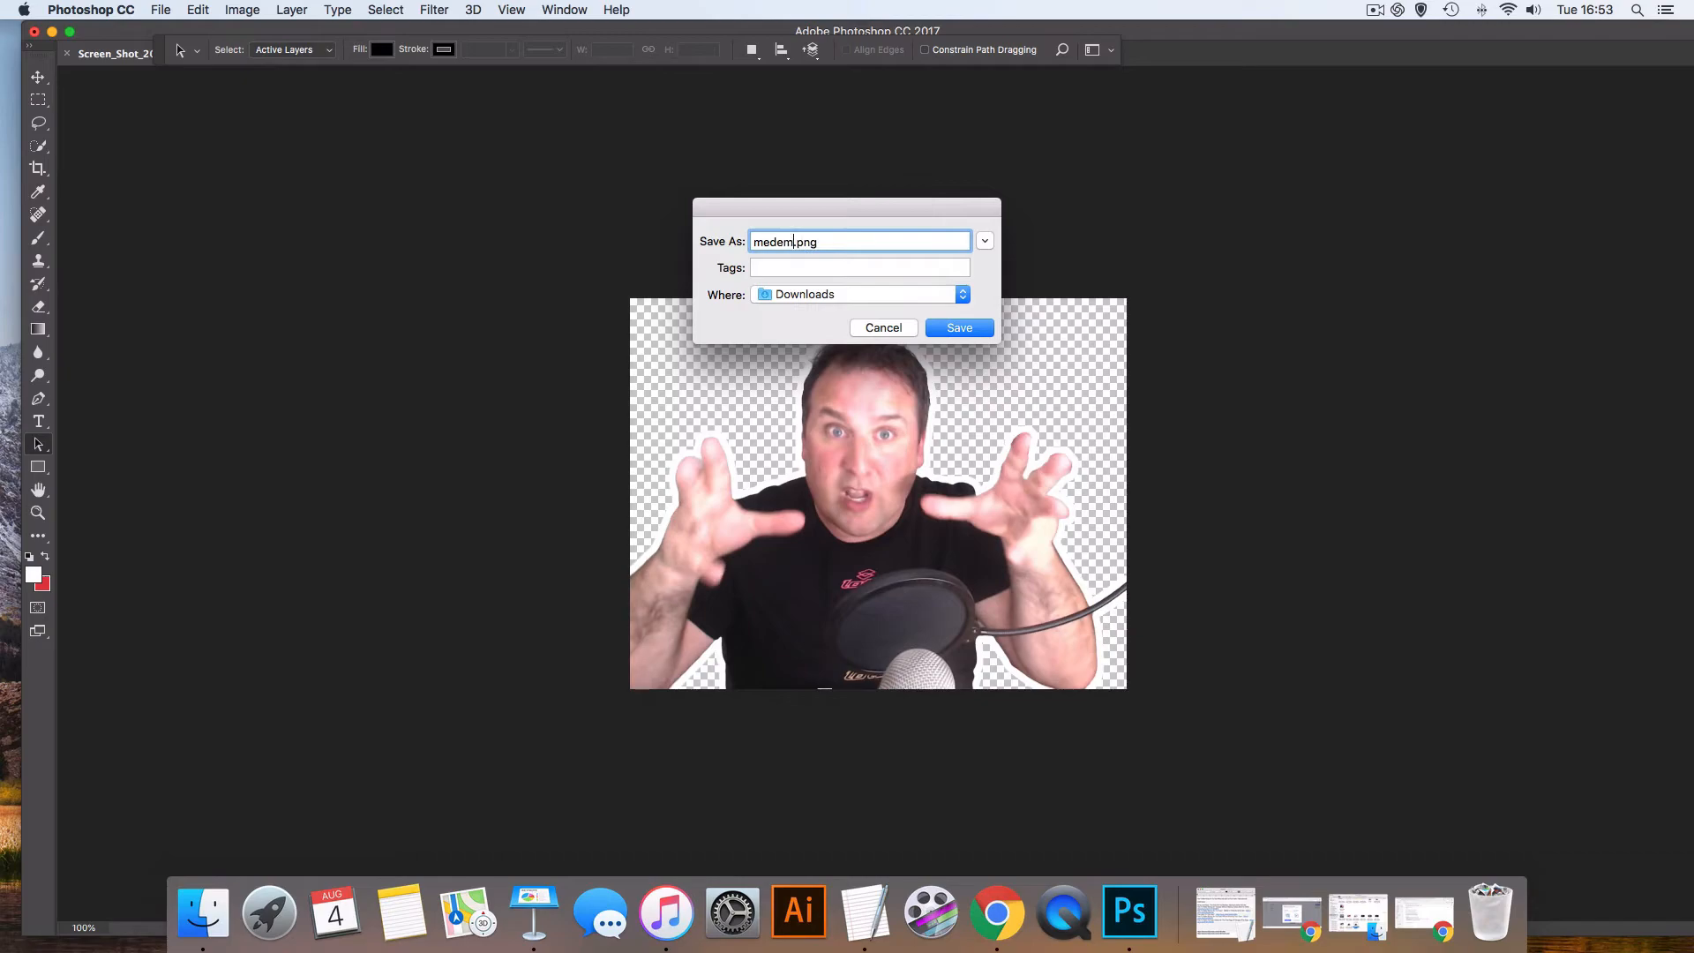
left_click(956, 328)
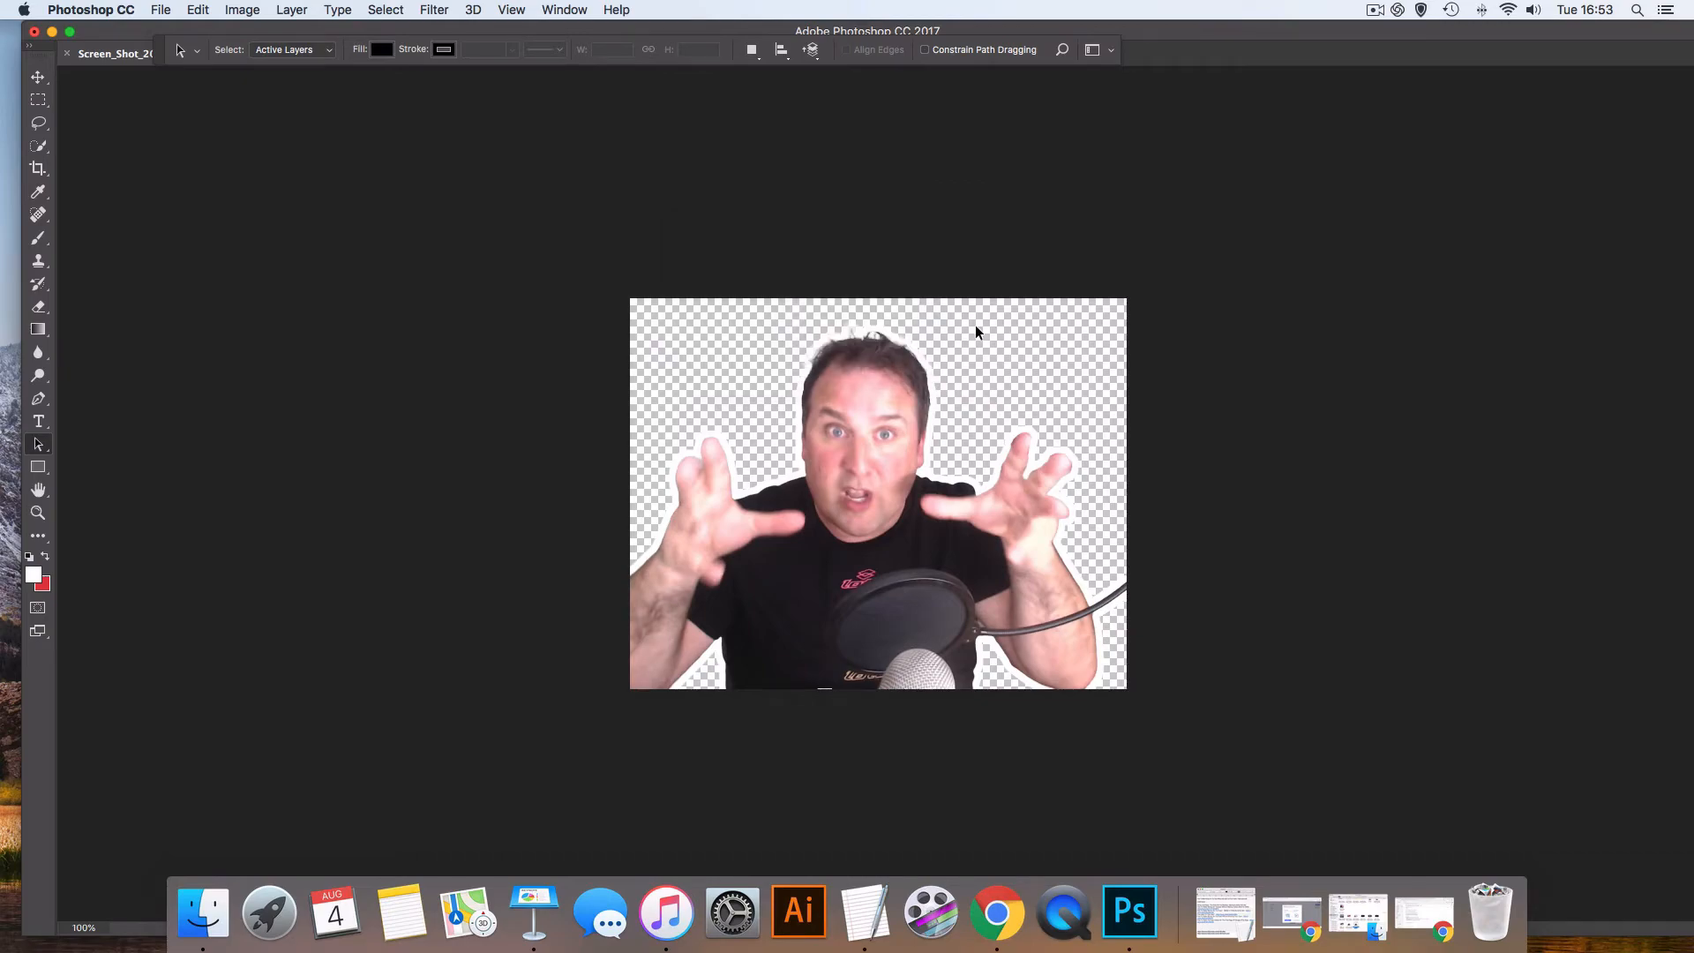
mouse_move(877, 378)
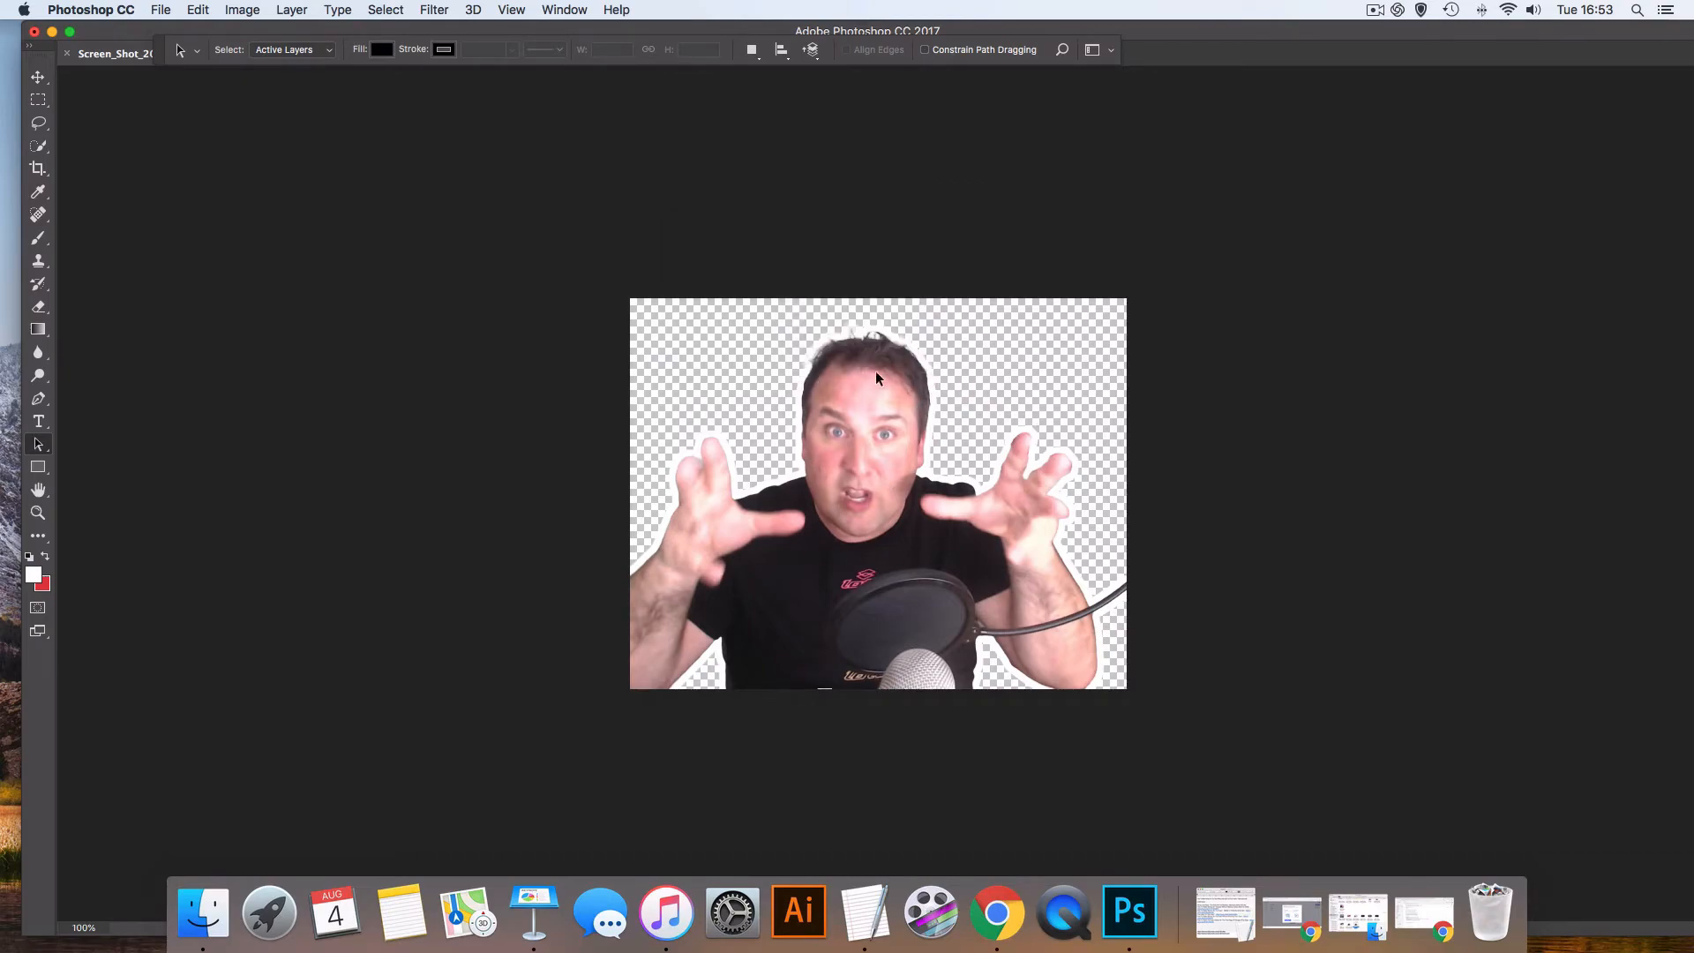
mouse_move(995, 913)
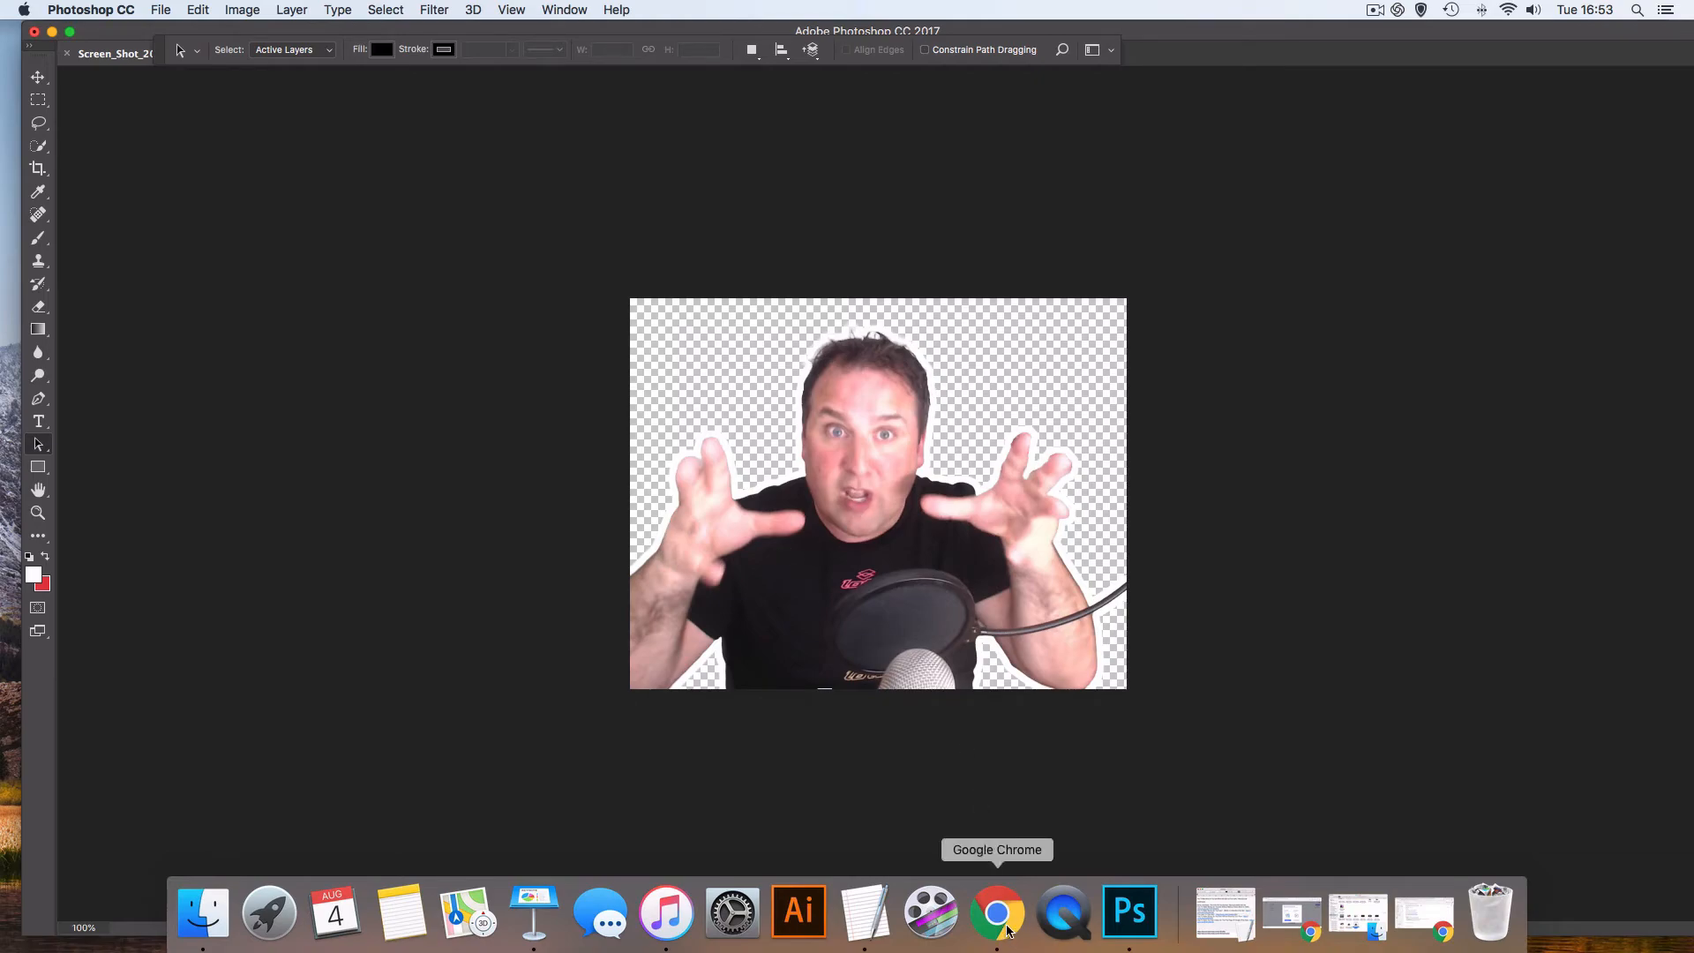
left_click(996, 912)
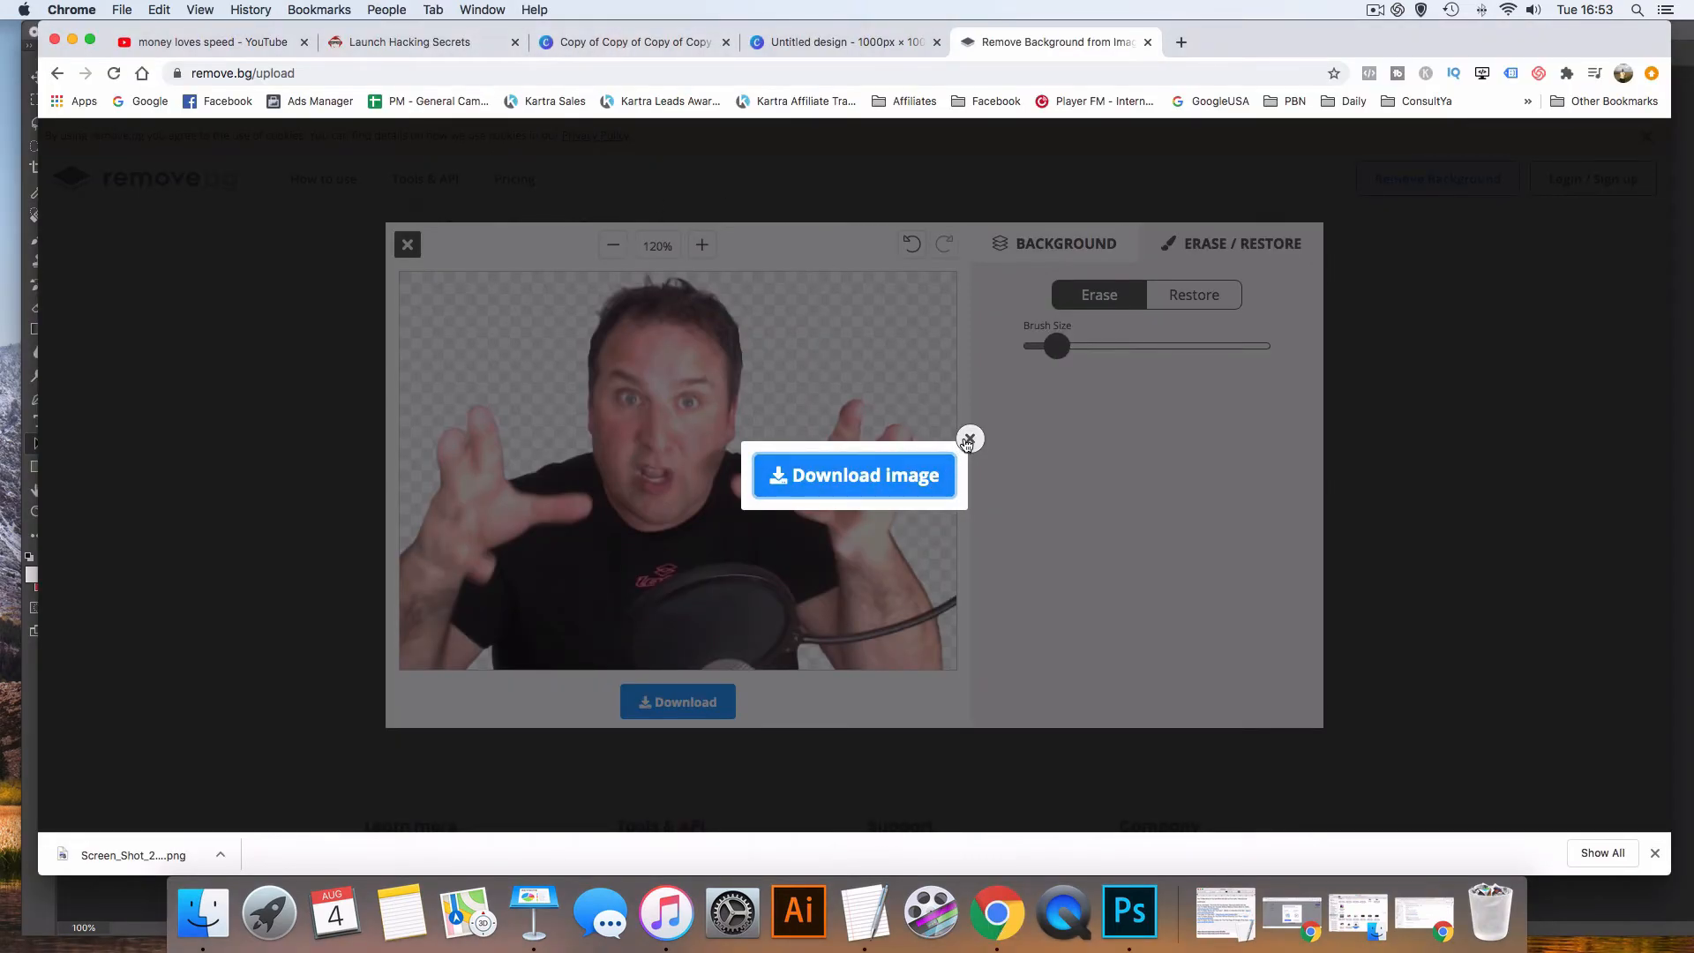
Return to the purple thumbnail design and browse the Uploads panel for the outlined cut-outs
left_click(632, 43)
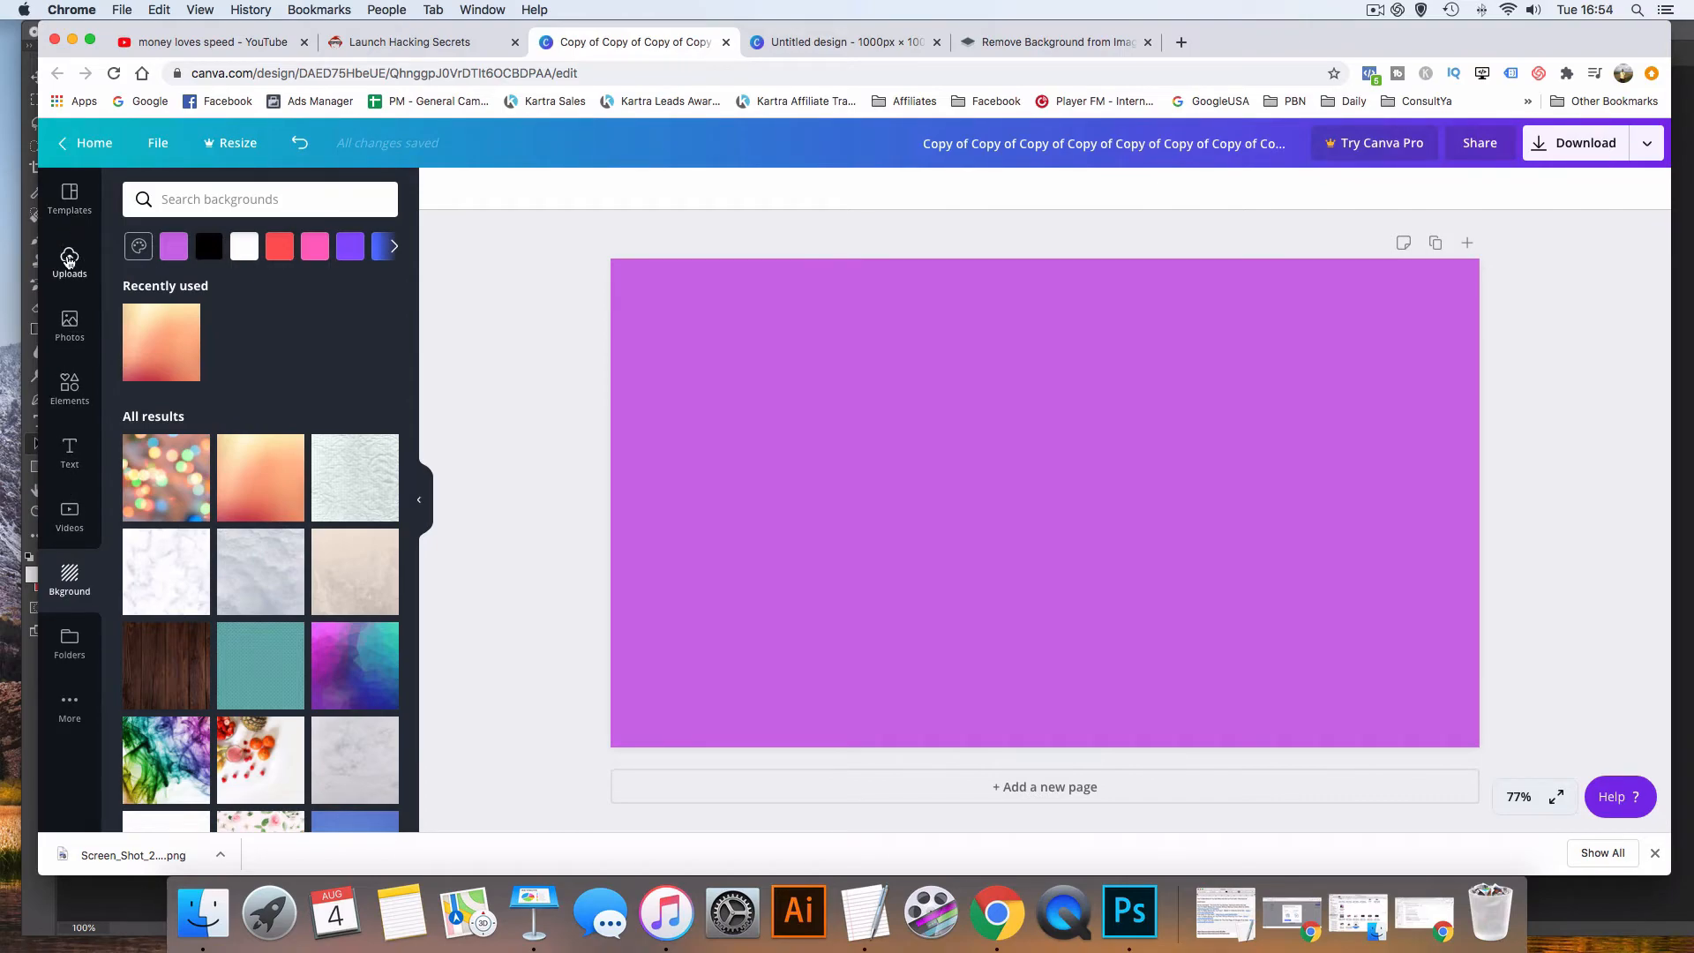
left_click(69, 263)
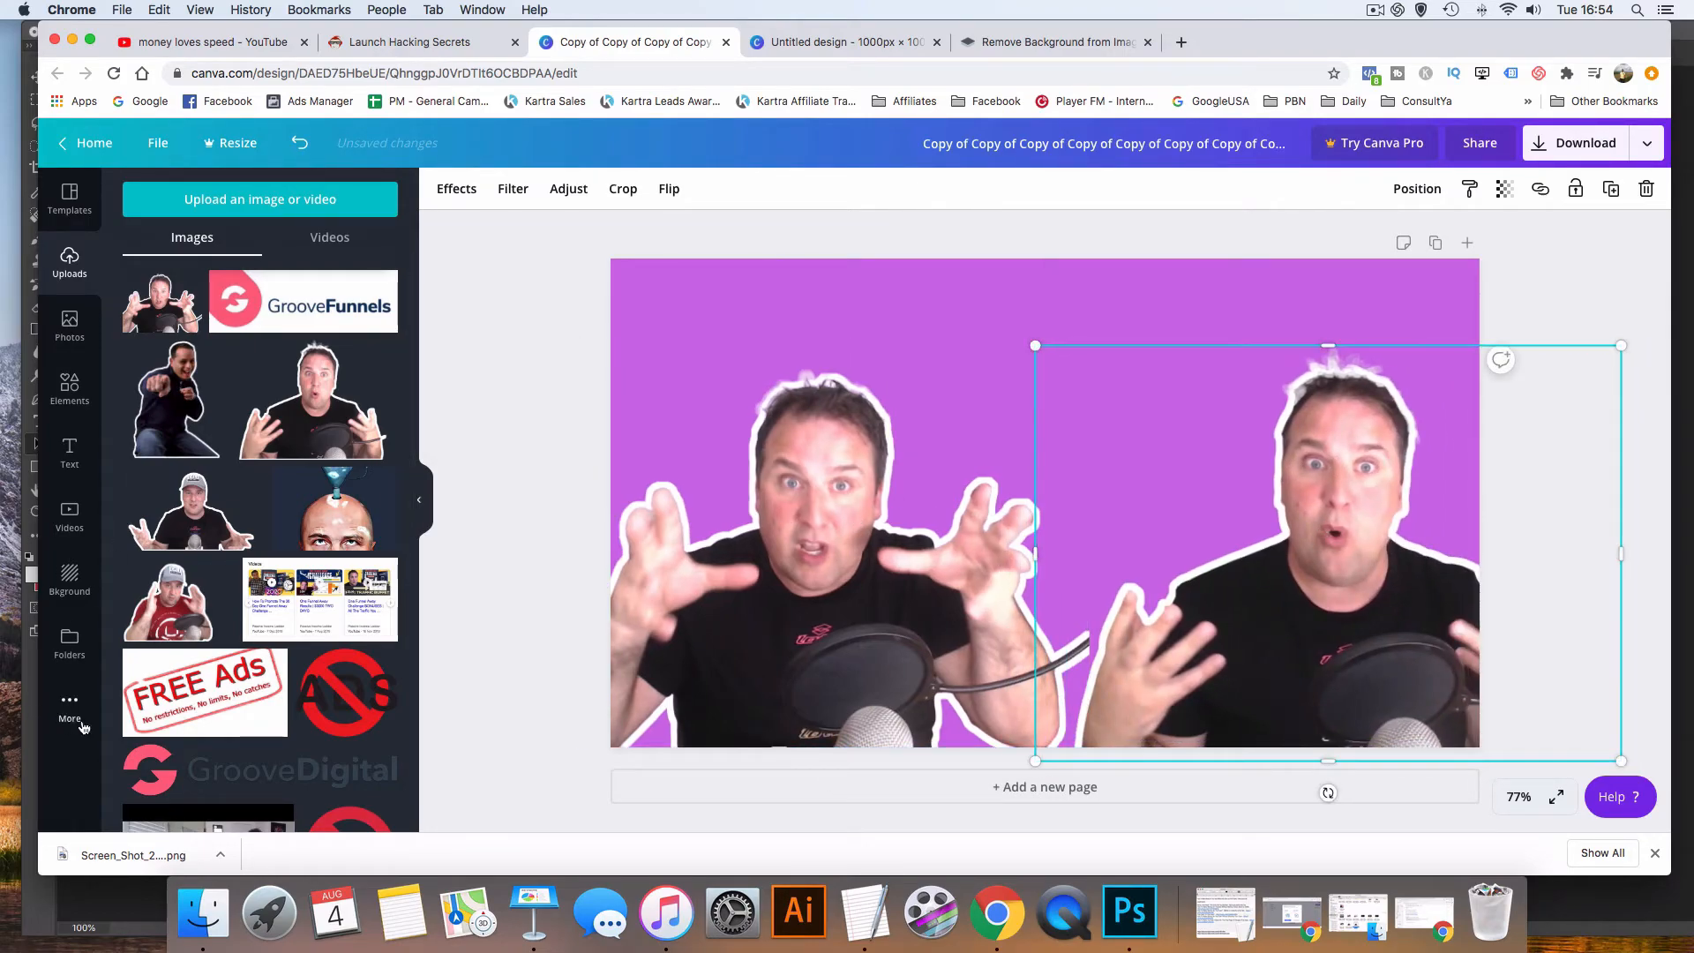
scroll("down", 3)
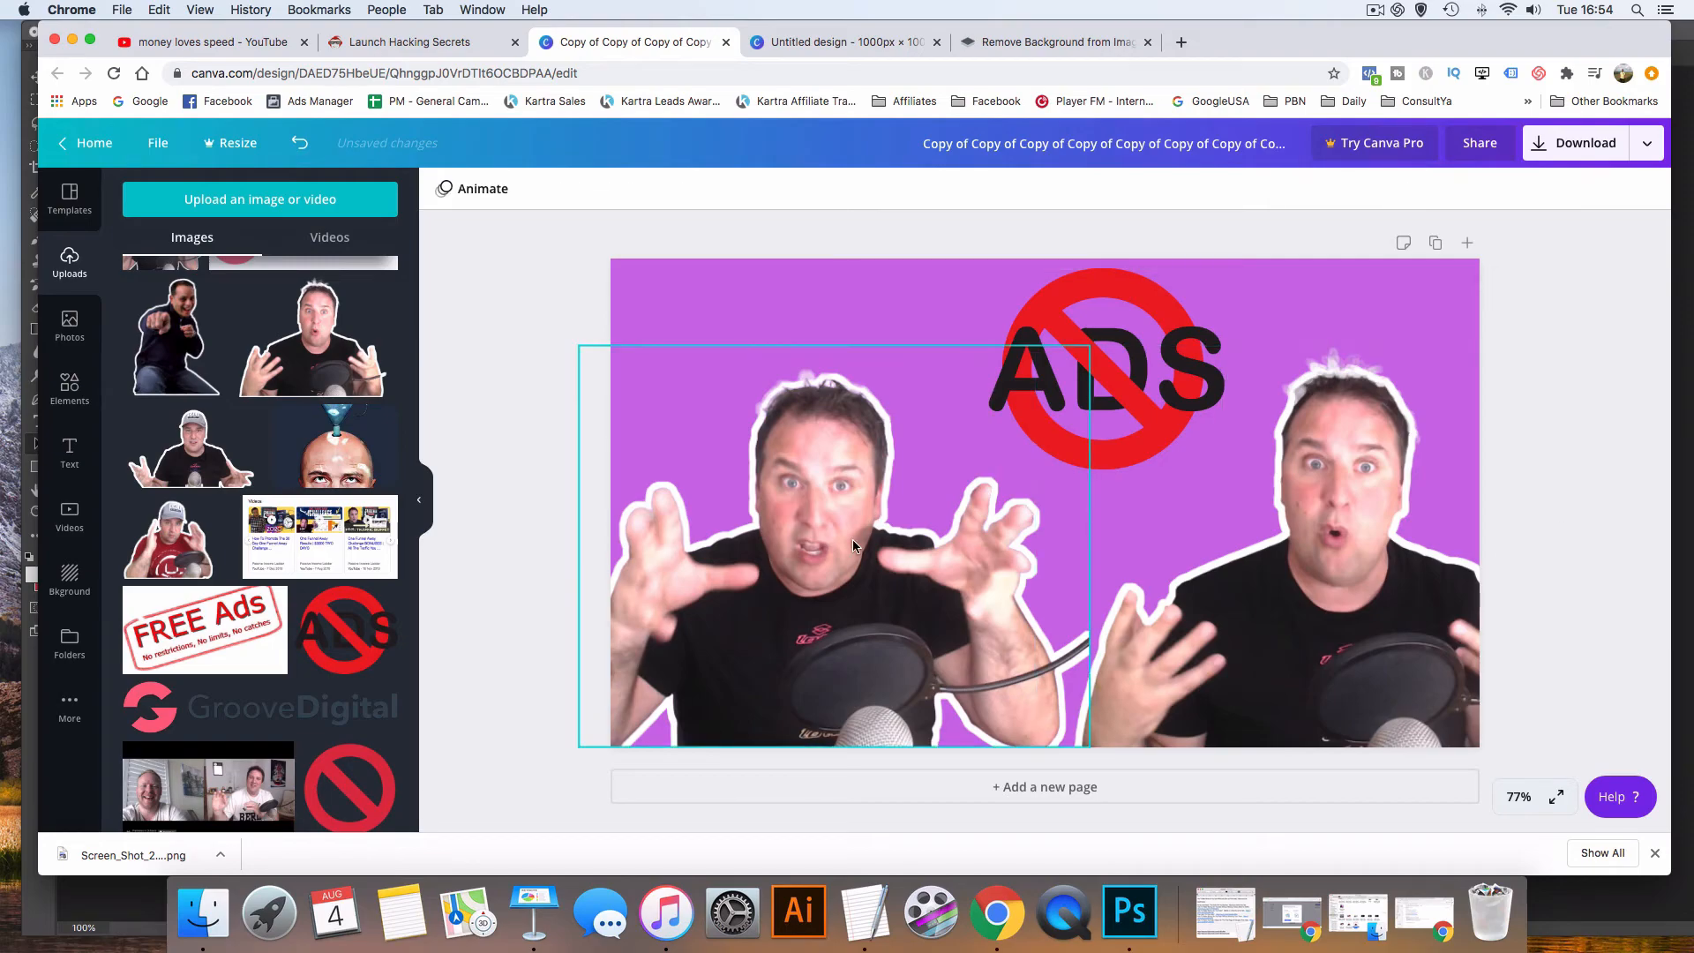
Place the crossed-out ADS graphic near the top and select the left presenter photo
left_click(1158, 478)
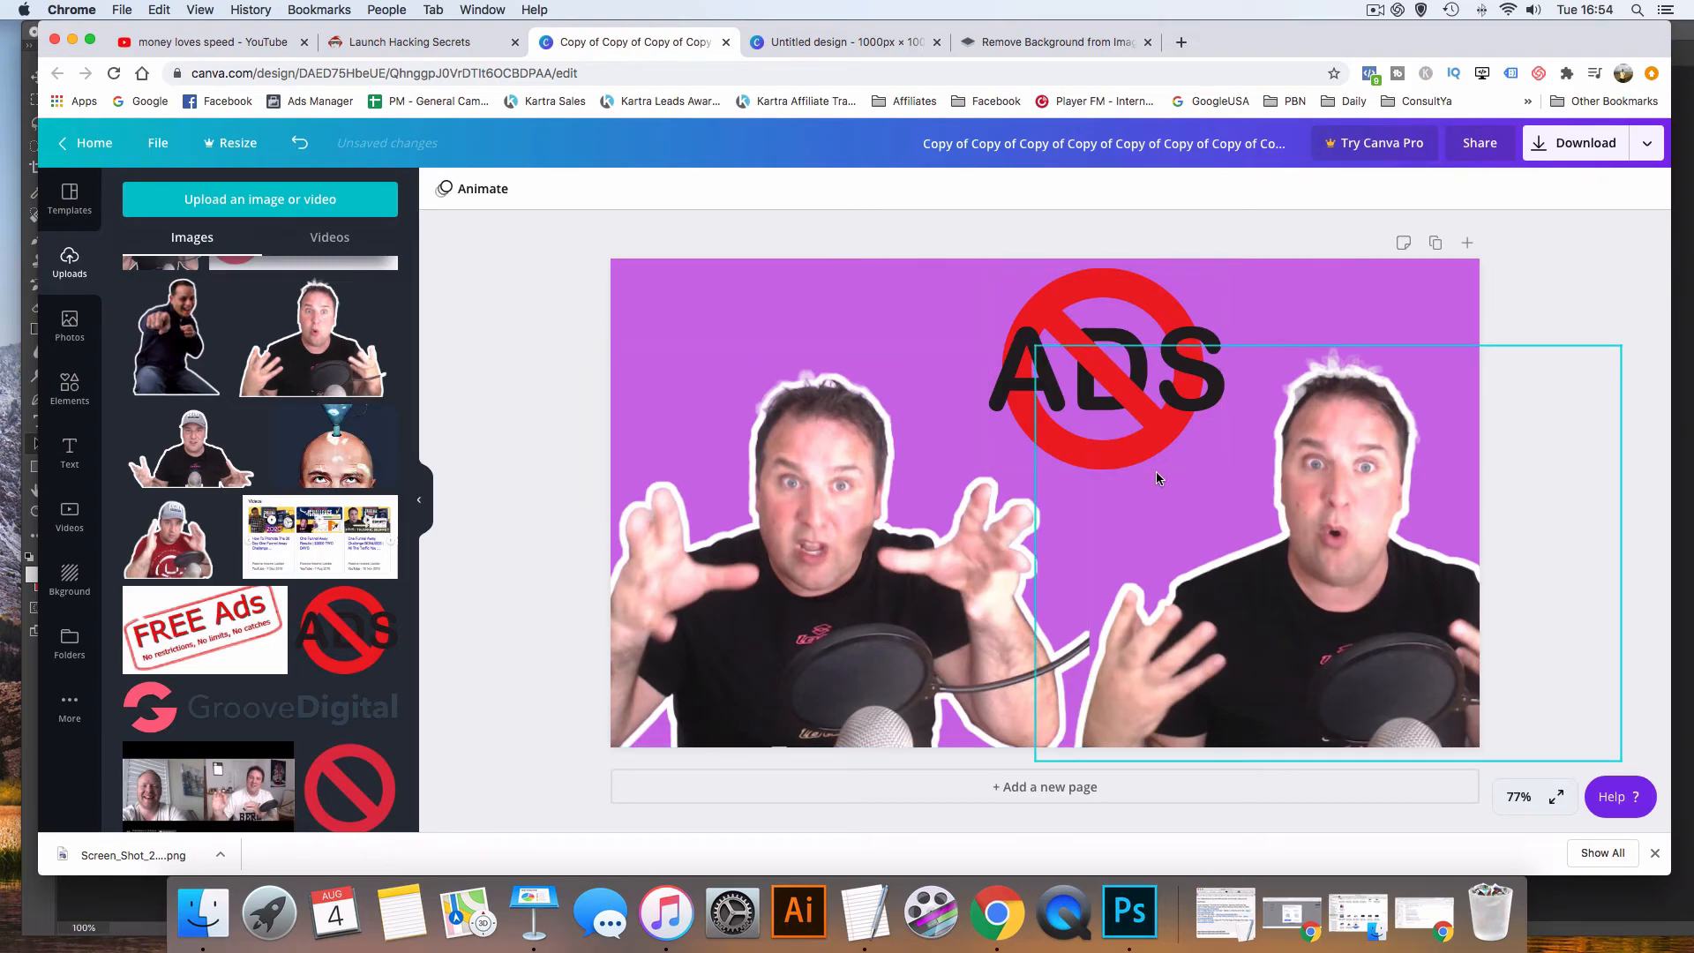
left_click(849, 572)
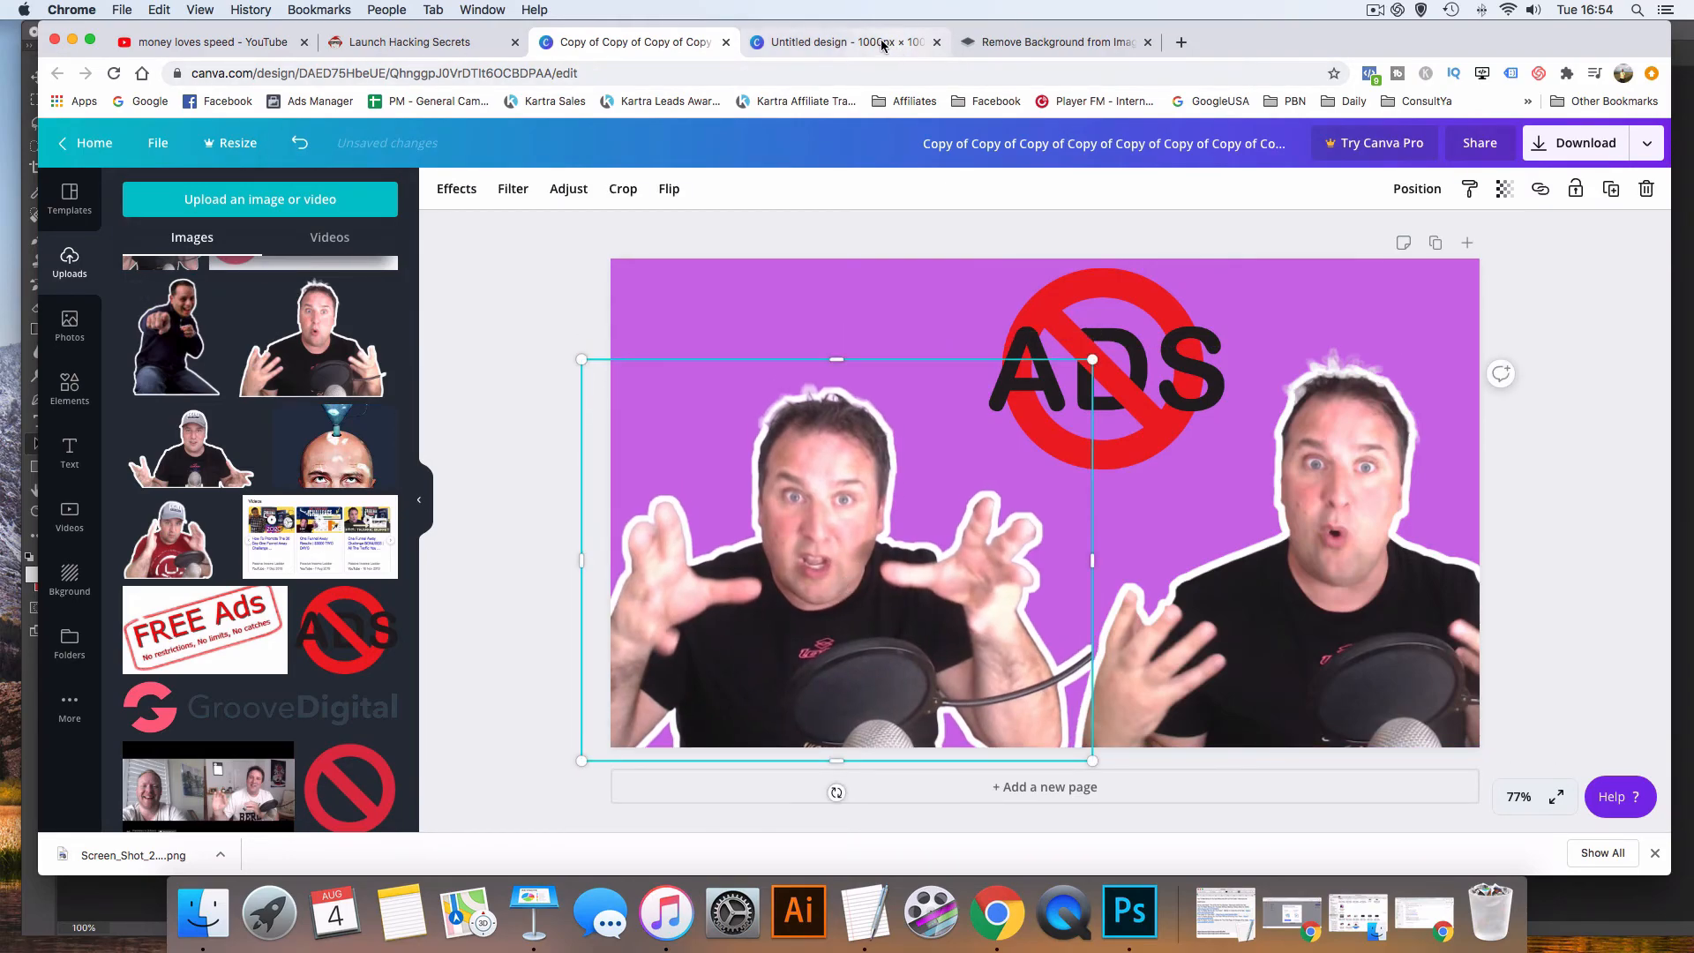
left_click(844, 41)
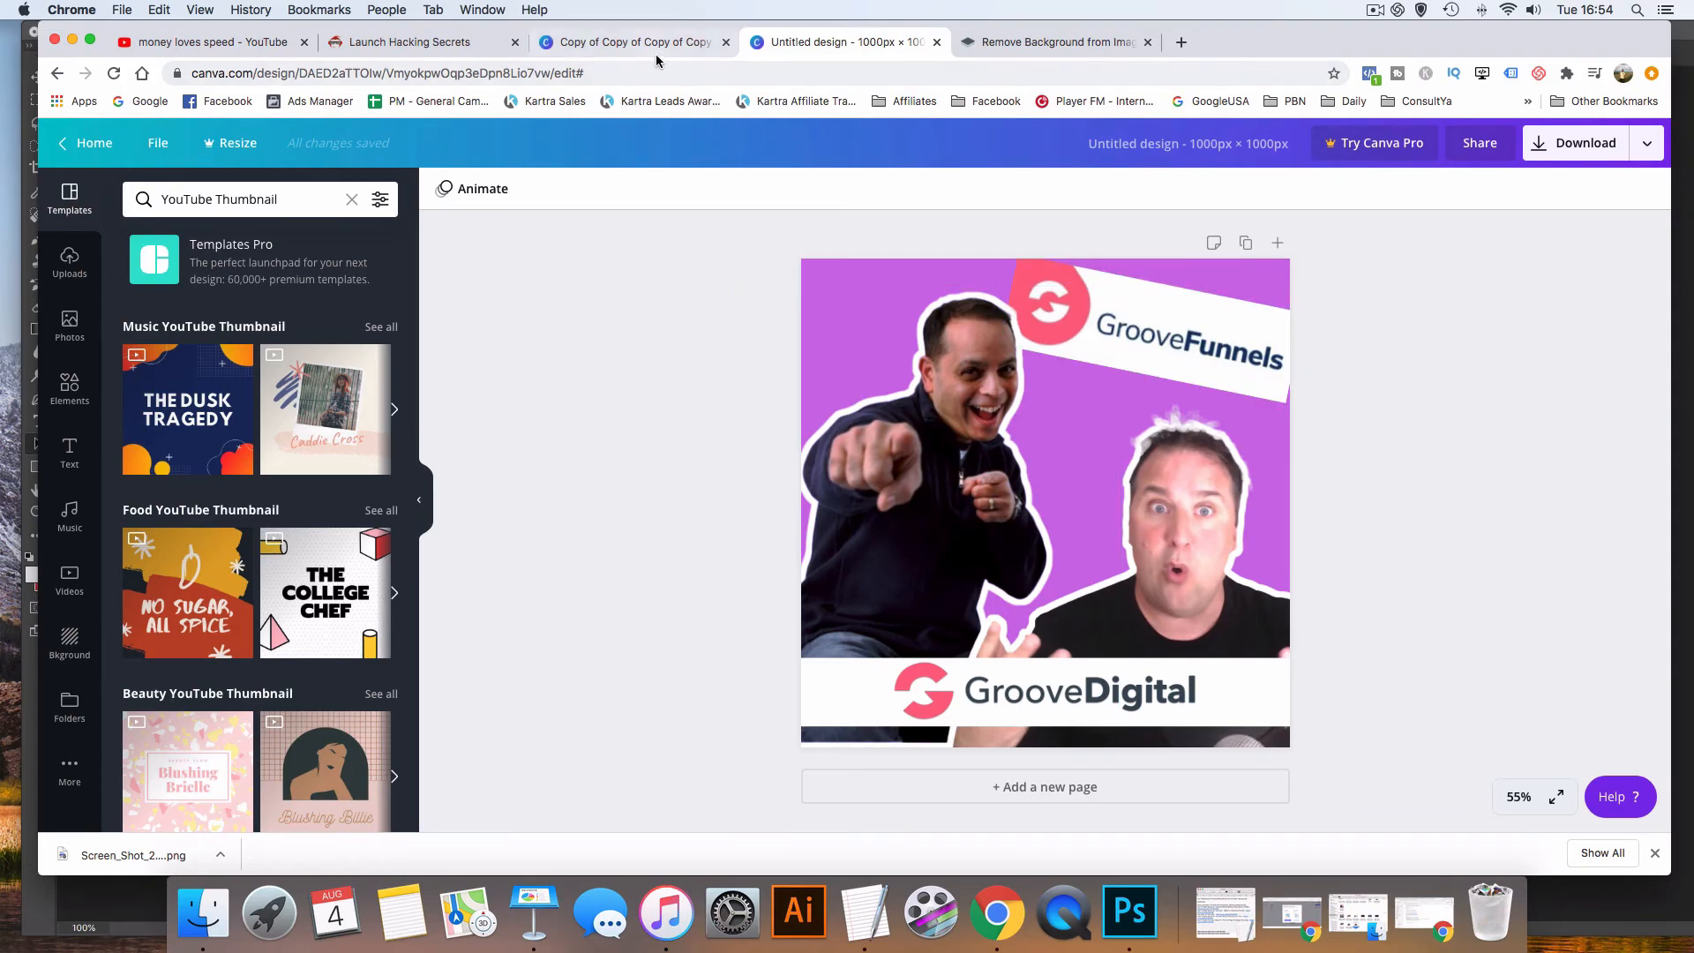
left_click(632, 41)
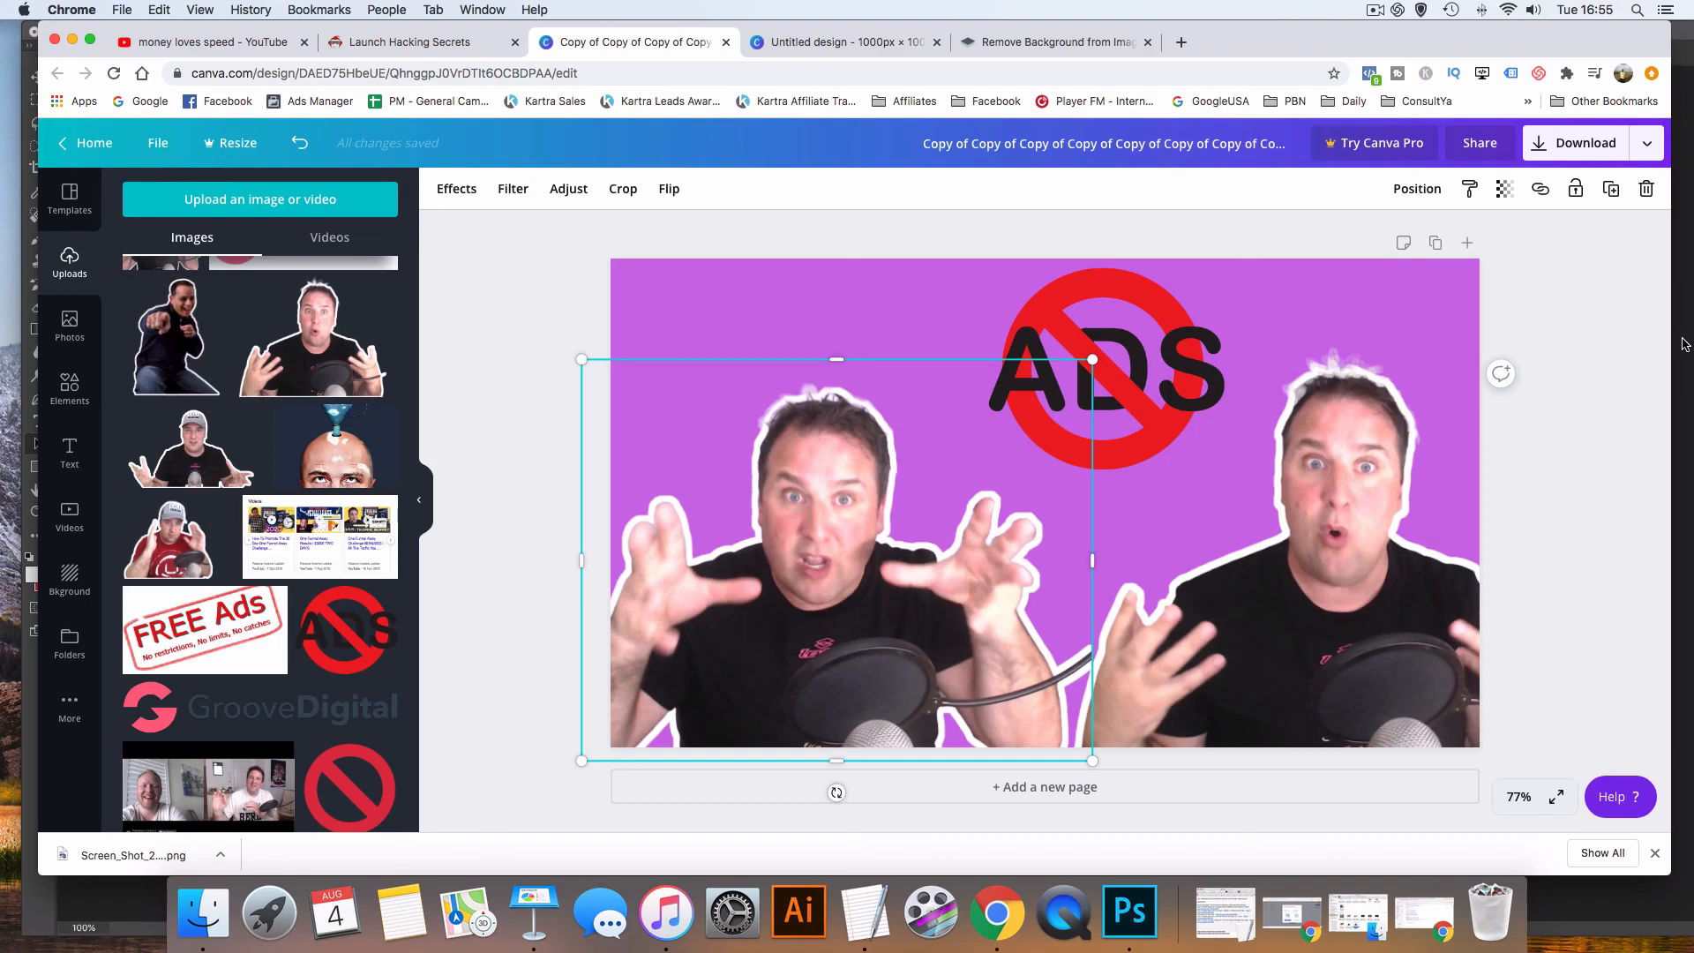
mouse_move(1380, 16)
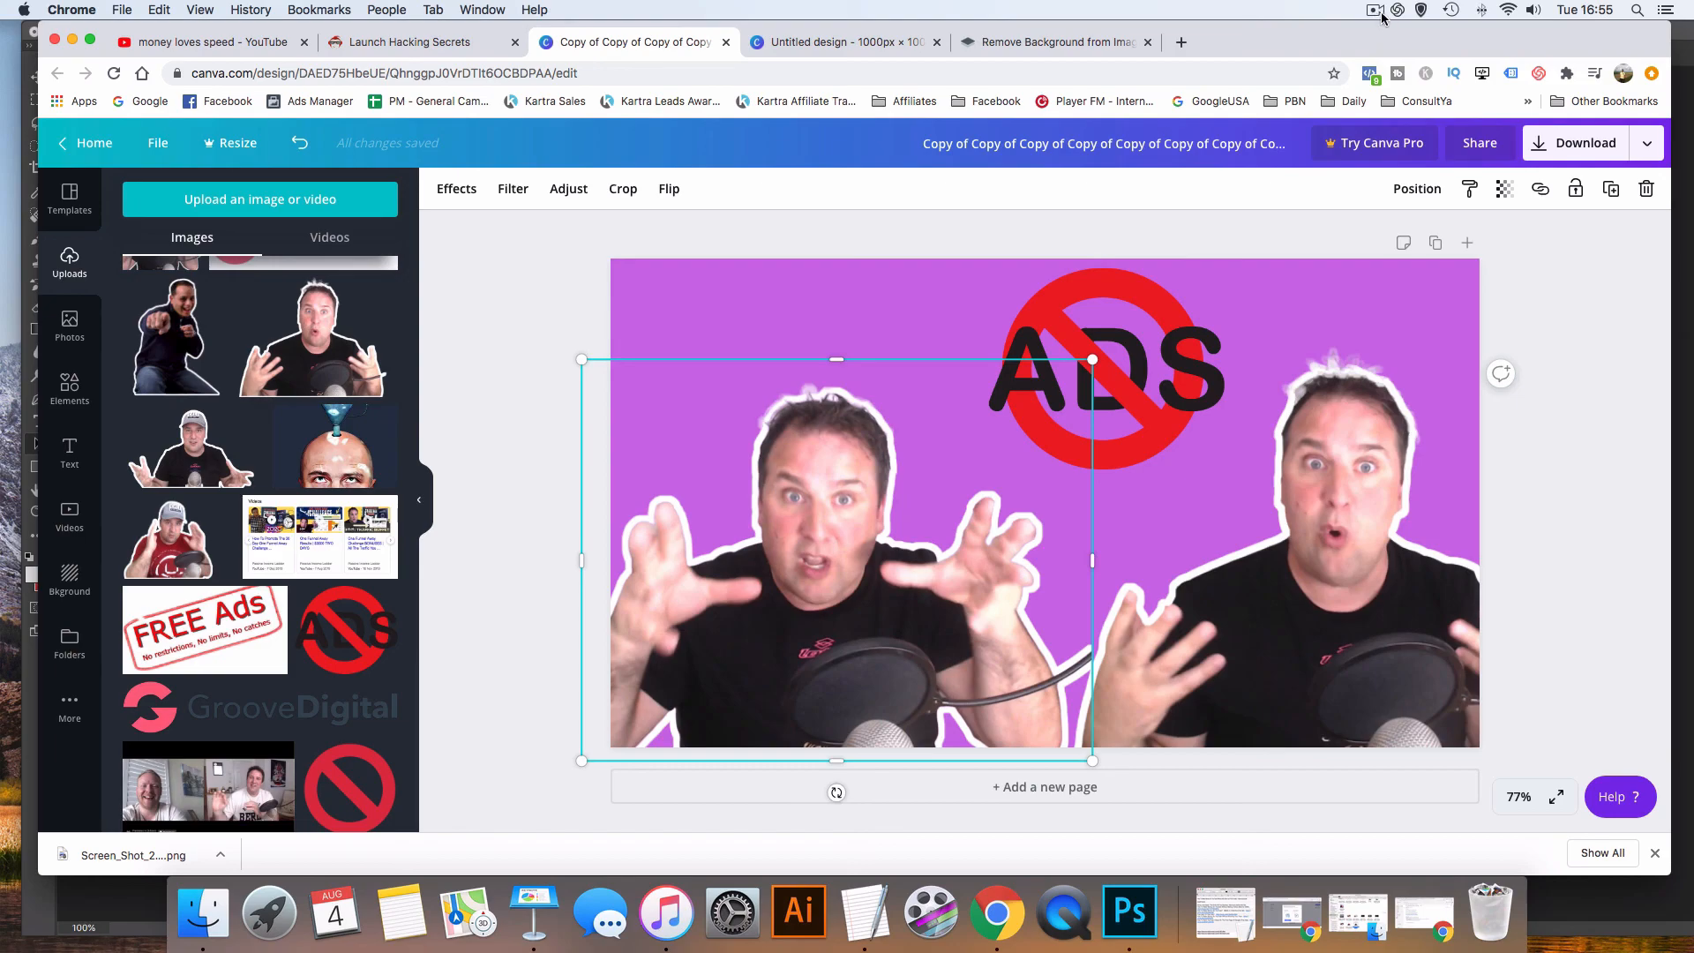